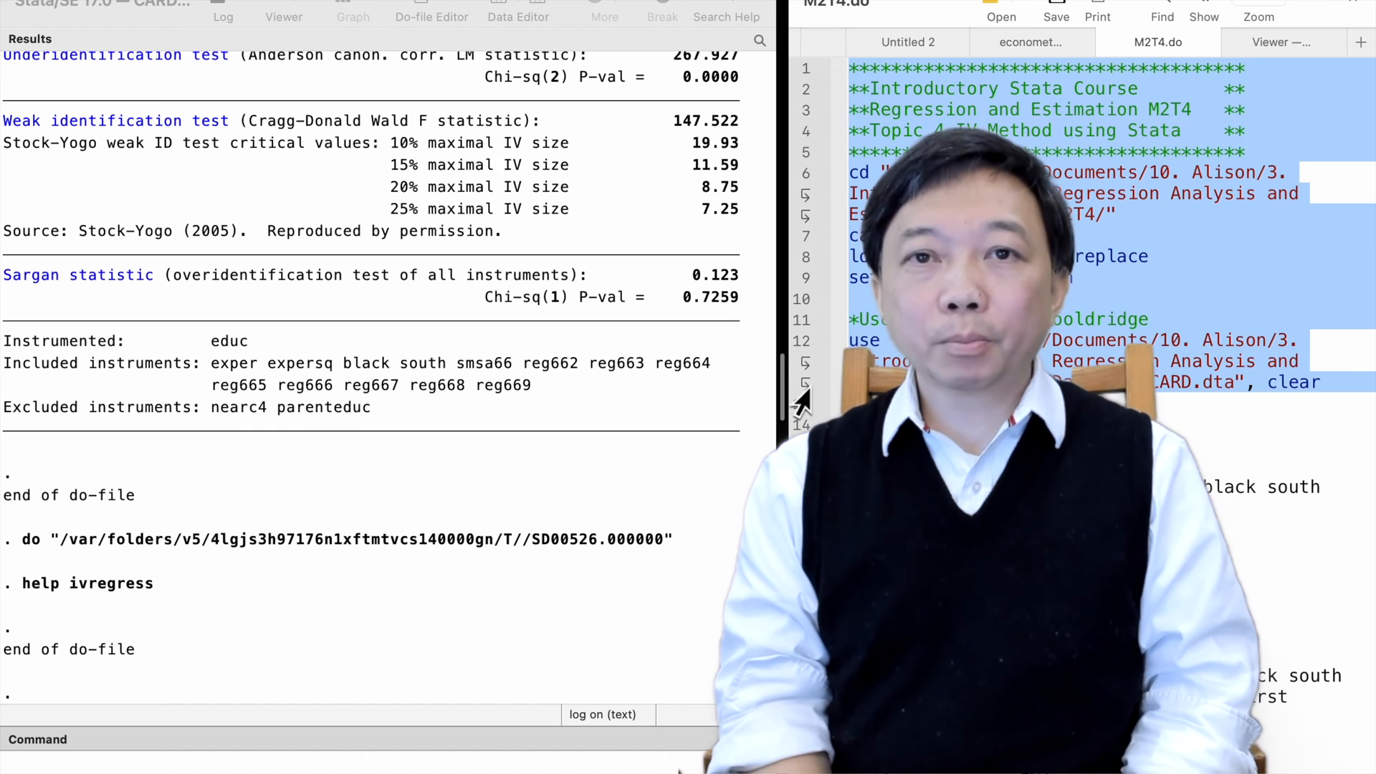
Scroll the Results window after setting the working folder, opening the M2T4 log and showing base levels
{"action": "scroll", "scroll_direction": "down", "scroll_amount": 3}
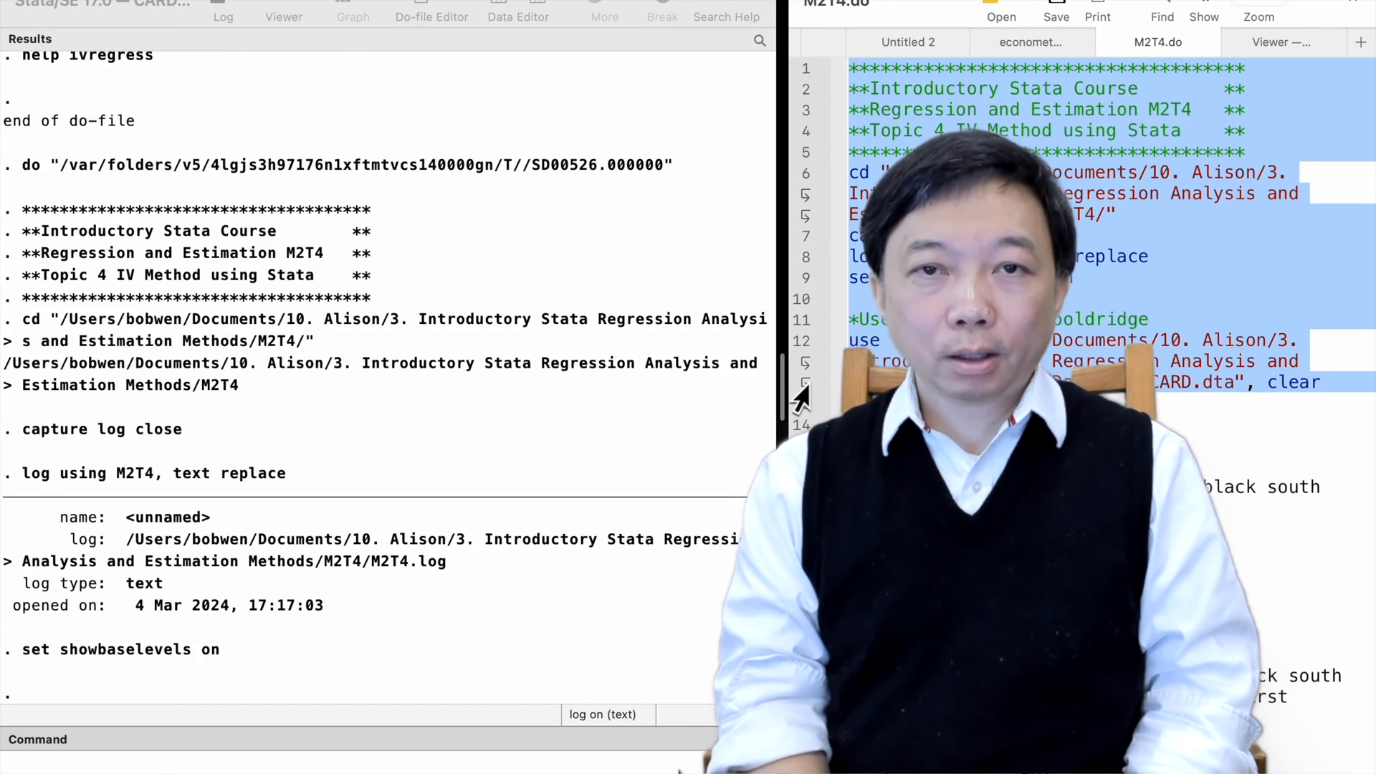
{"action": "scroll", "scroll_direction": "down", "scroll_amount": 3}
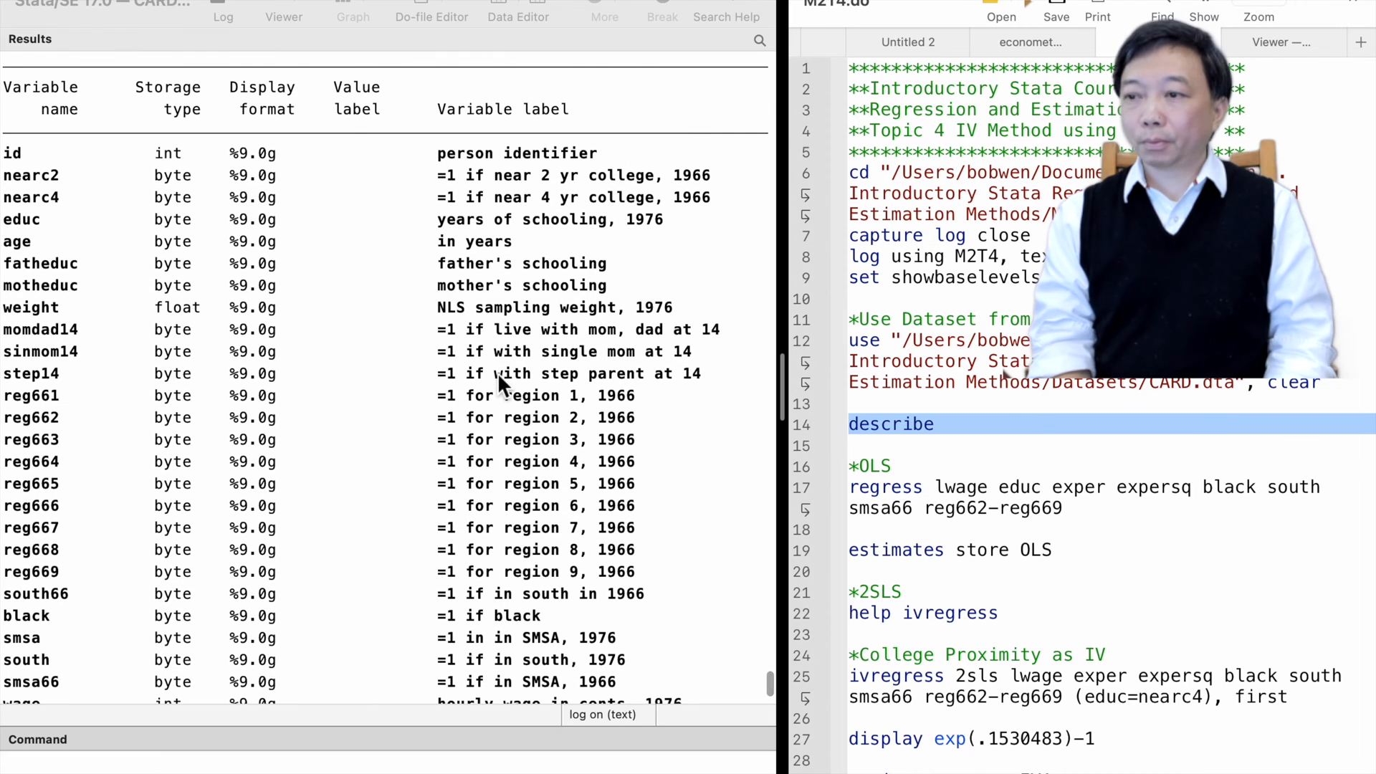
{"action": "mouse_move", "coordinate": [342, 364]}
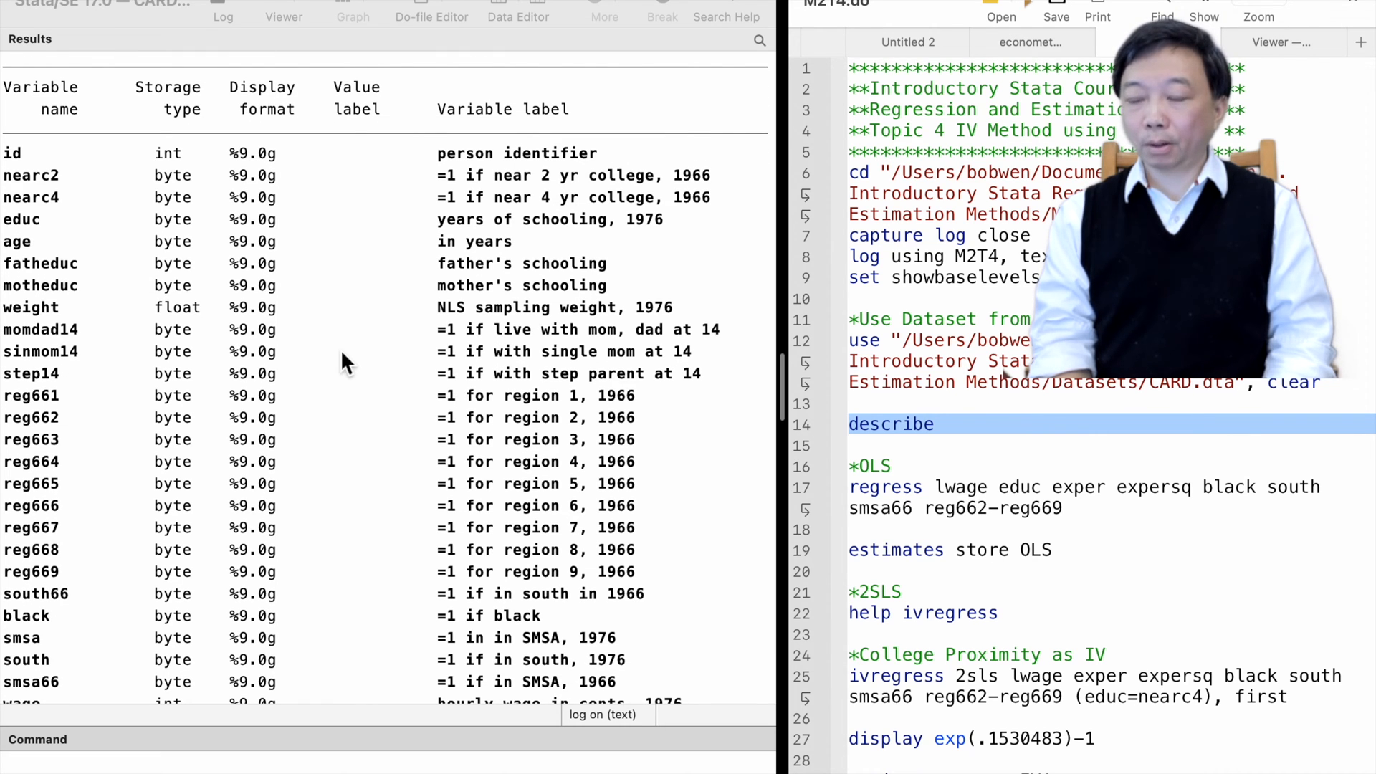
Scroll through the CARD describe output from id and nearc4 to lwage and expersq
{"action": "scroll", "scroll_direction": "down", "scroll_amount": 3}
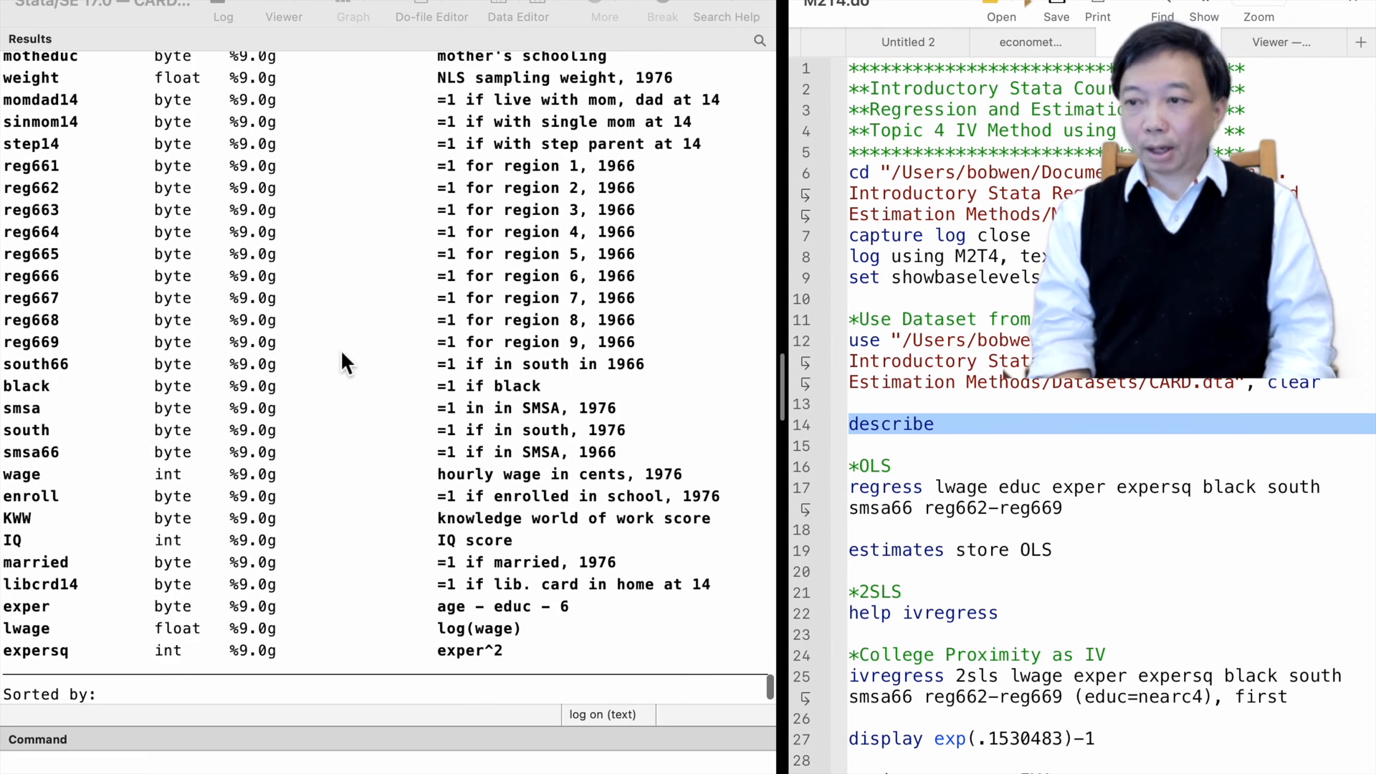
{"action": "mouse_move", "coordinate": [114, 654]}
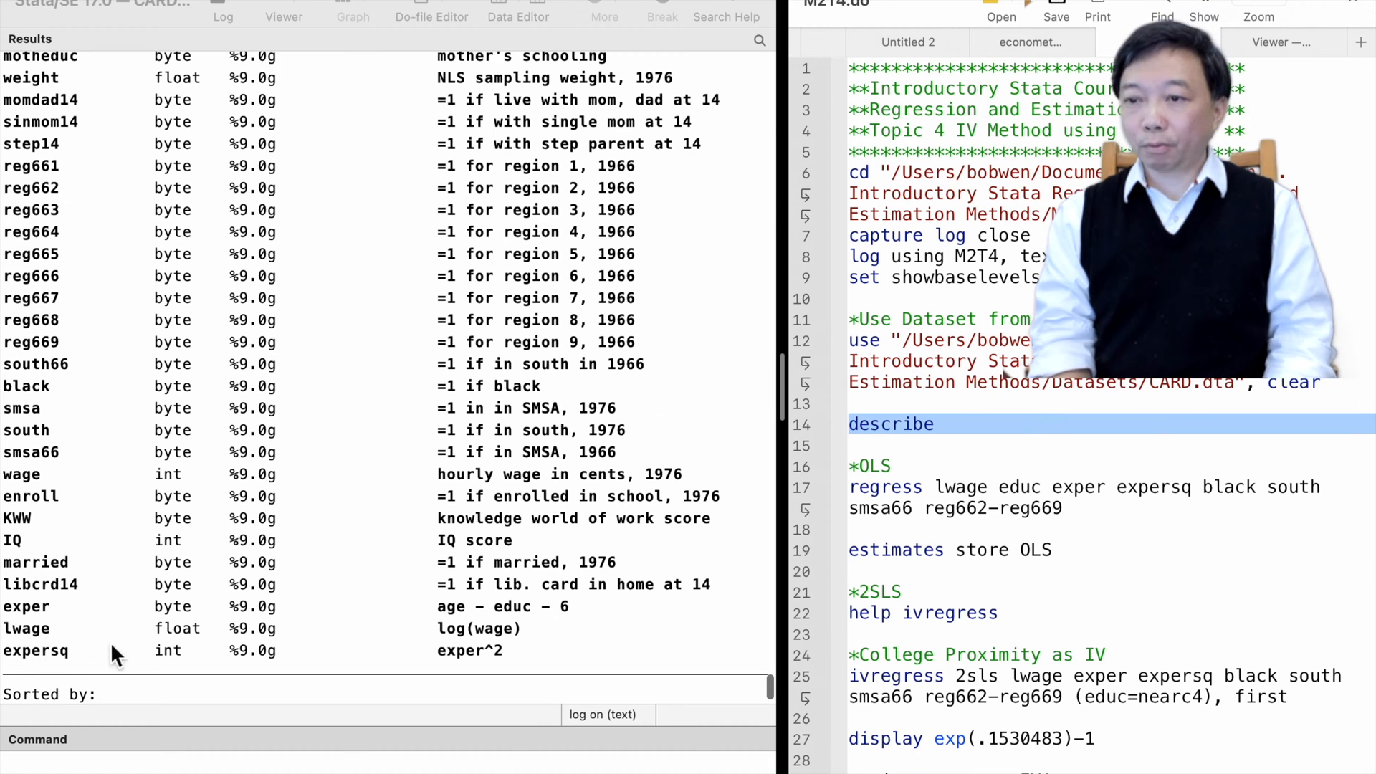
{"action": "mouse_move", "coordinate": [495, 654]}
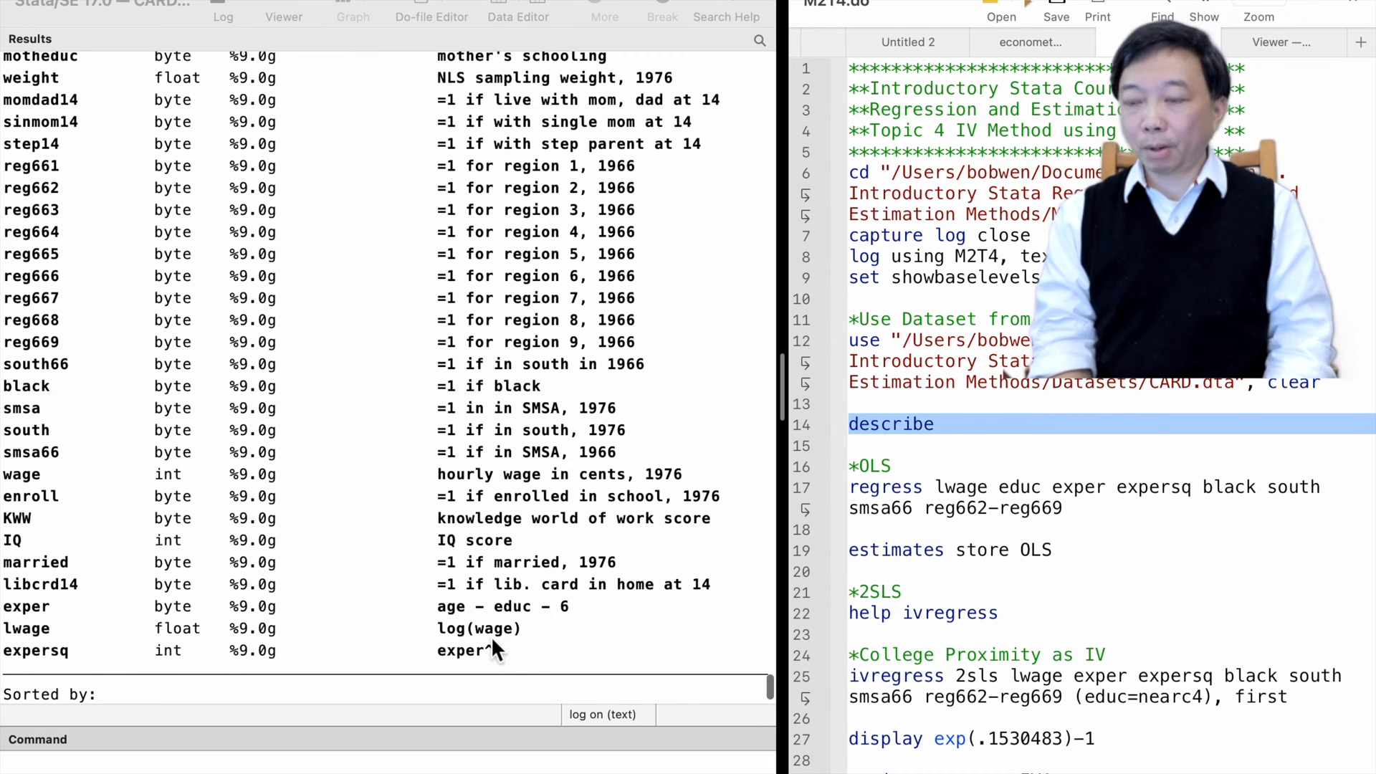
{"action": "scroll", "scroll_direction": "up", "scroll_amount": 3}
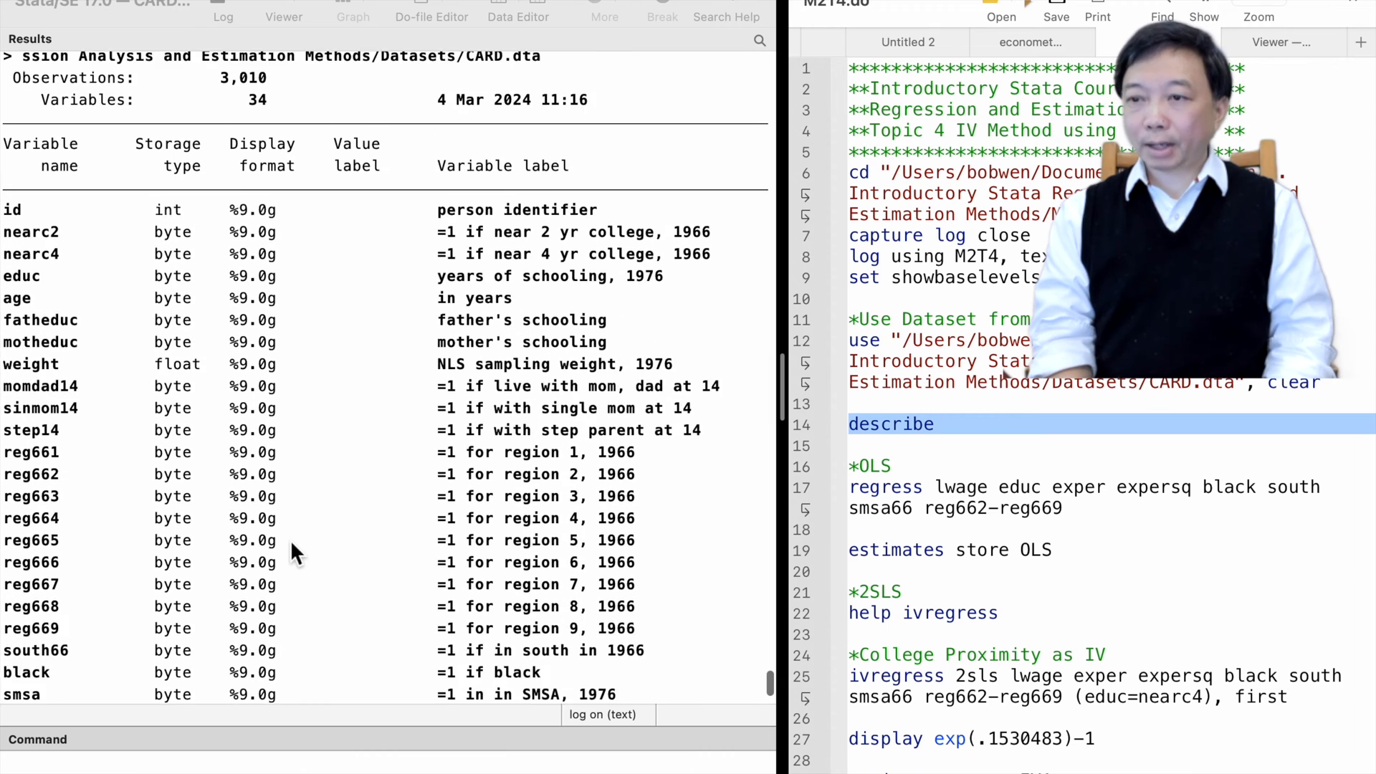
{"action": "scroll", "scroll_direction": "down", "scroll_amount": 3}
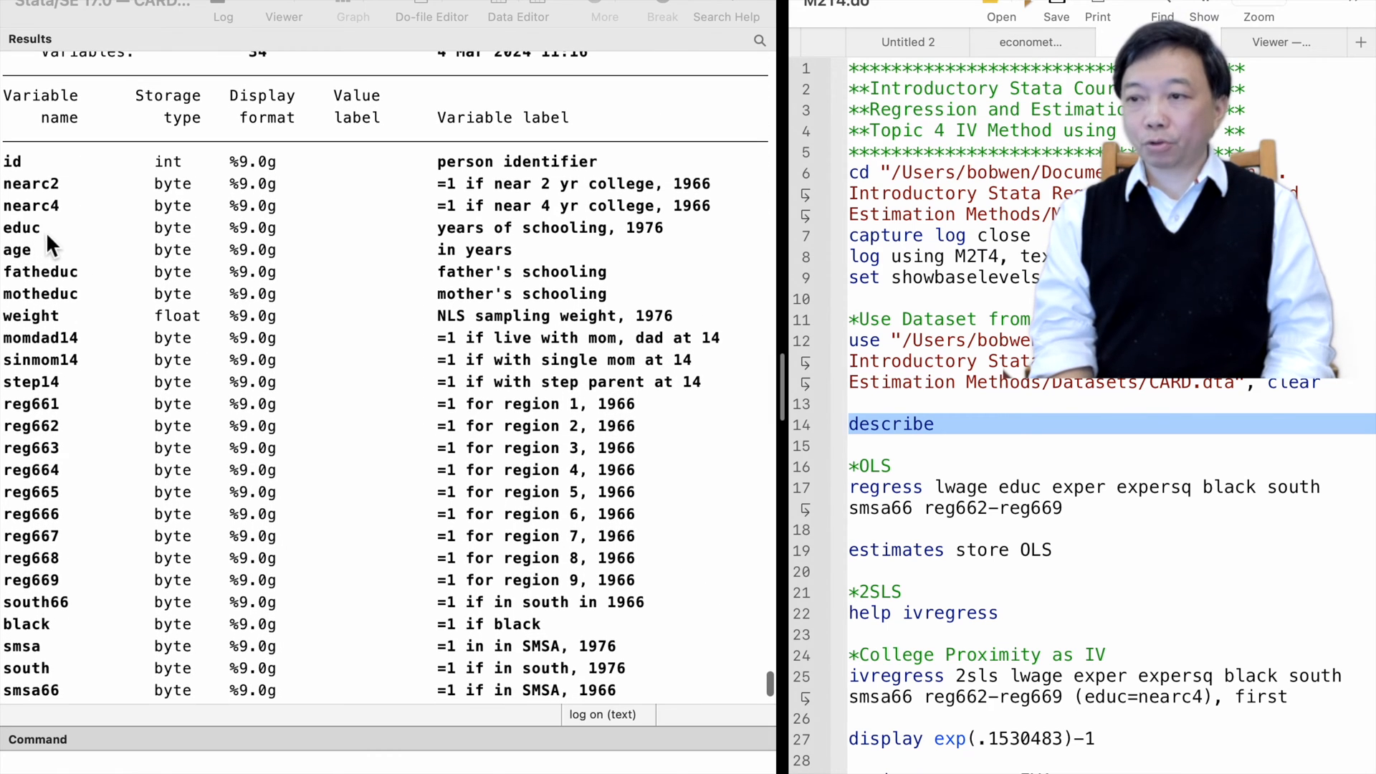
{"action": "mouse_move", "coordinate": [551, 241]}
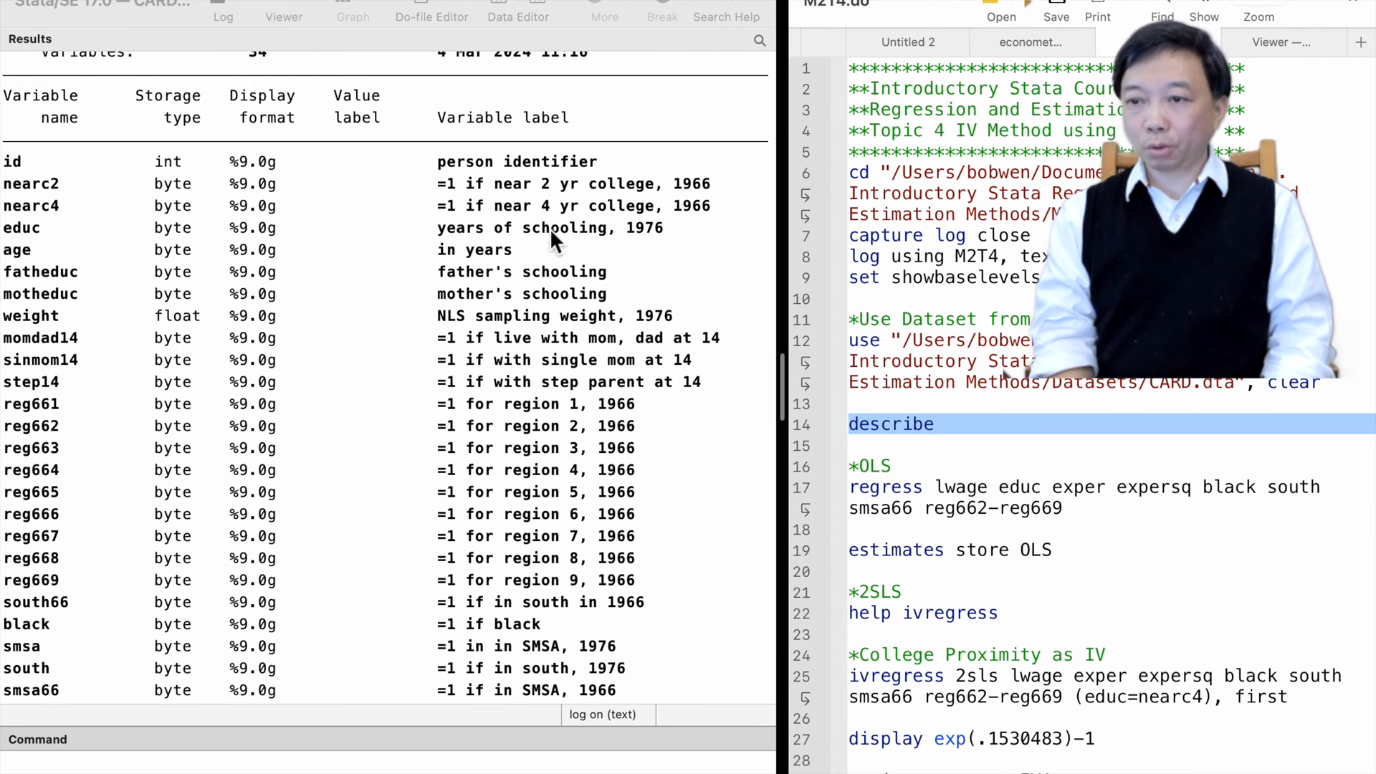
{"action": "mouse_move", "coordinate": [679, 243]}
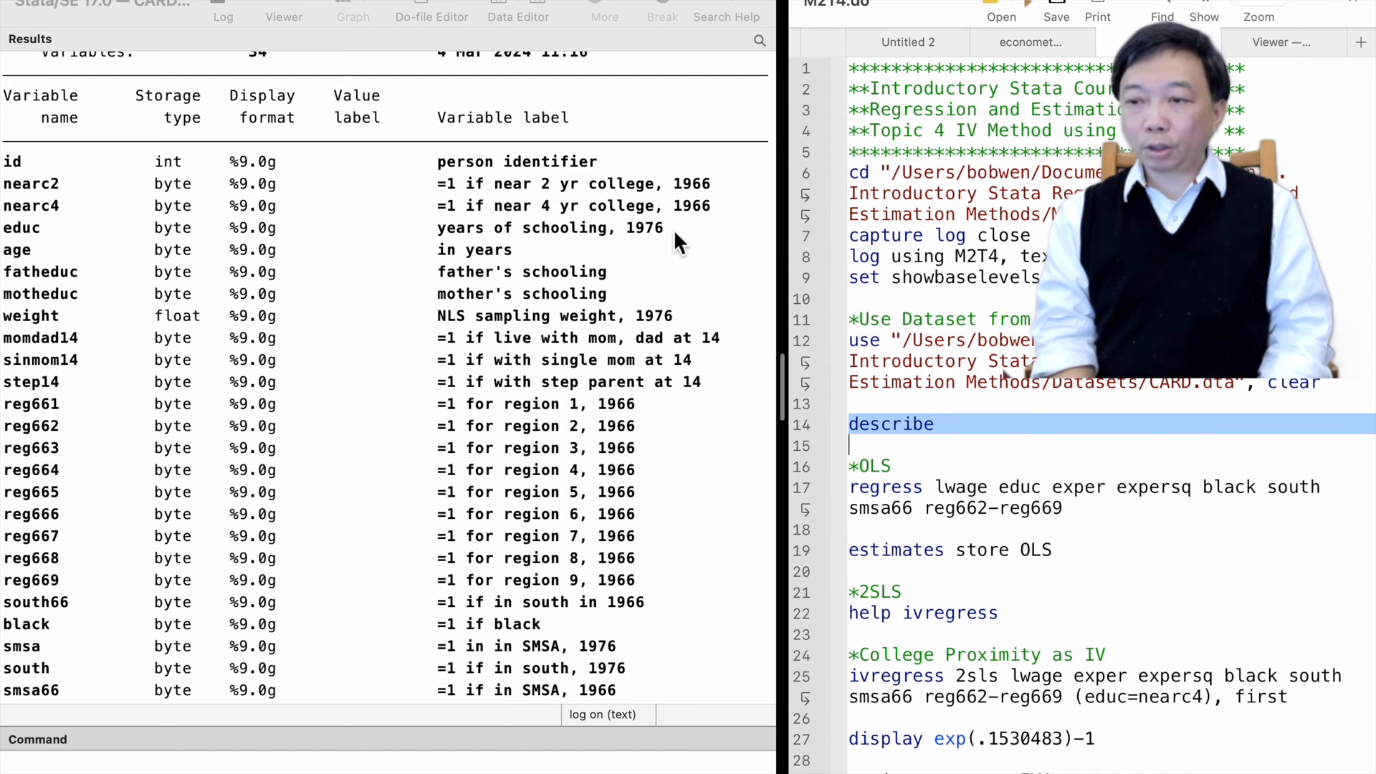
{"action": "scroll", "scroll_direction": "down", "scroll_amount": 3}
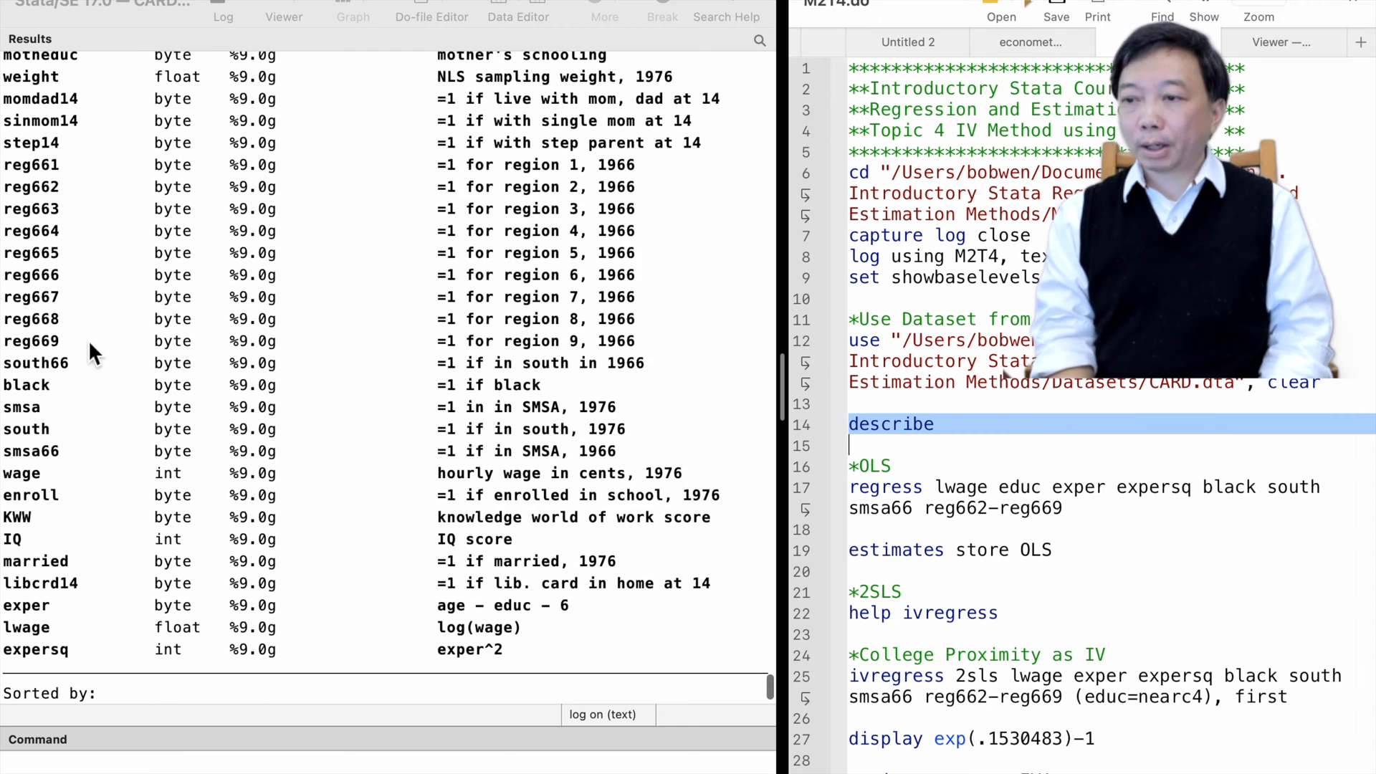
{"action": "mouse_move", "coordinate": [350, 607]}
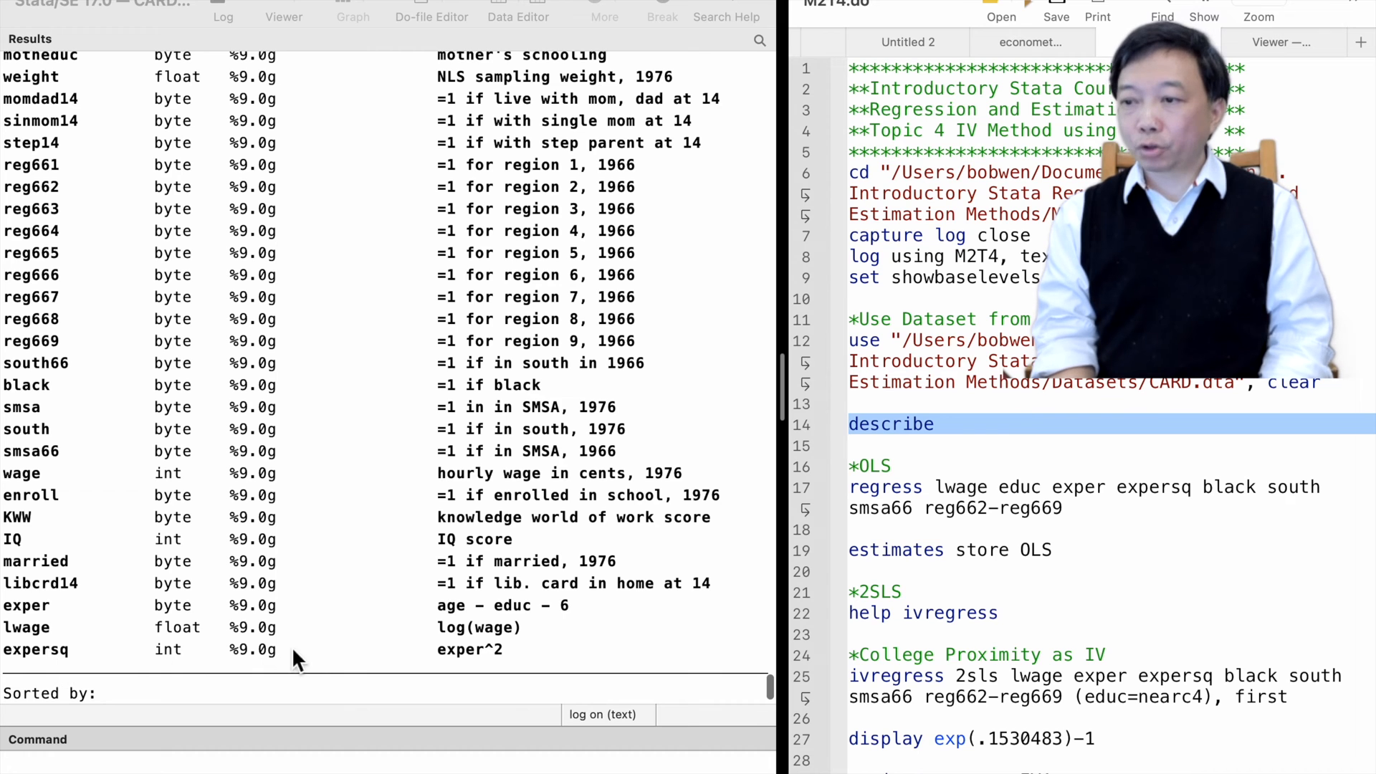
{"action": "mouse_move", "coordinate": [332, 629]}
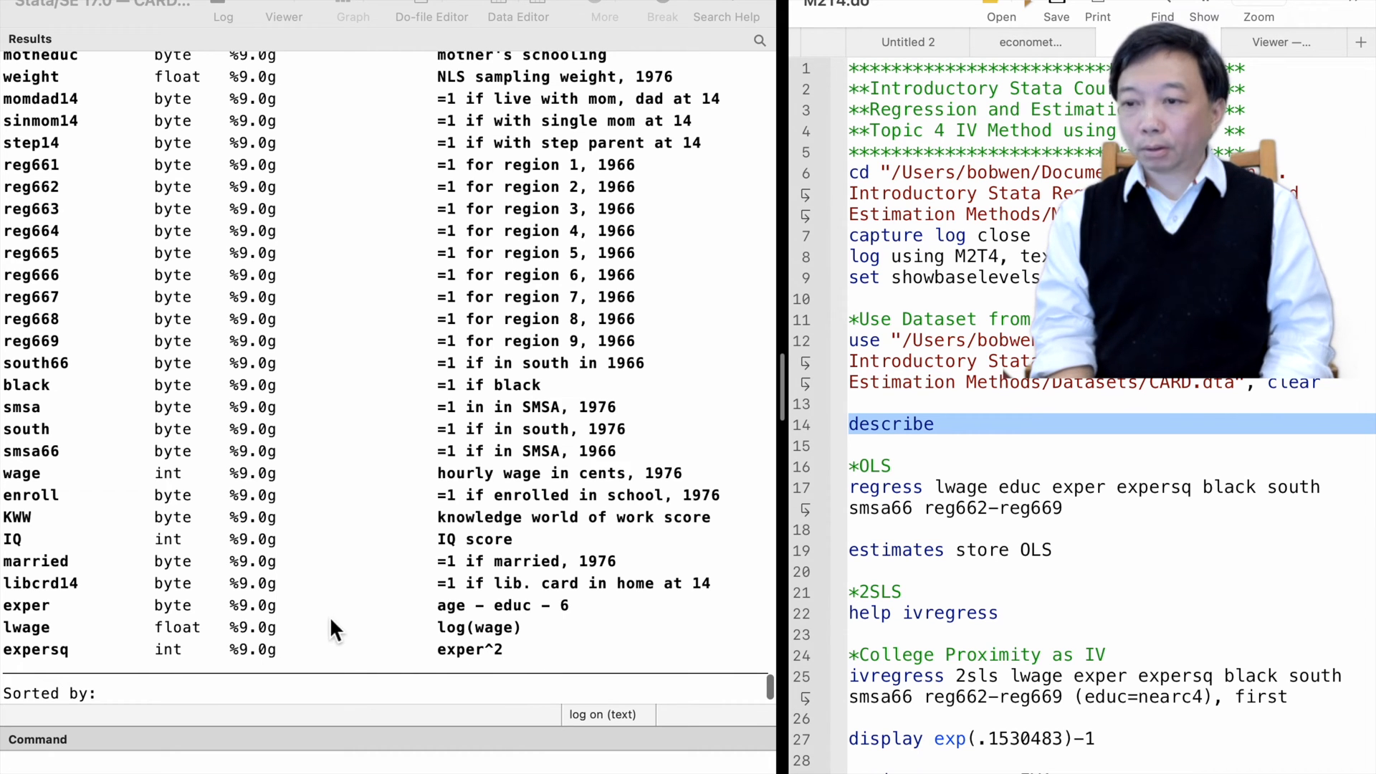
{"action": "scroll", "scroll_direction": "up", "scroll_amount": 3}
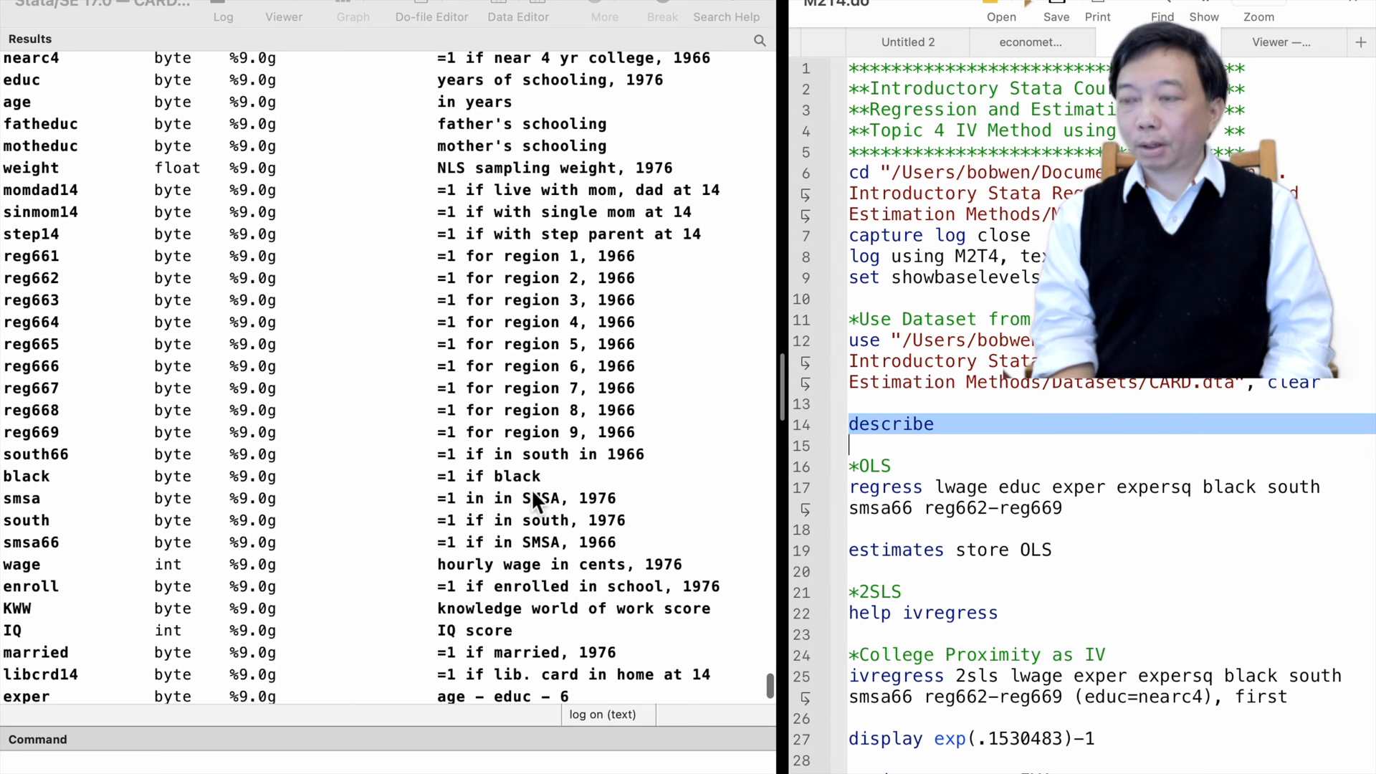
{"action": "mouse_move", "coordinate": [259, 503]}
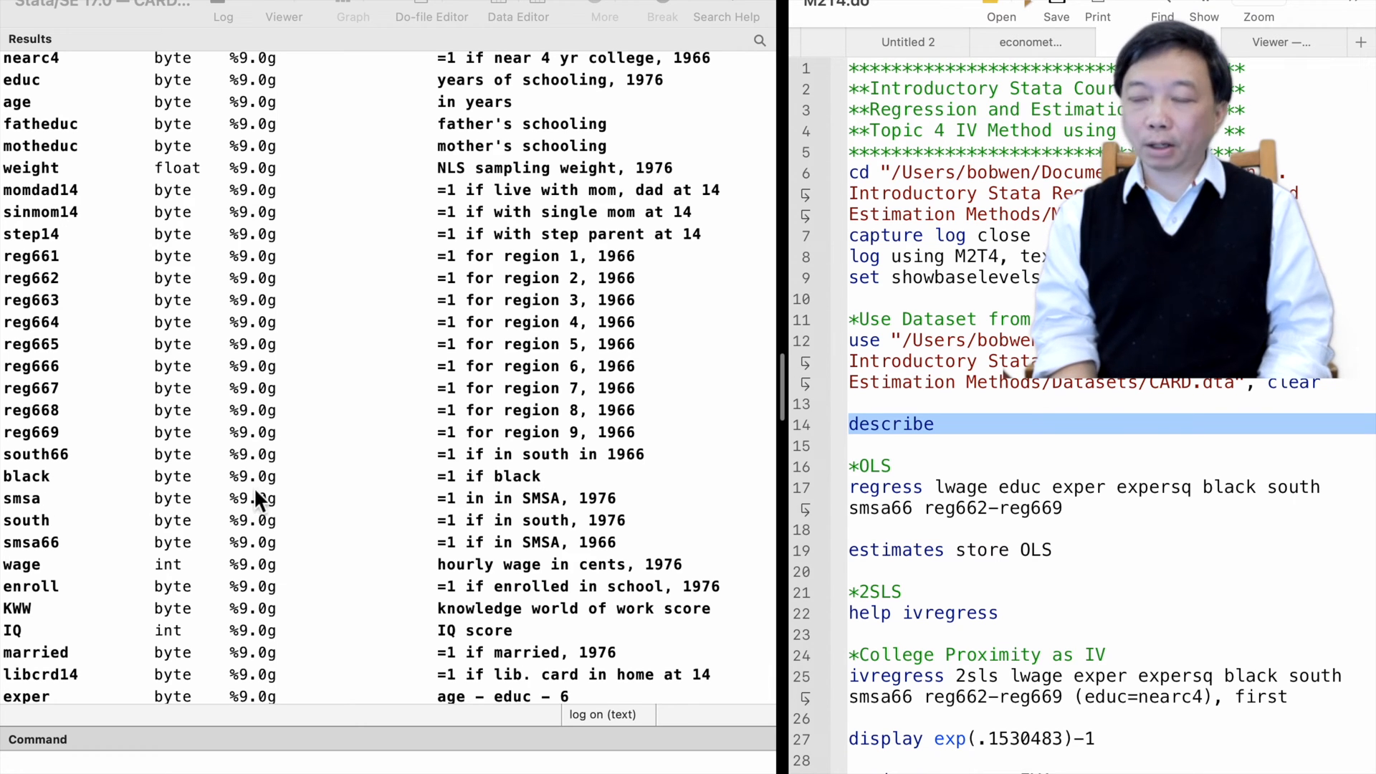
{"action": "mouse_move", "coordinate": [83, 523]}
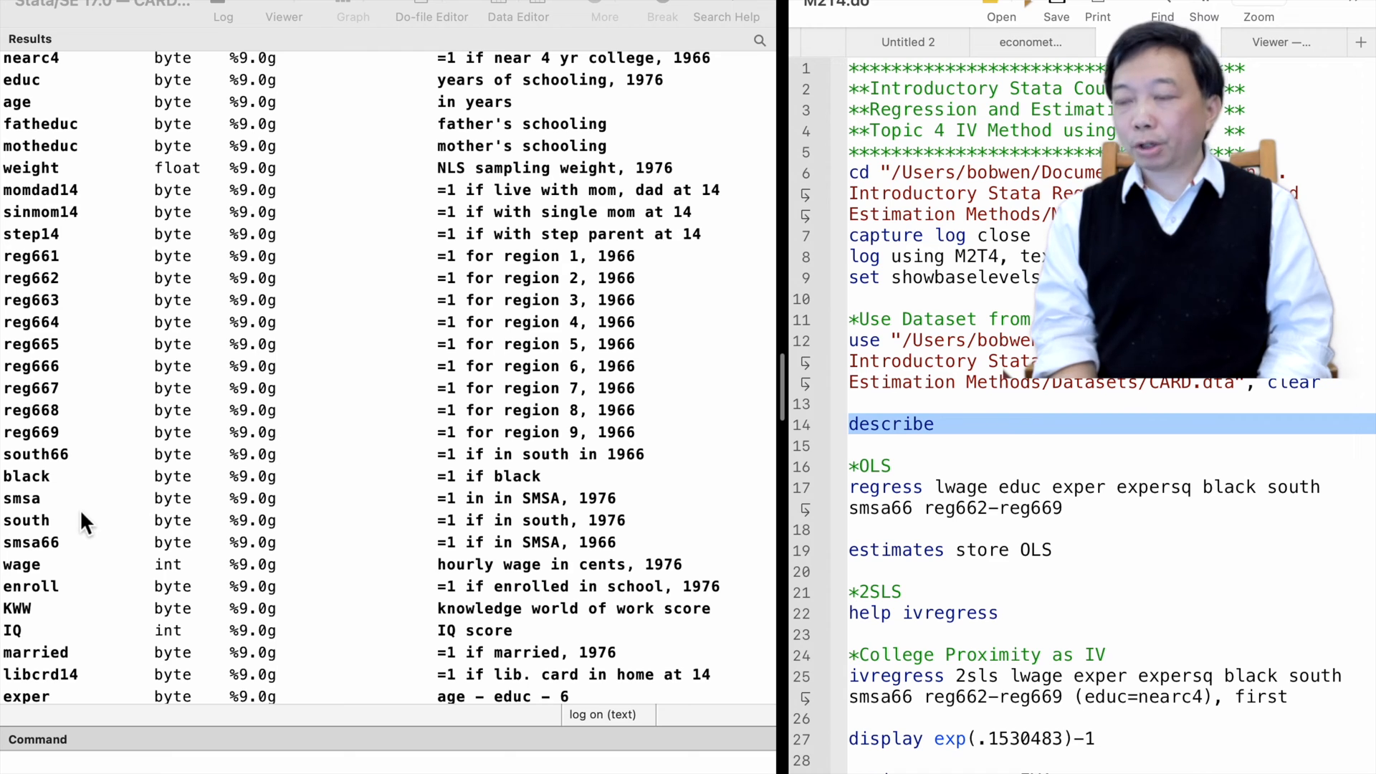
{"action": "mouse_move", "coordinate": [505, 548]}
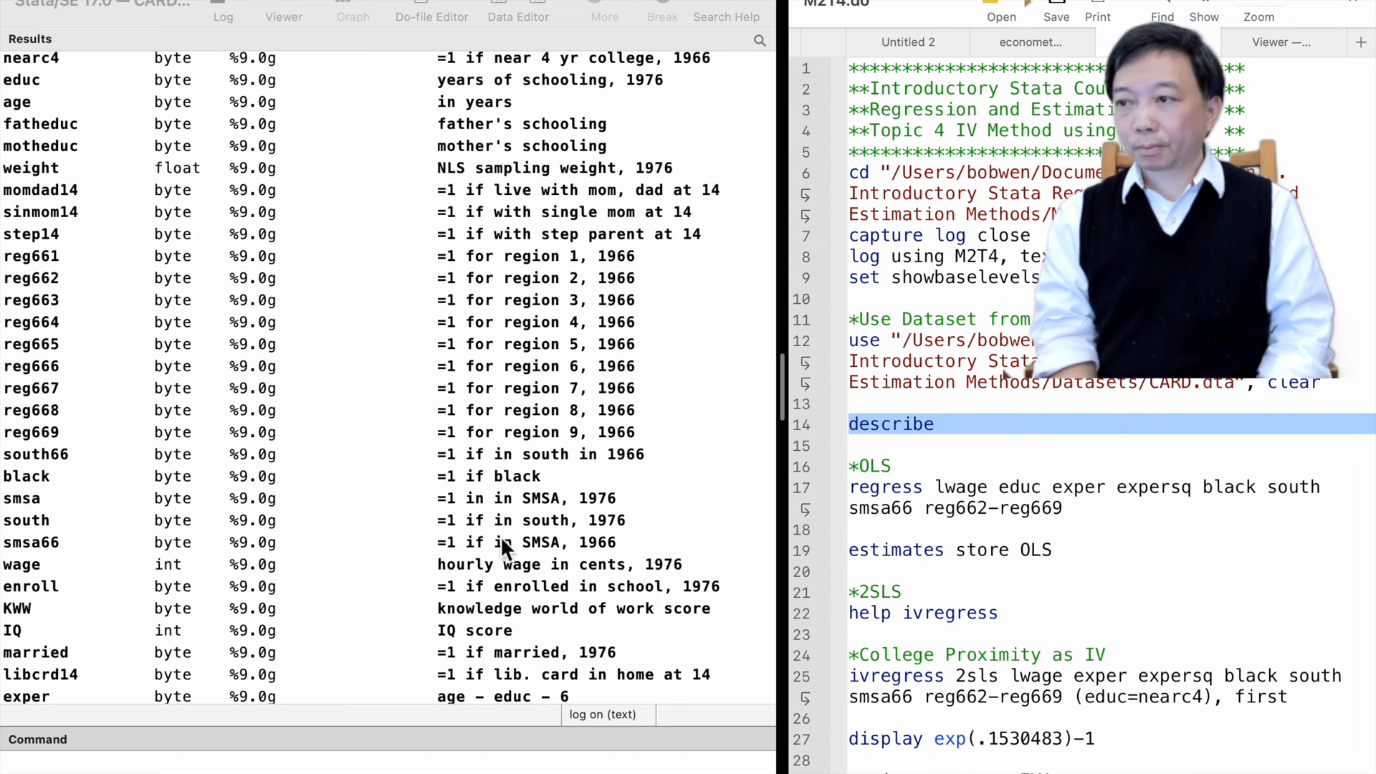
{"action": "mouse_move", "coordinate": [48, 513]}
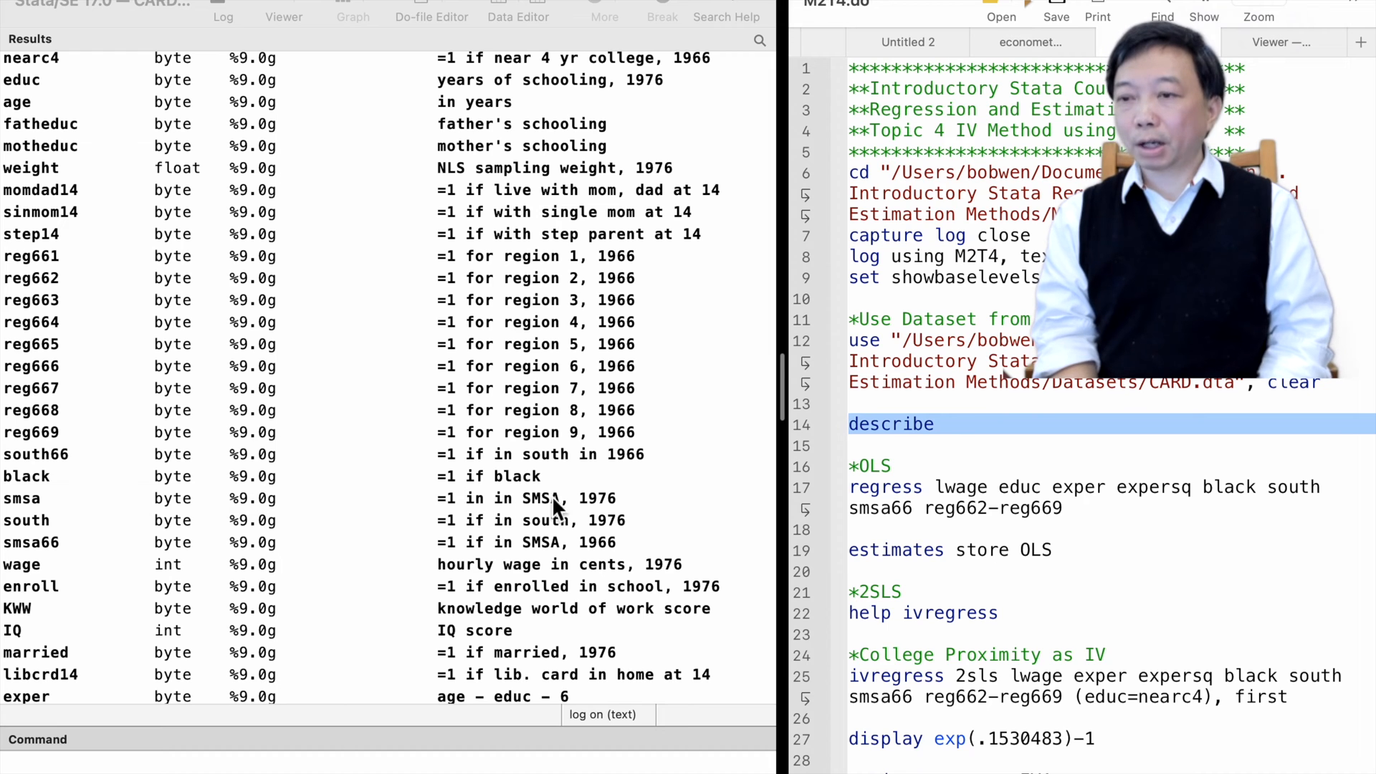
{"action": "mouse_move", "coordinate": [127, 570]}
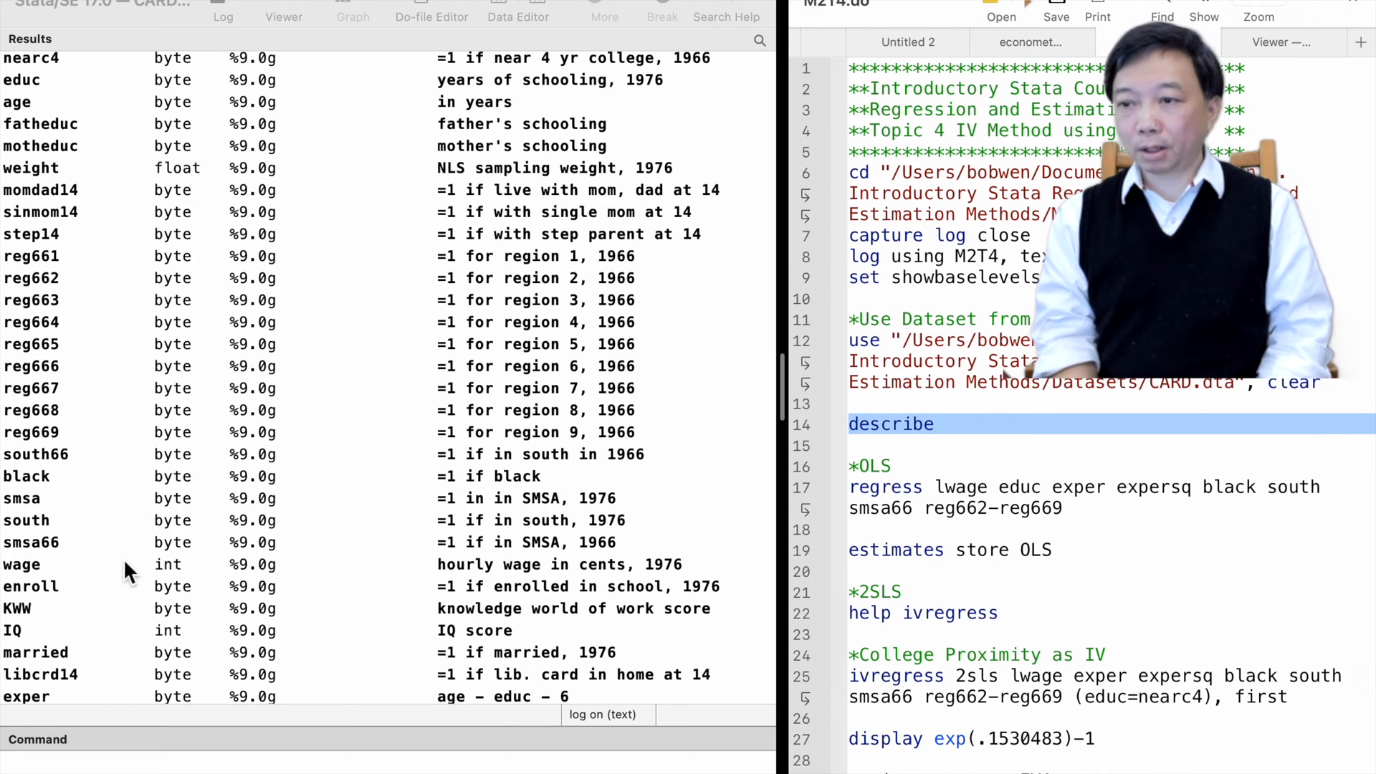
{"action": "scroll", "scroll_direction": "up", "scroll_amount": 3}
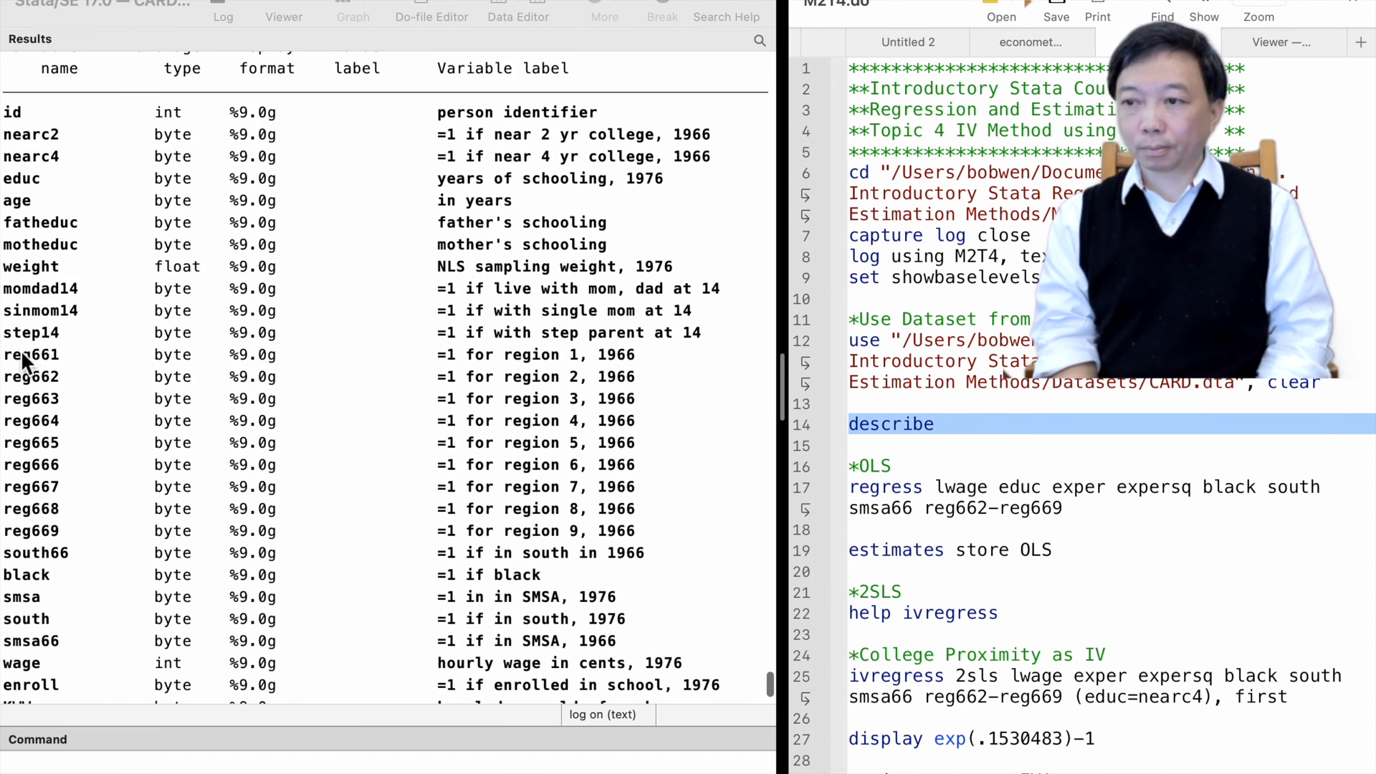
{"action": "mouse_move", "coordinate": [75, 426]}
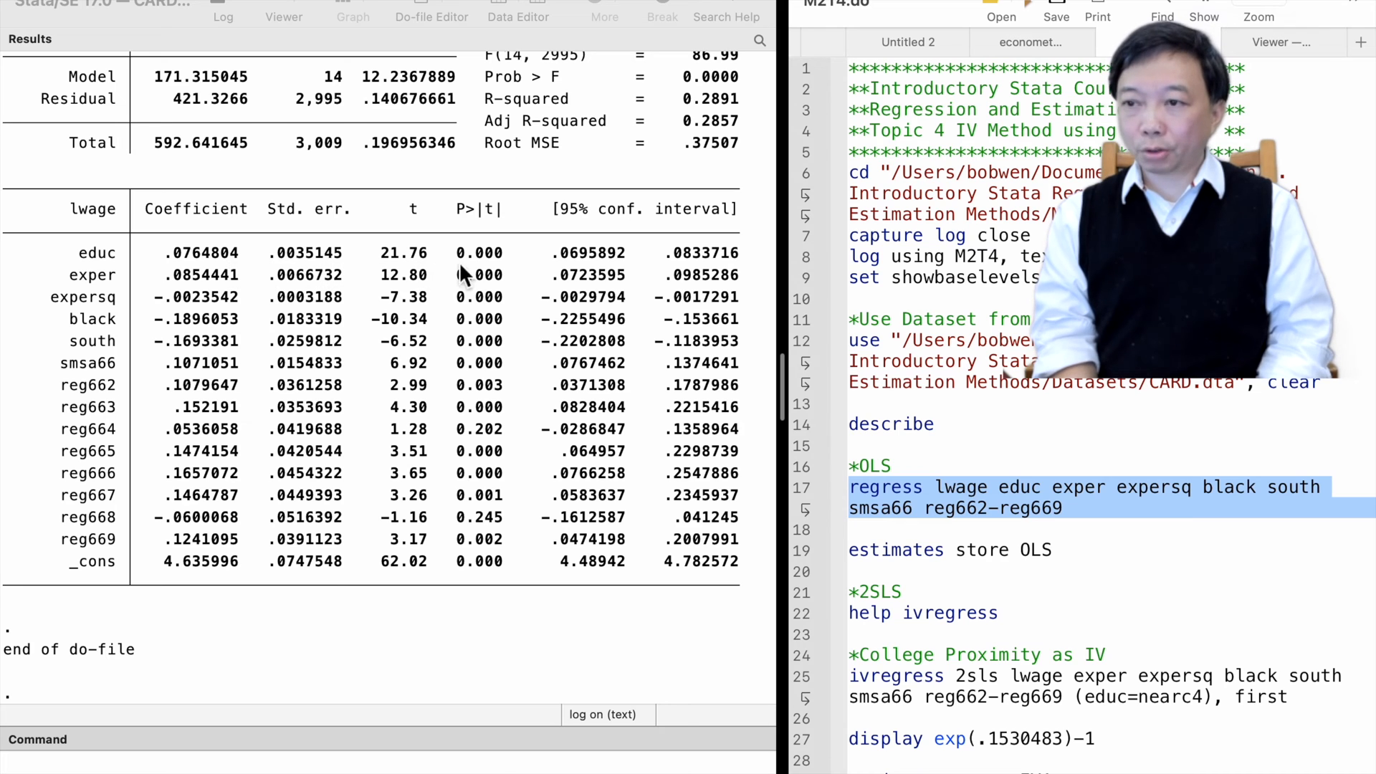
{"action": "mouse_move", "coordinate": [503, 268]}
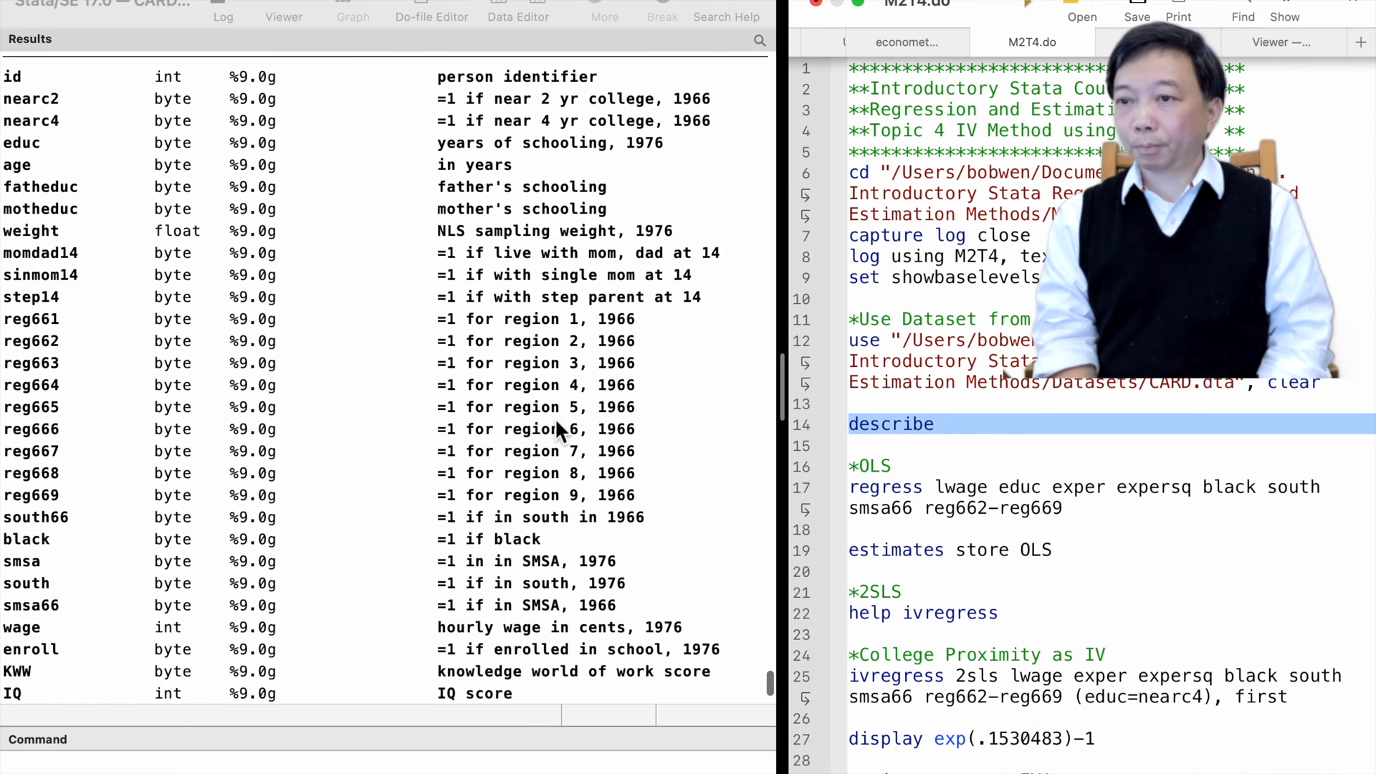
{"action": "scroll", "scroll_direction": "up", "scroll_amount": 3}
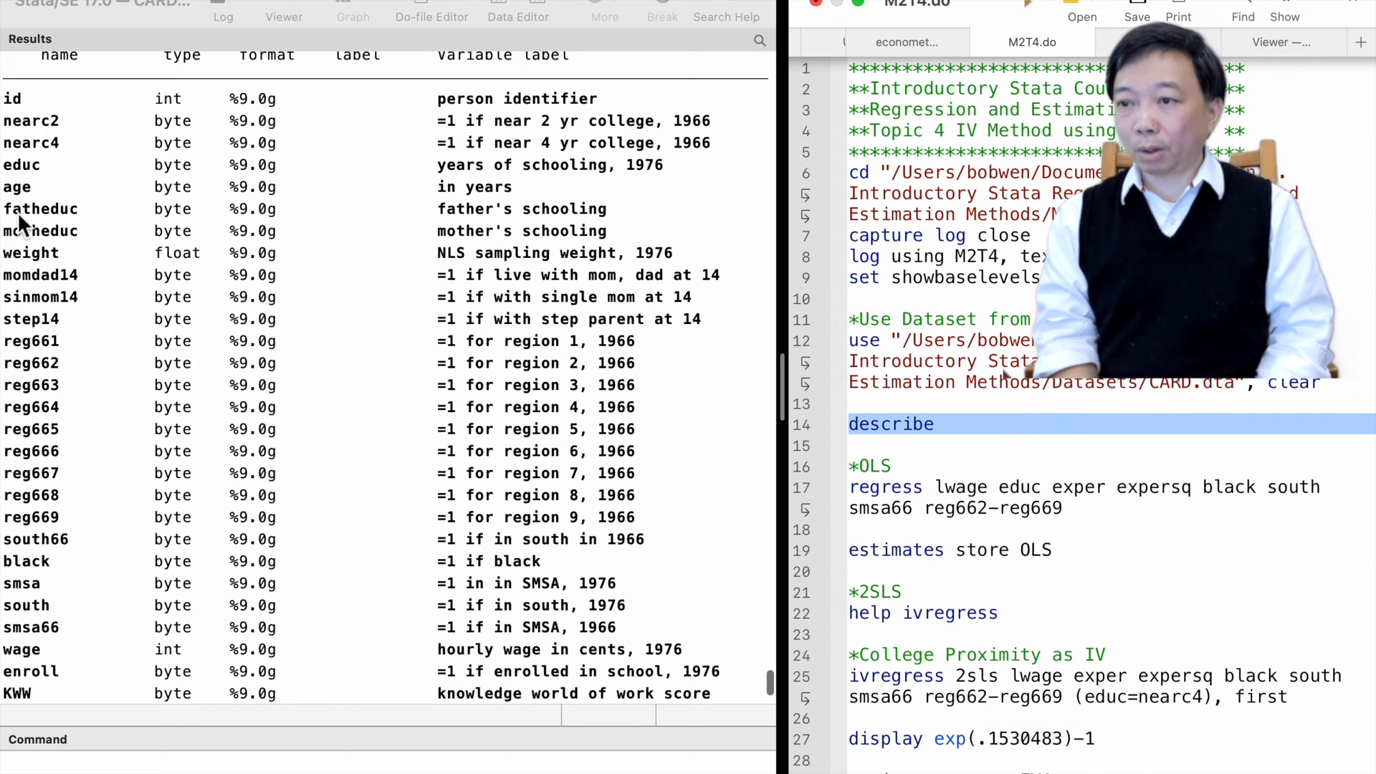
{"action": "mouse_move", "coordinate": [586, 219]}
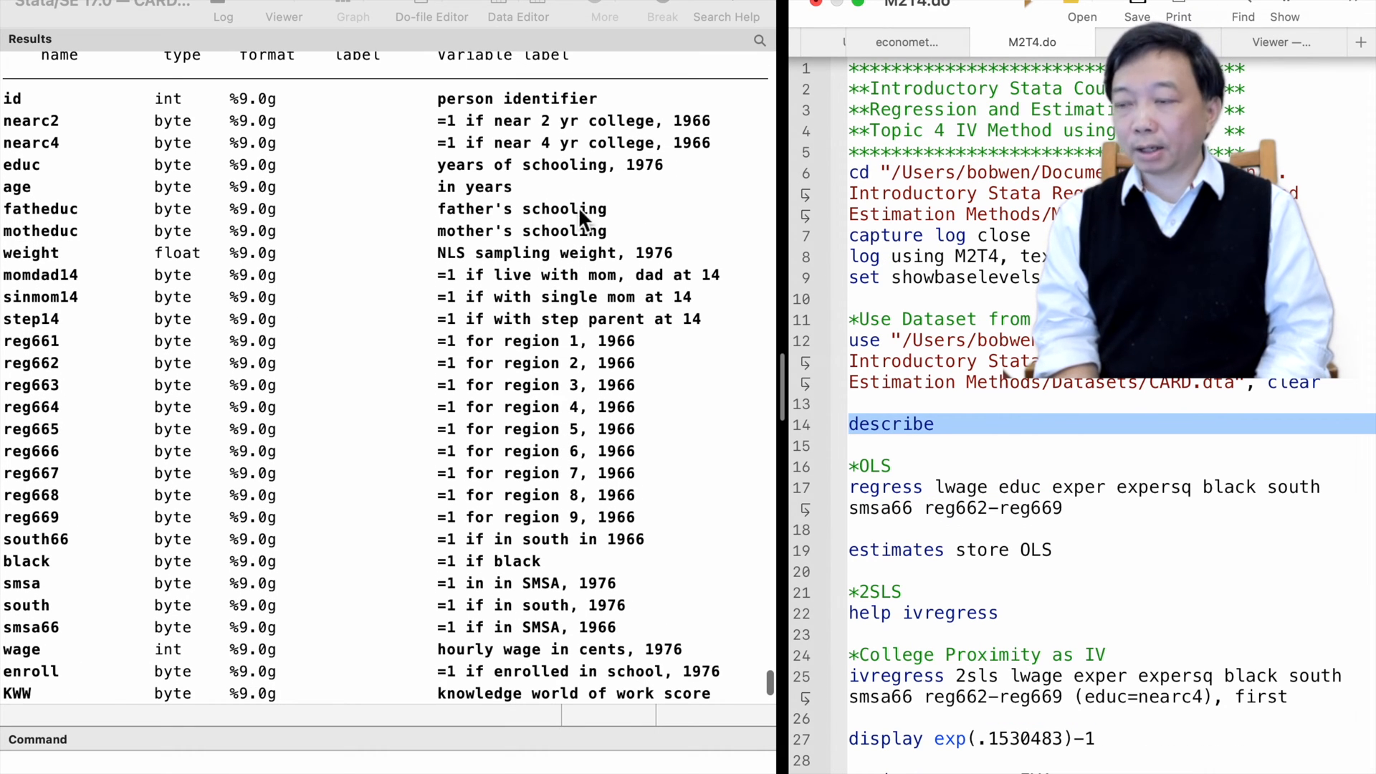
{"action": "mouse_move", "coordinate": [480, 258]}
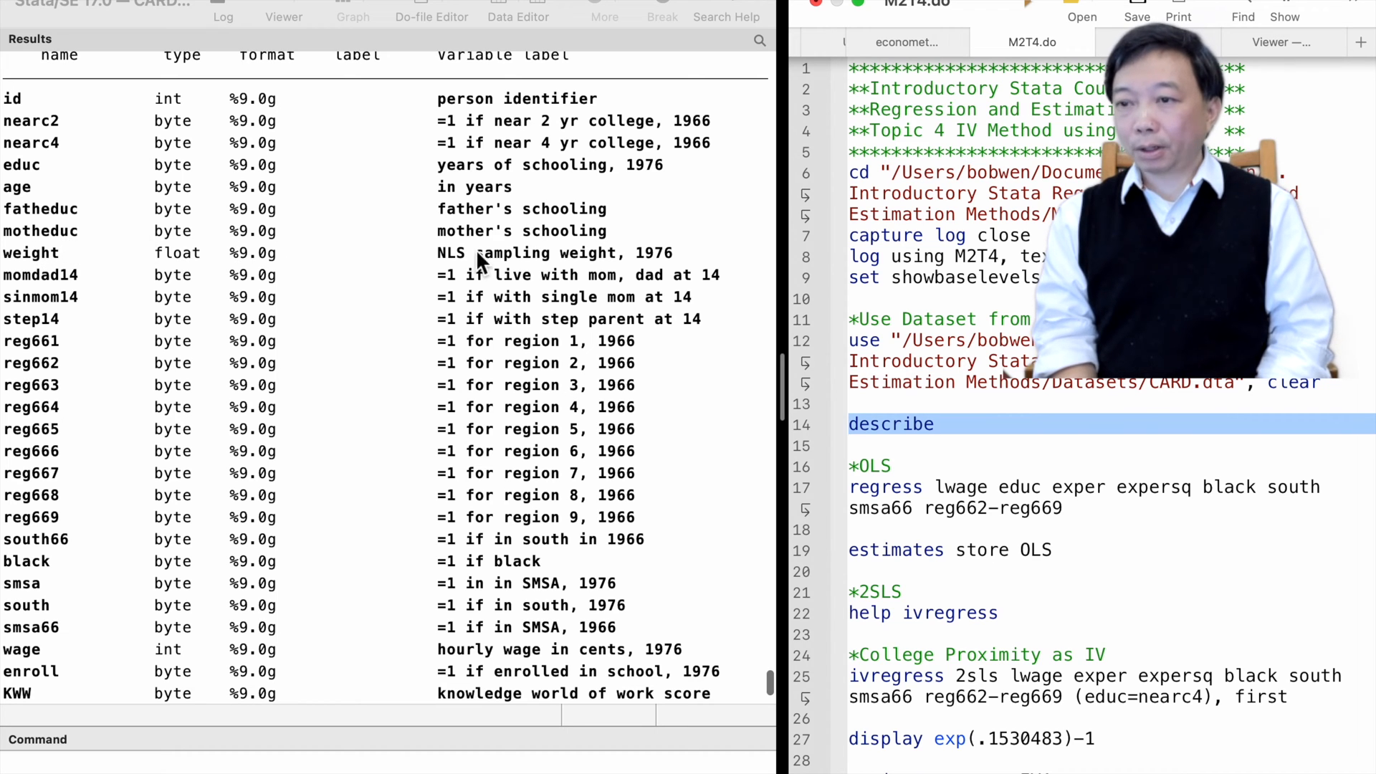
{"action": "mouse_move", "coordinate": [623, 246]}
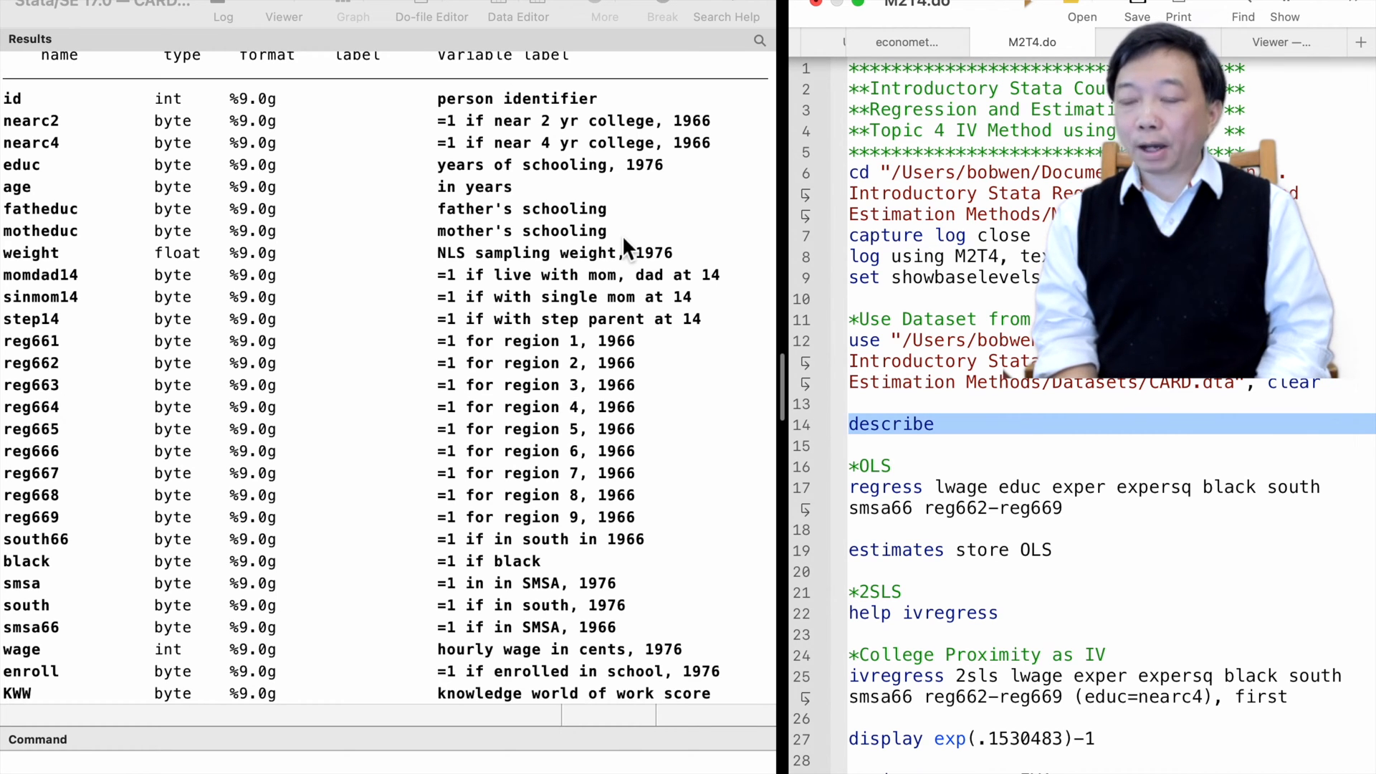
{"action": "mouse_move", "coordinate": [30, 162]}
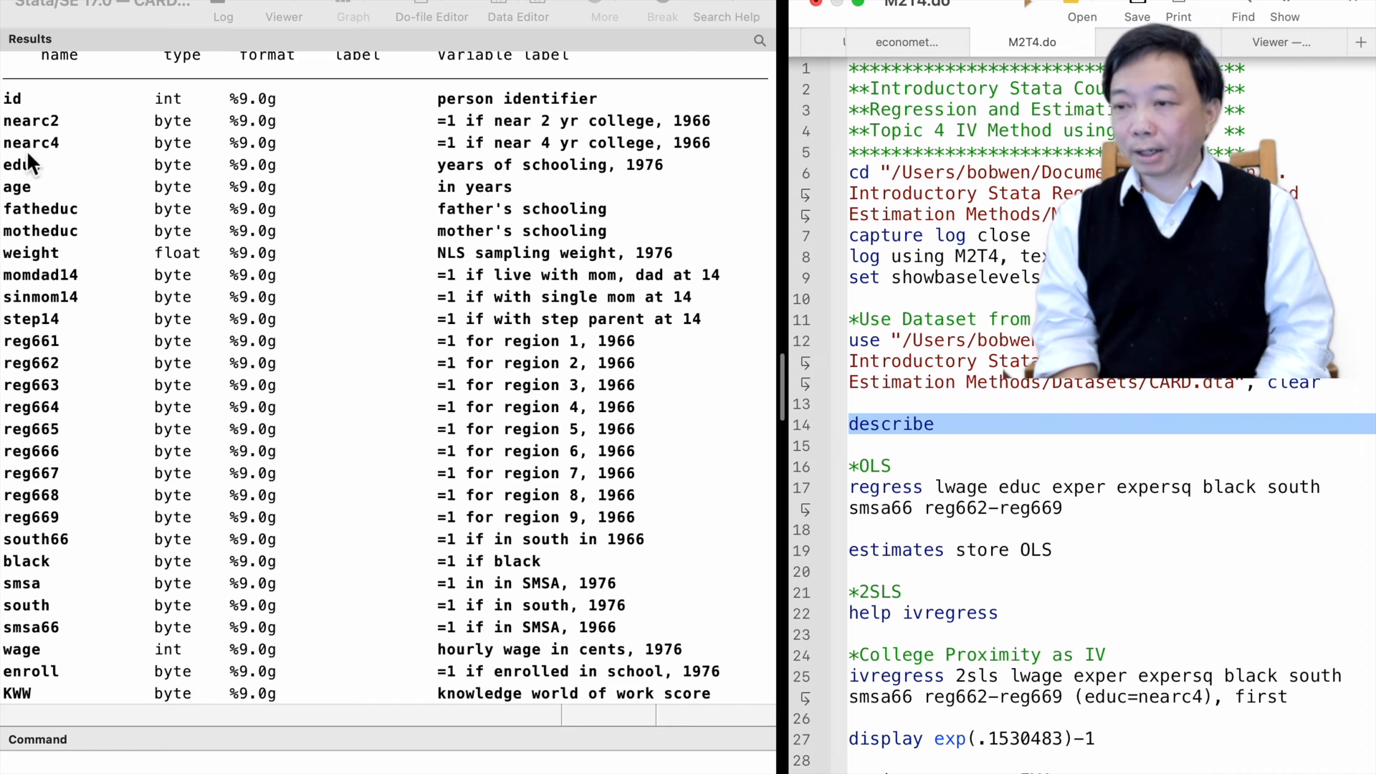
{"action": "mouse_move", "coordinate": [430, 153]}
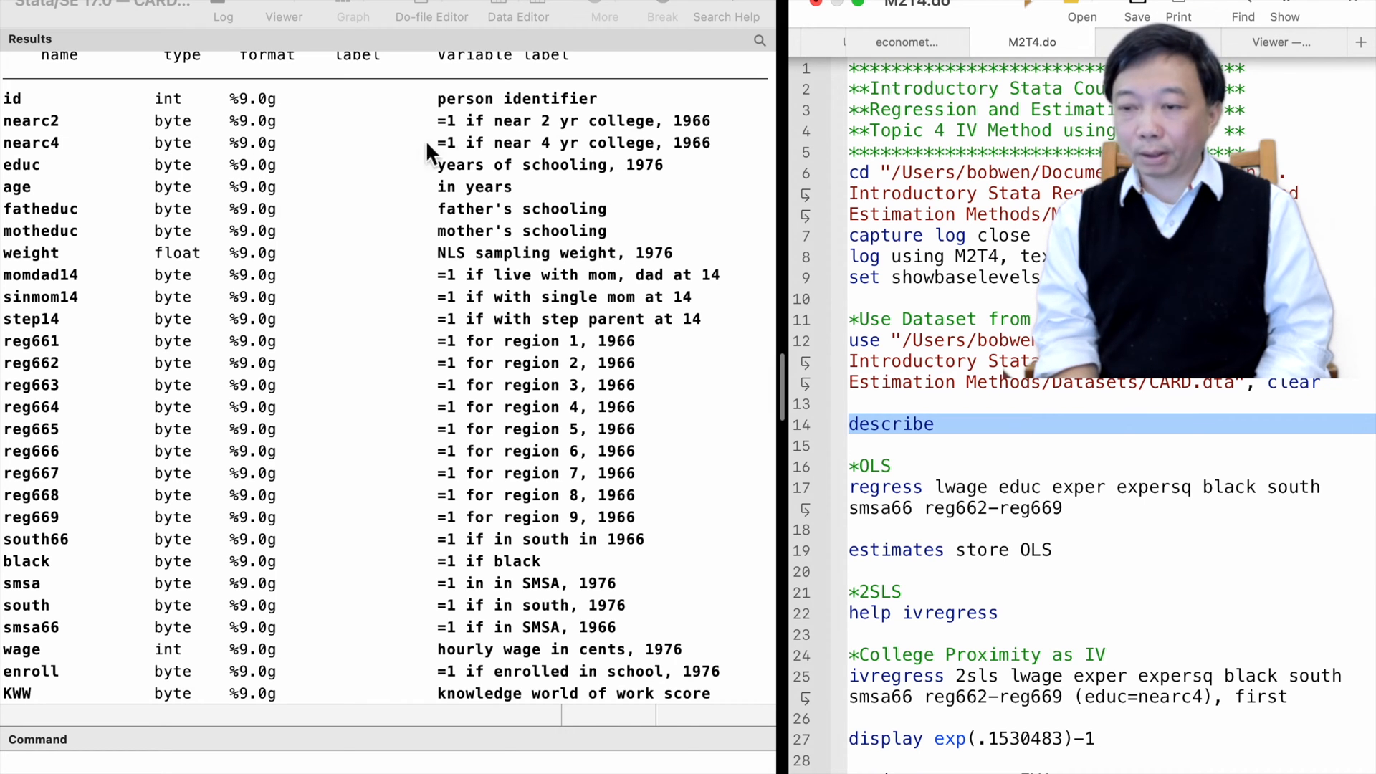
{"action": "mouse_move", "coordinate": [718, 156]}
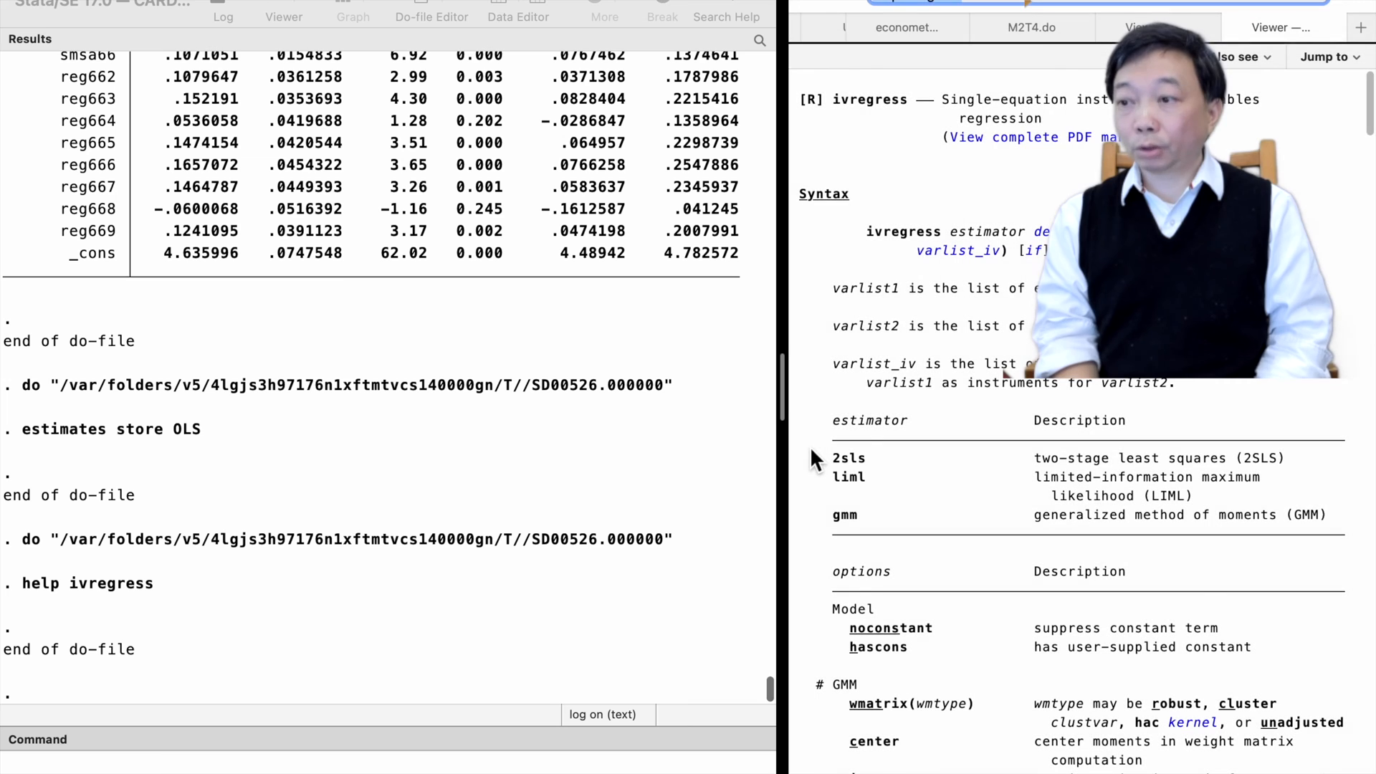
{"action": "mouse_move", "coordinate": [912, 390]}
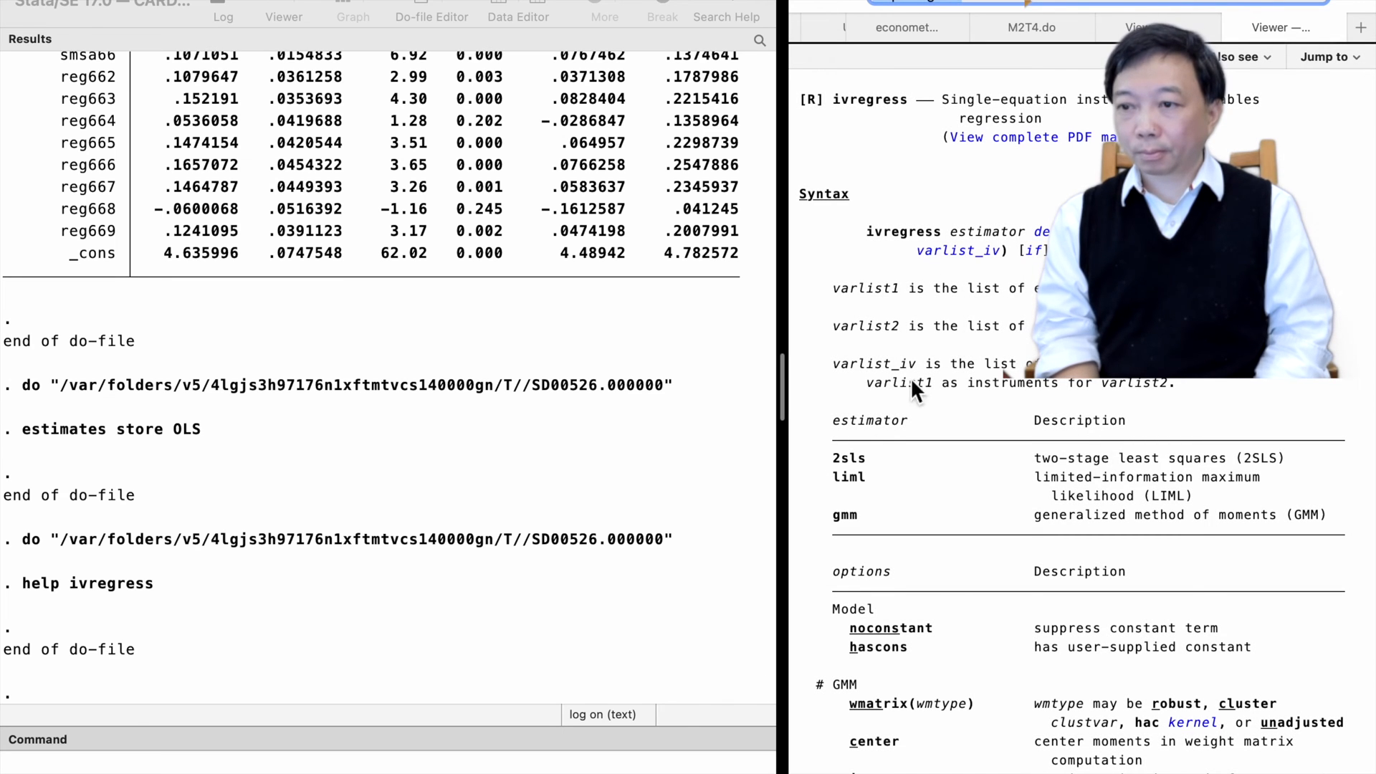
{"action": "mouse_move", "coordinate": [875, 474]}
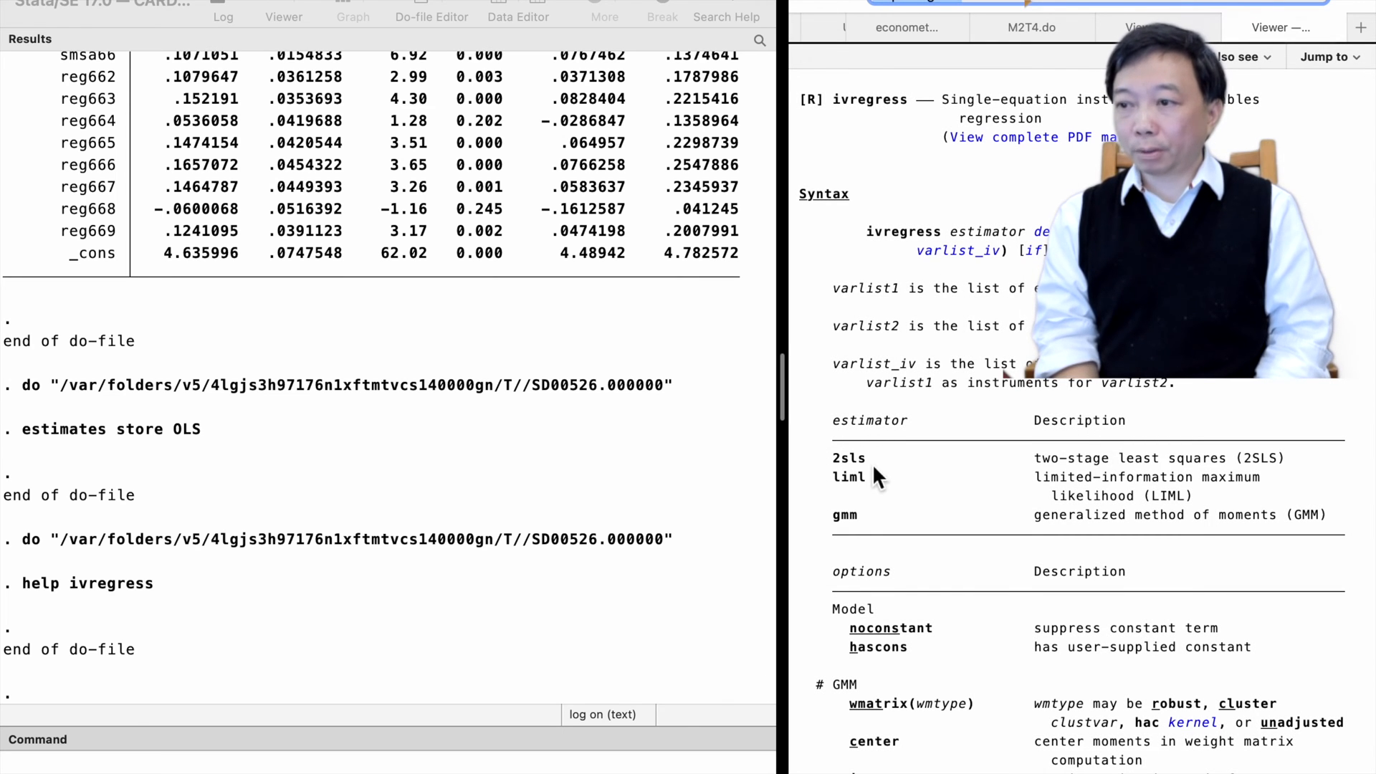
{"action": "mouse_move", "coordinate": [845, 516]}
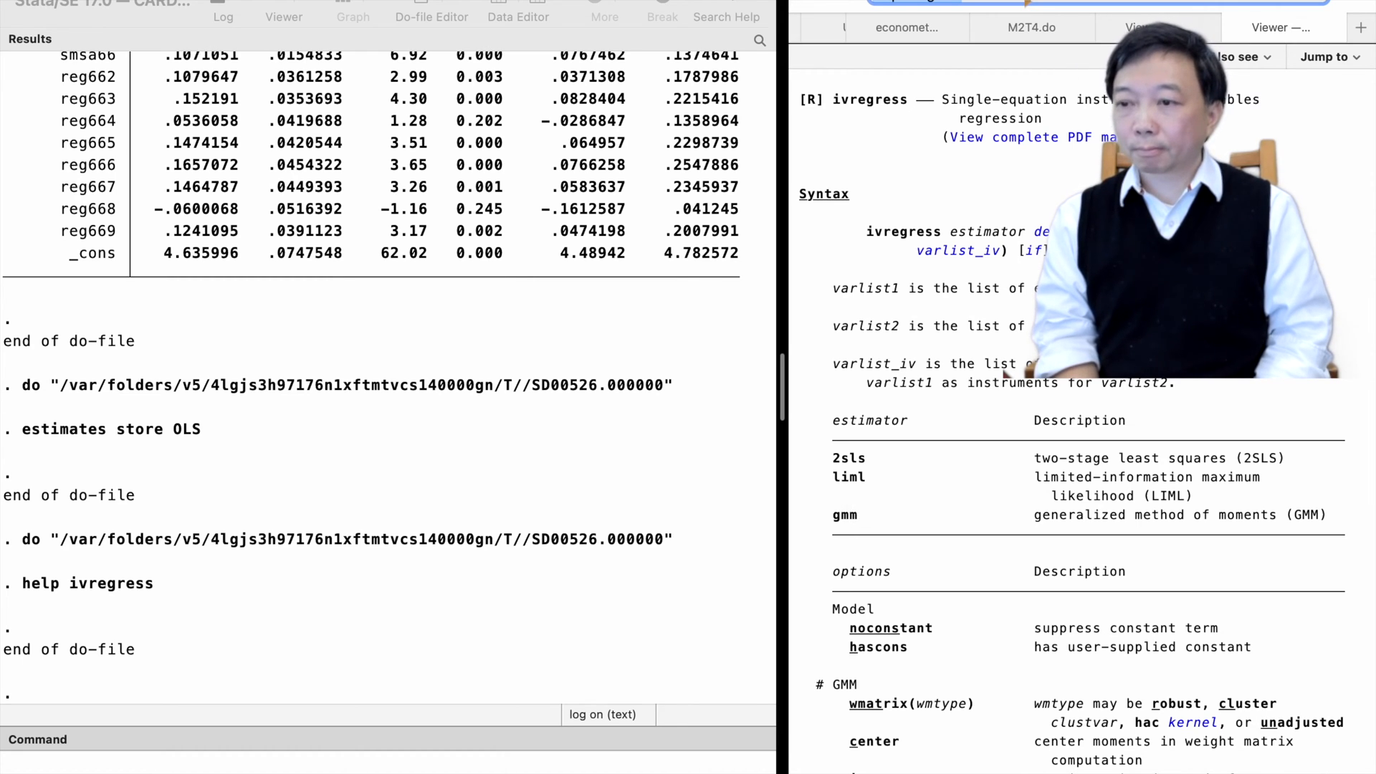
Switch from the ivregress help page back to the M2T4.do tab
{"action": "left_click", "coordinate": [1032, 27]}
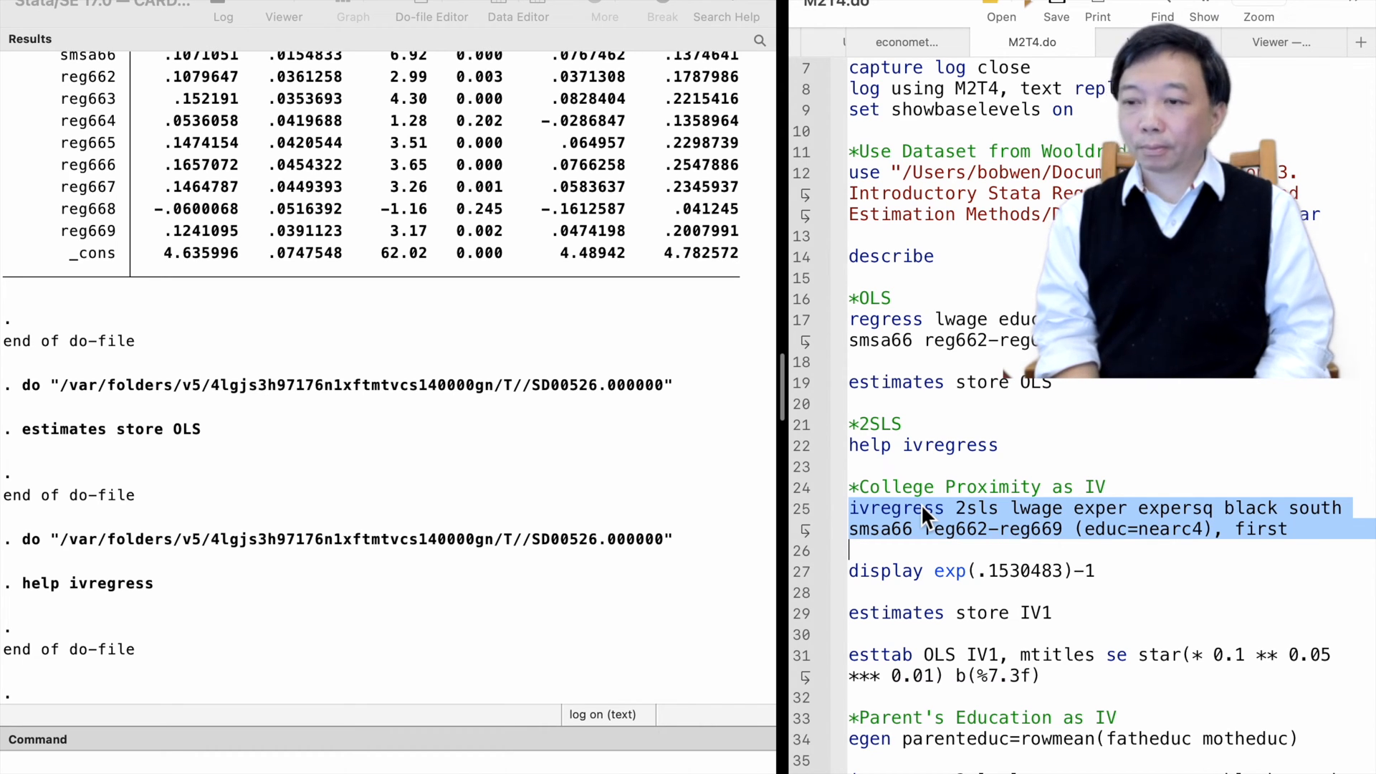
{"action": "mouse_move", "coordinate": [995, 523]}
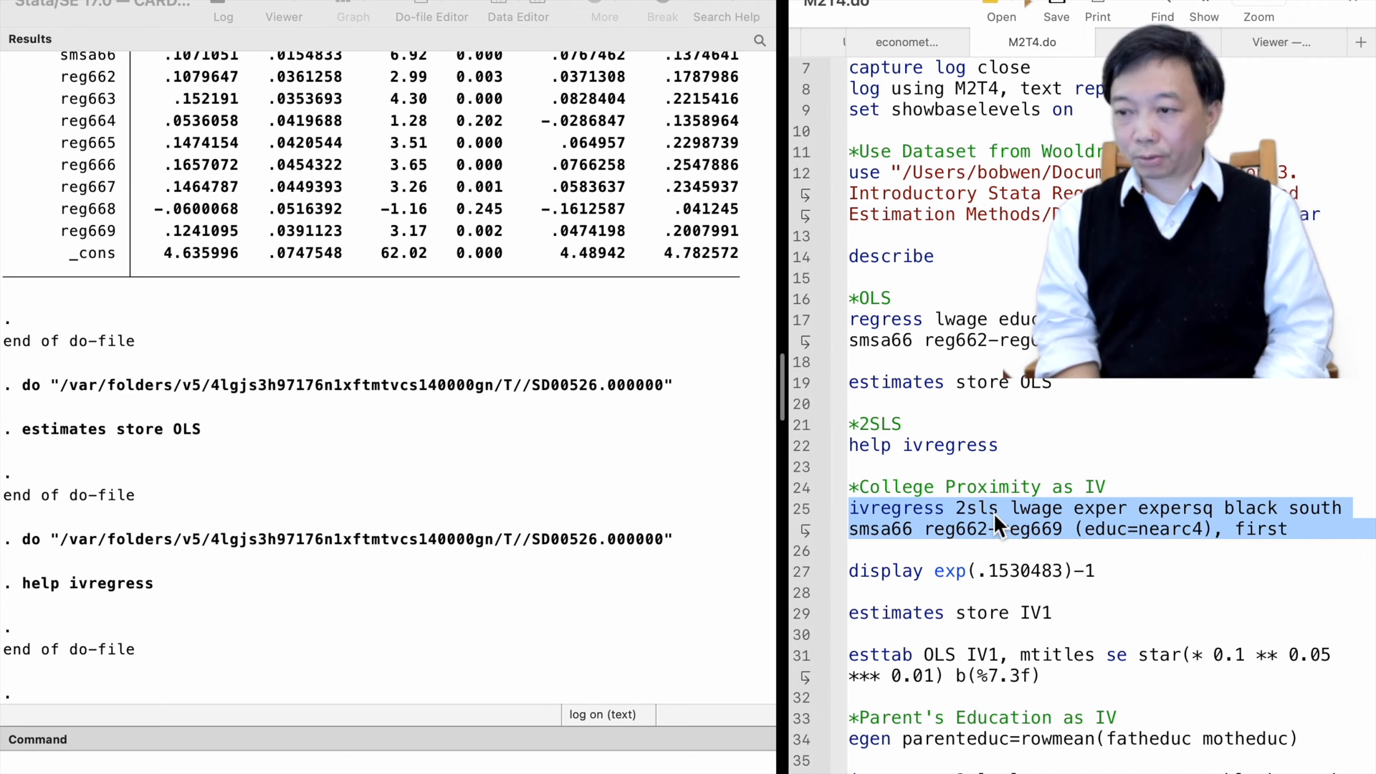
{"action": "mouse_move", "coordinate": [1040, 527]}
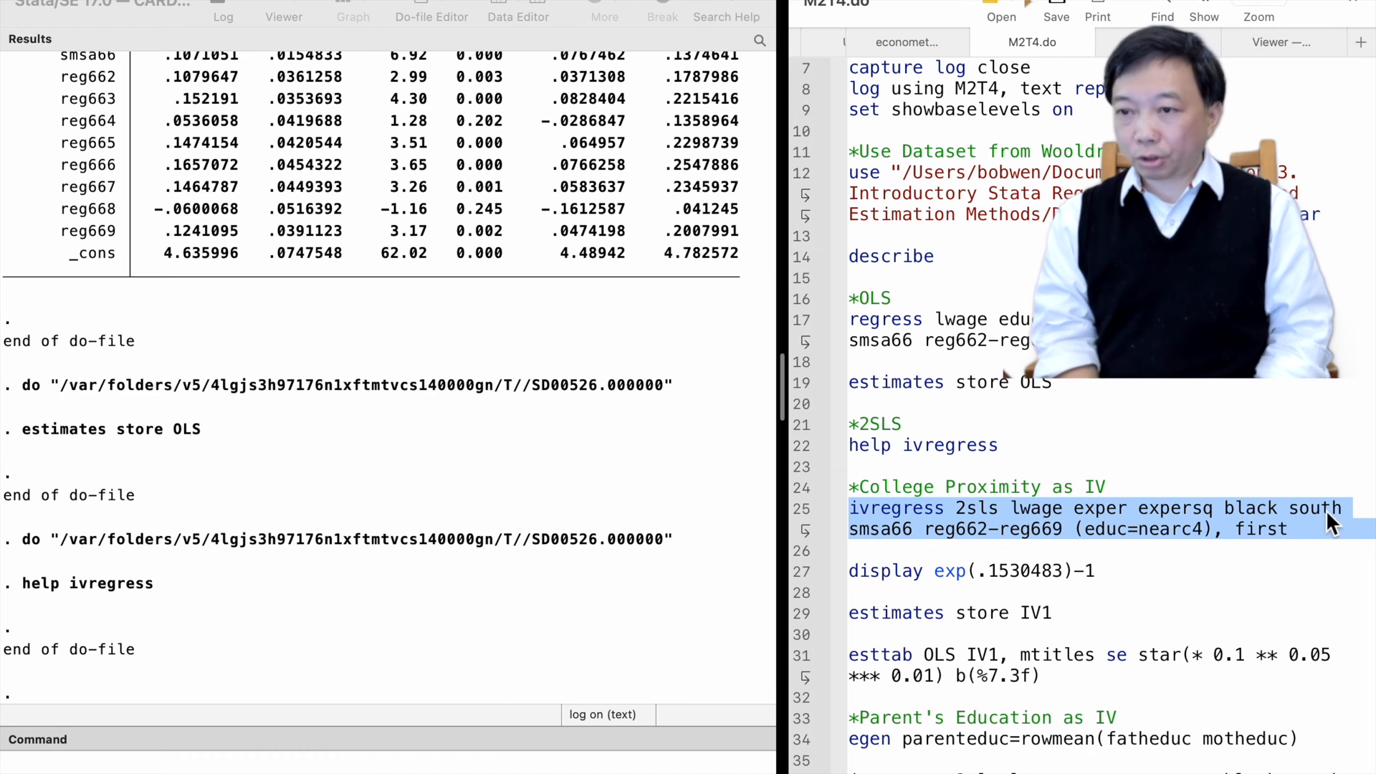
{"action": "mouse_move", "coordinate": [982, 553]}
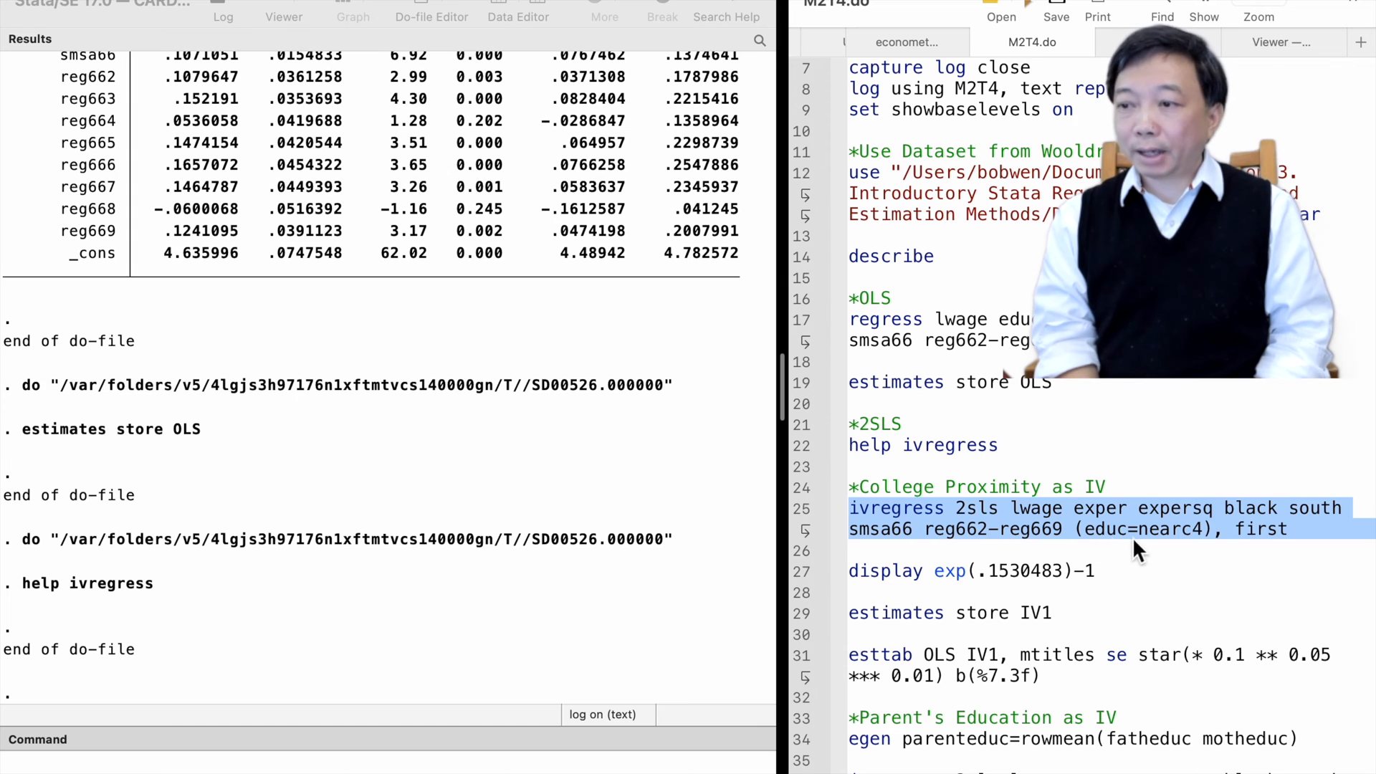
{"action": "mouse_move", "coordinate": [1203, 543]}
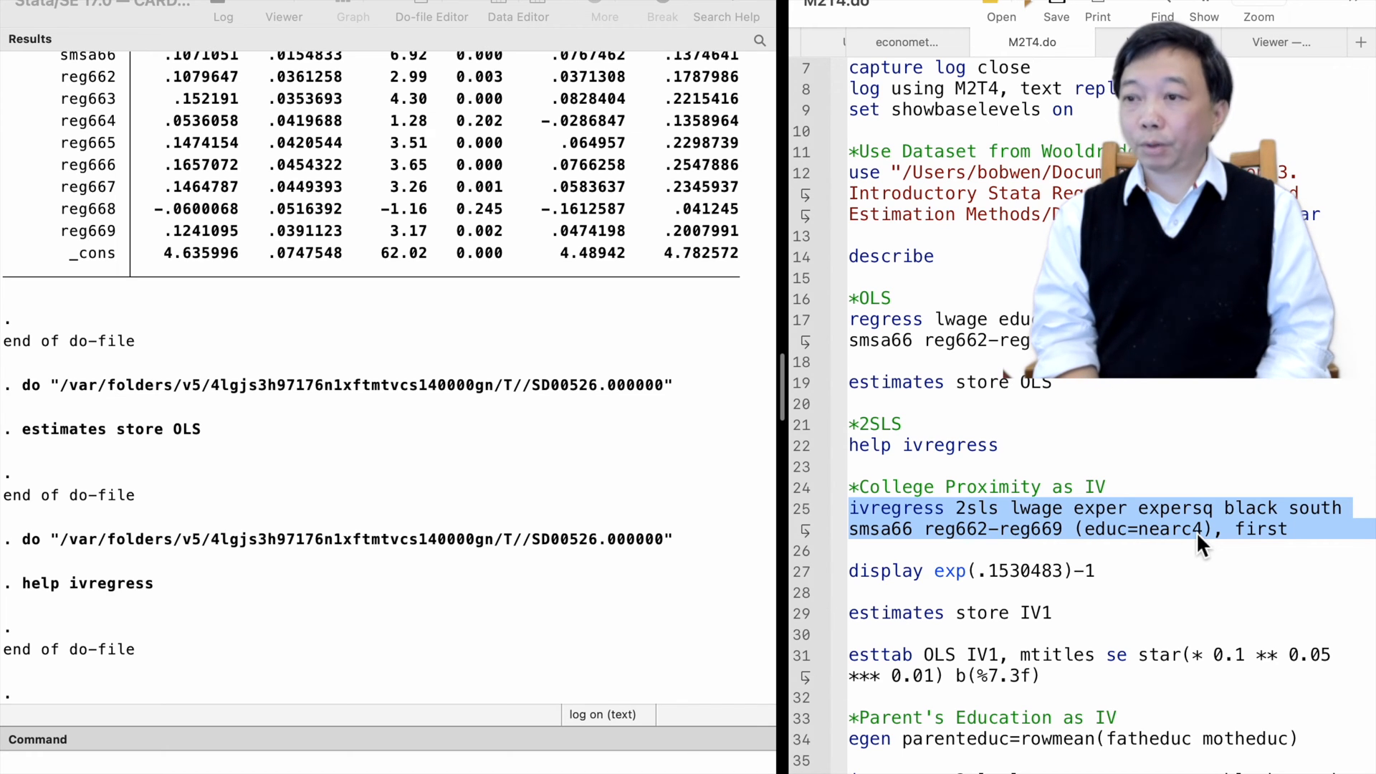
{"action": "mouse_move", "coordinate": [1140, 539]}
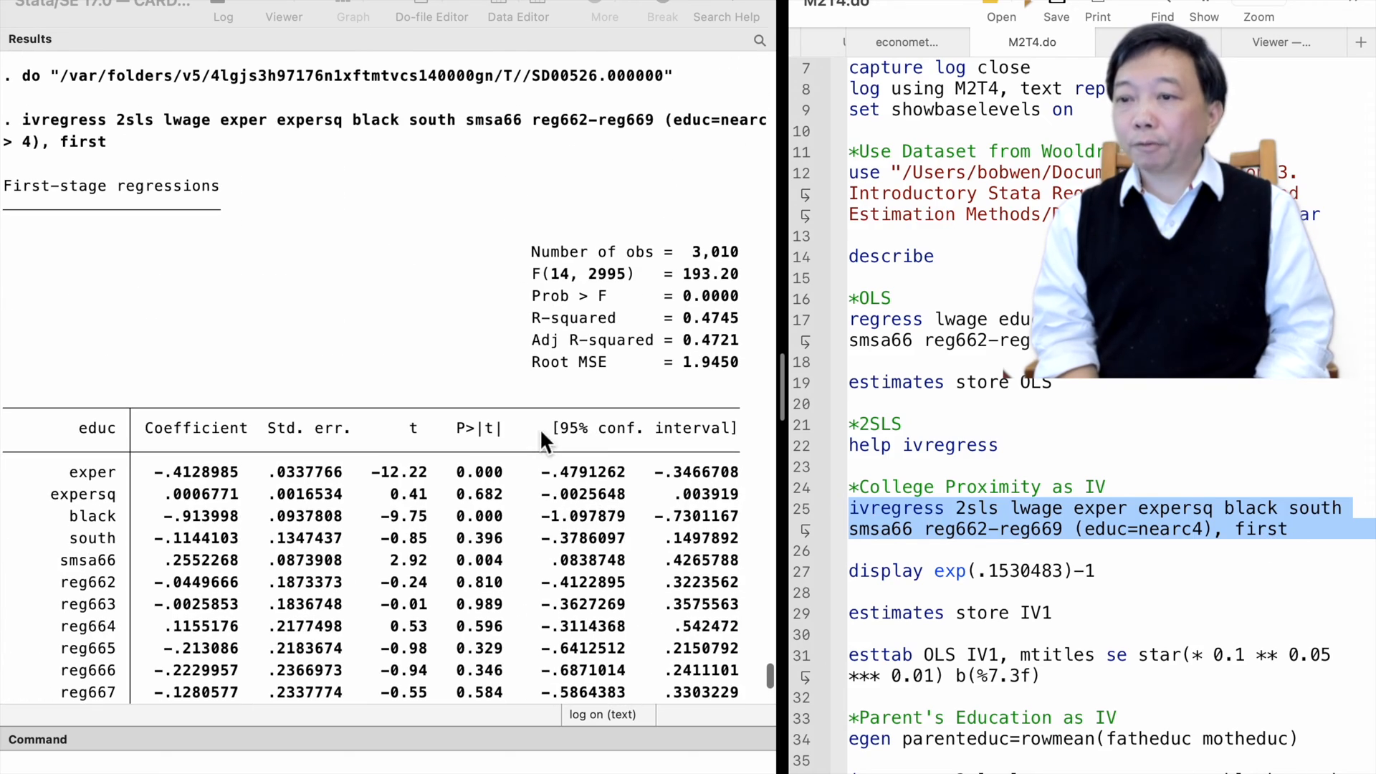
{"action": "mouse_move", "coordinate": [232, 232]}
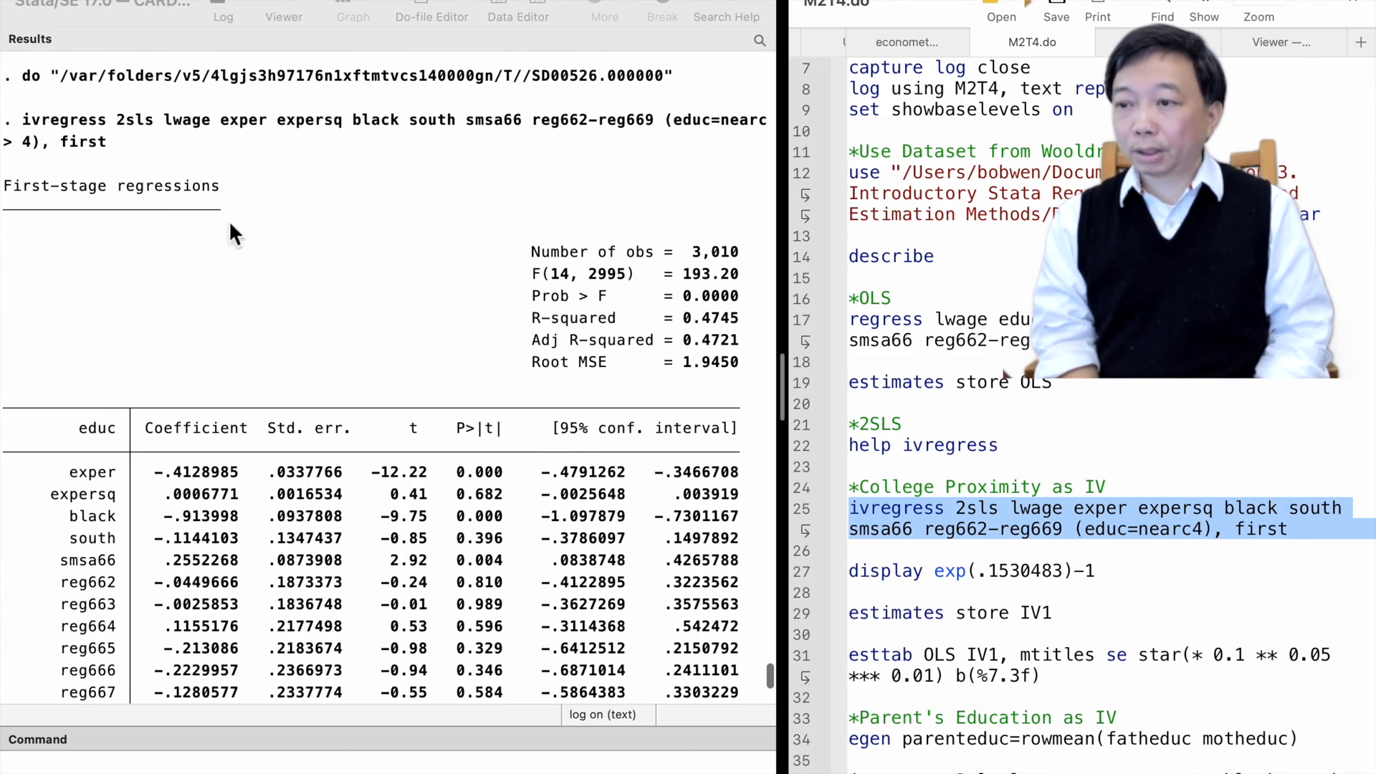
{"action": "scroll", "scroll_direction": "down", "scroll_amount": 3}
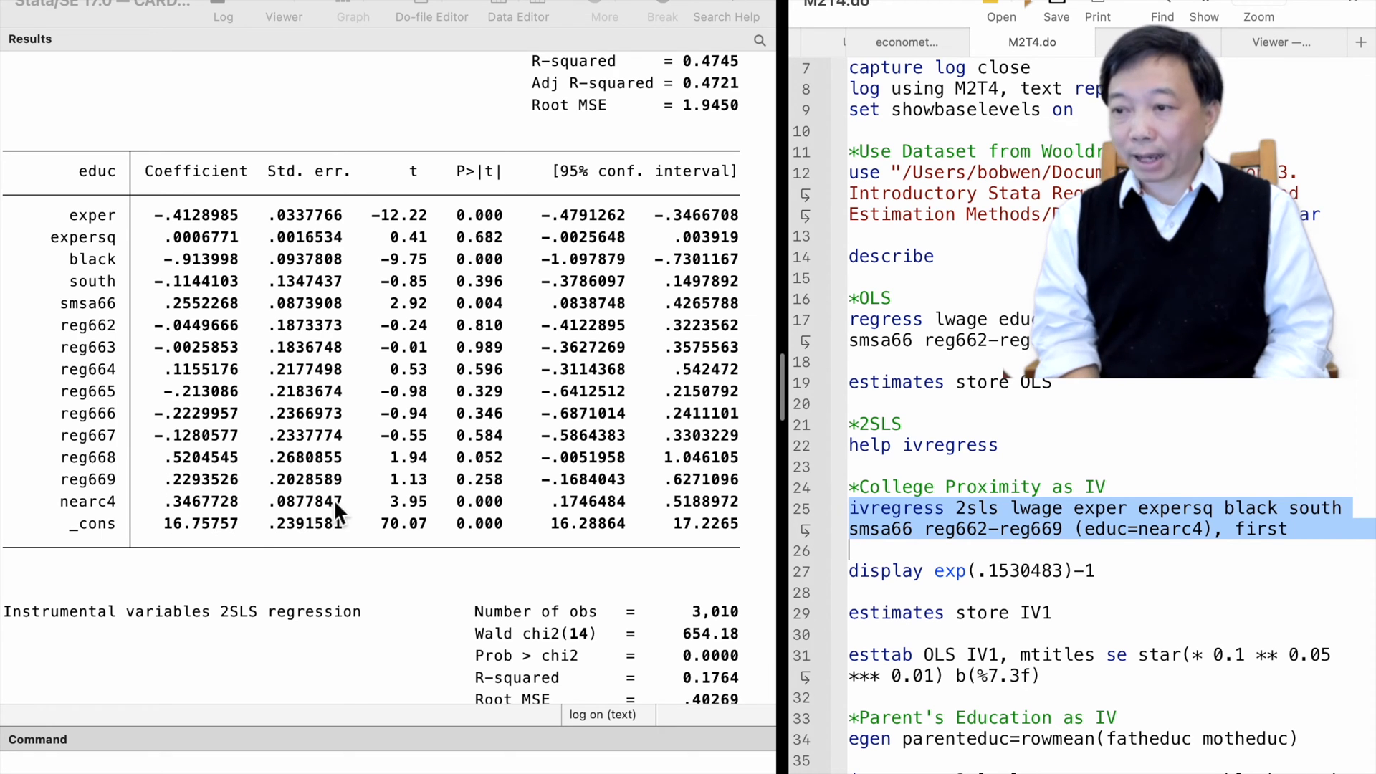
{"action": "mouse_move", "coordinate": [512, 513]}
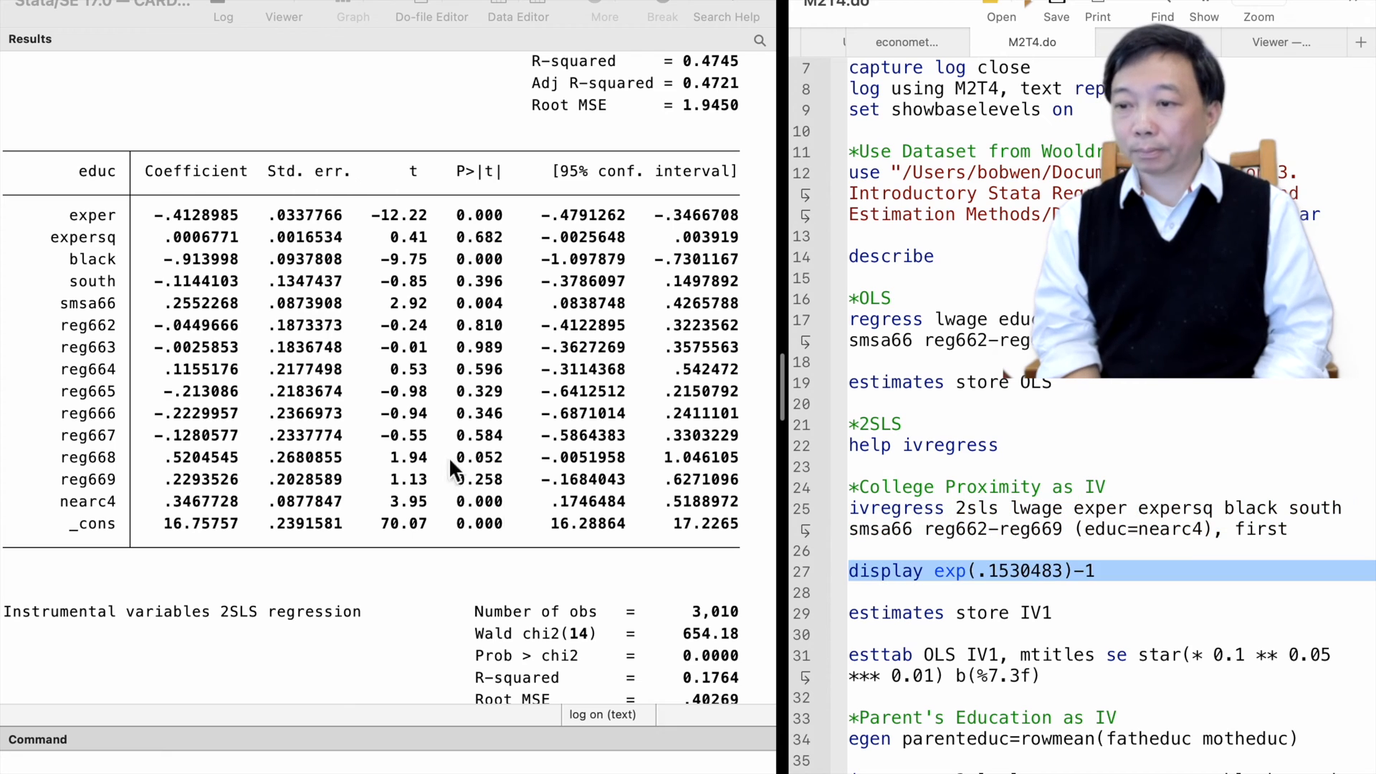
{"action": "scroll", "scroll_direction": "down", "scroll_amount": 3}
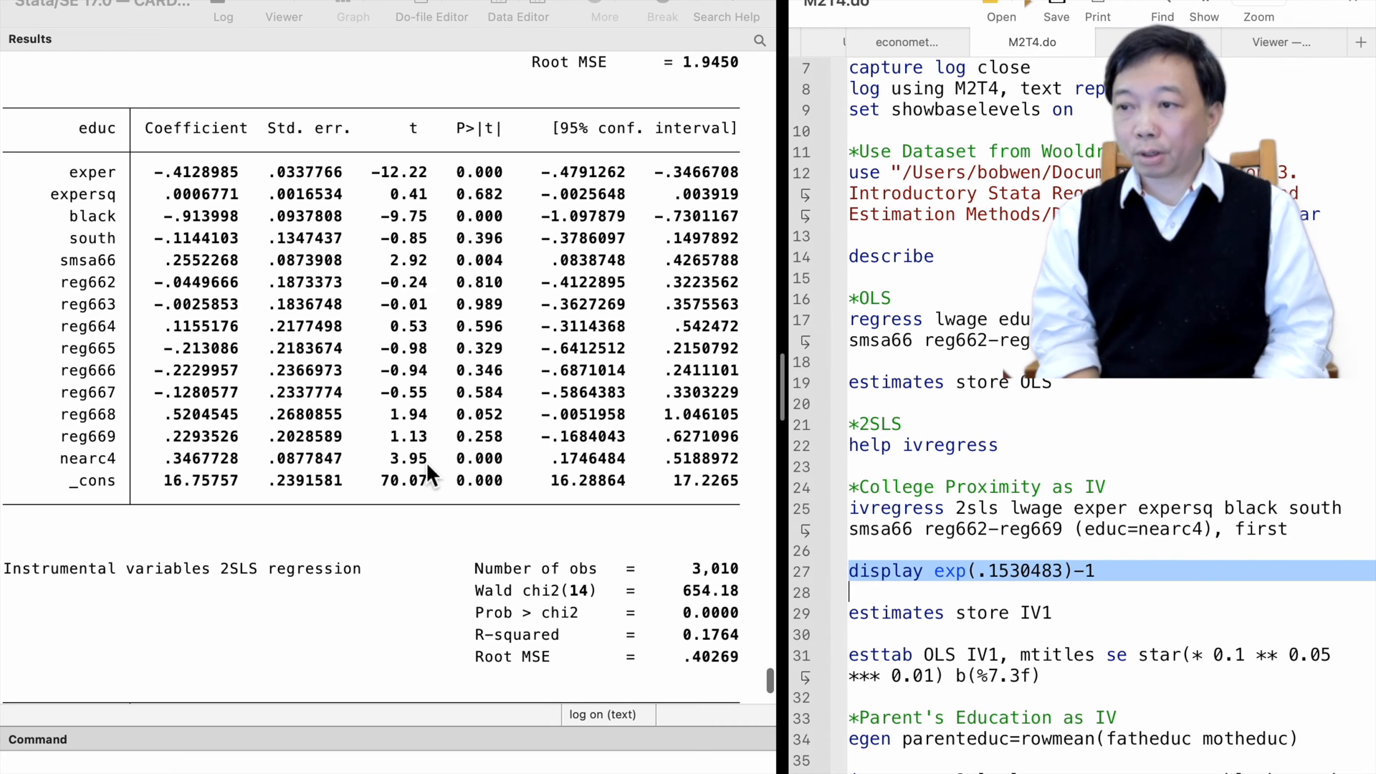
{"action": "scroll", "scroll_direction": "down", "scroll_amount": 3}
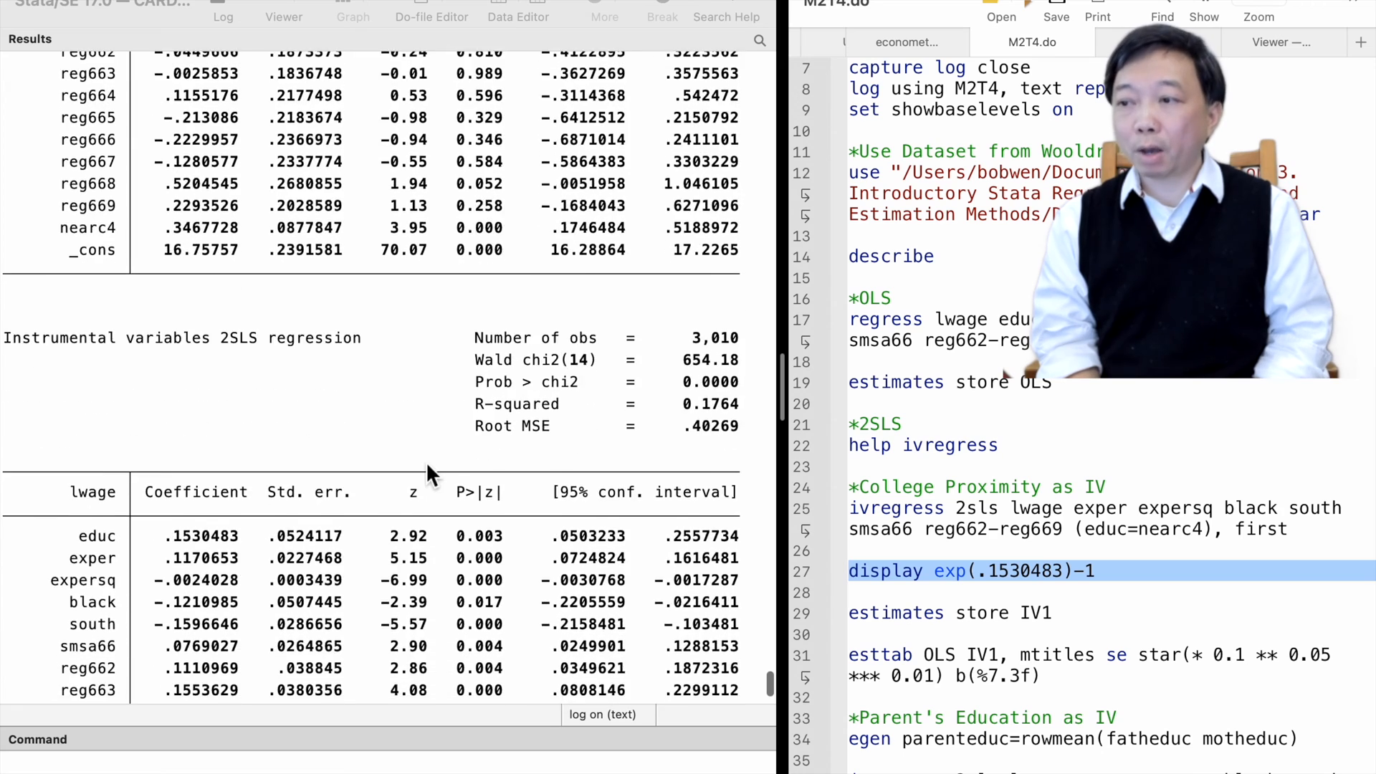
{"action": "scroll", "scroll_direction": "down", "scroll_amount": 3}
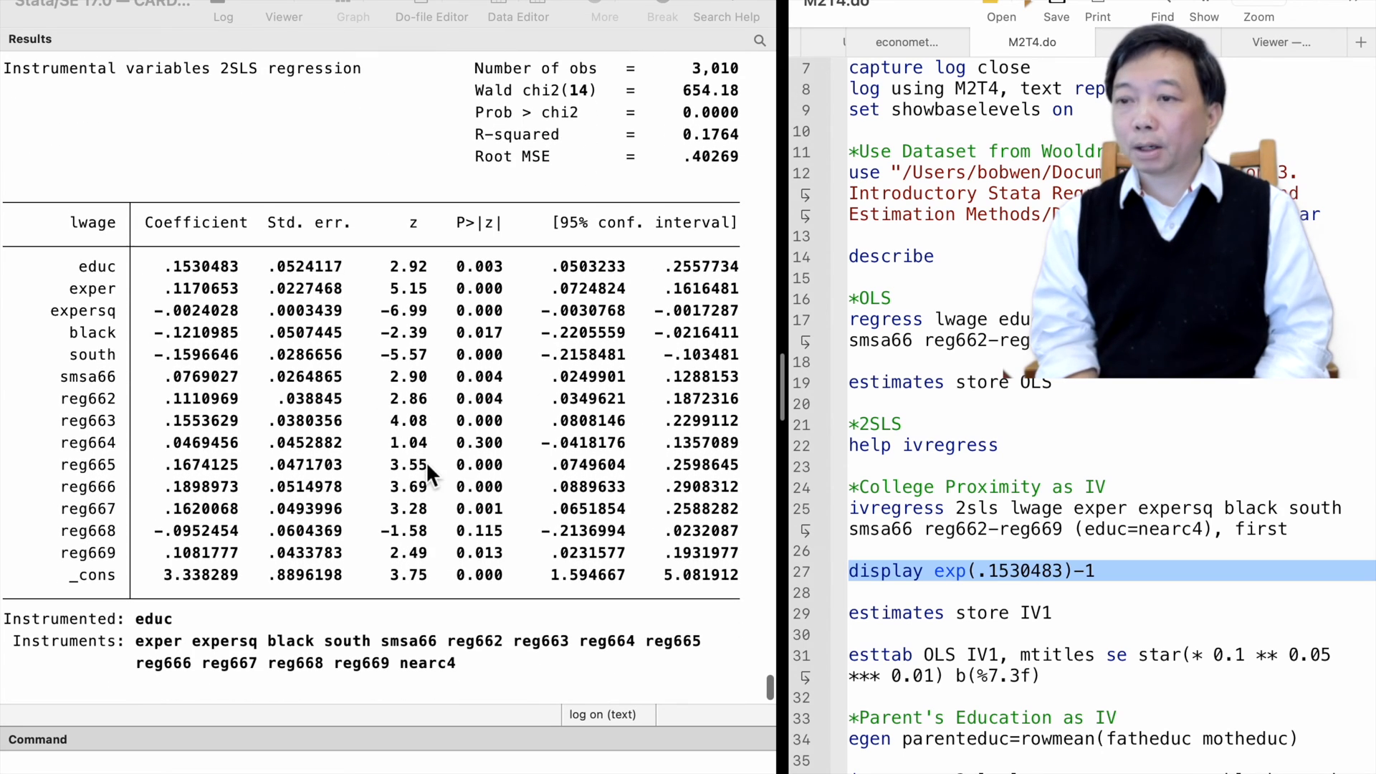
{"action": "mouse_move", "coordinate": [118, 281]}
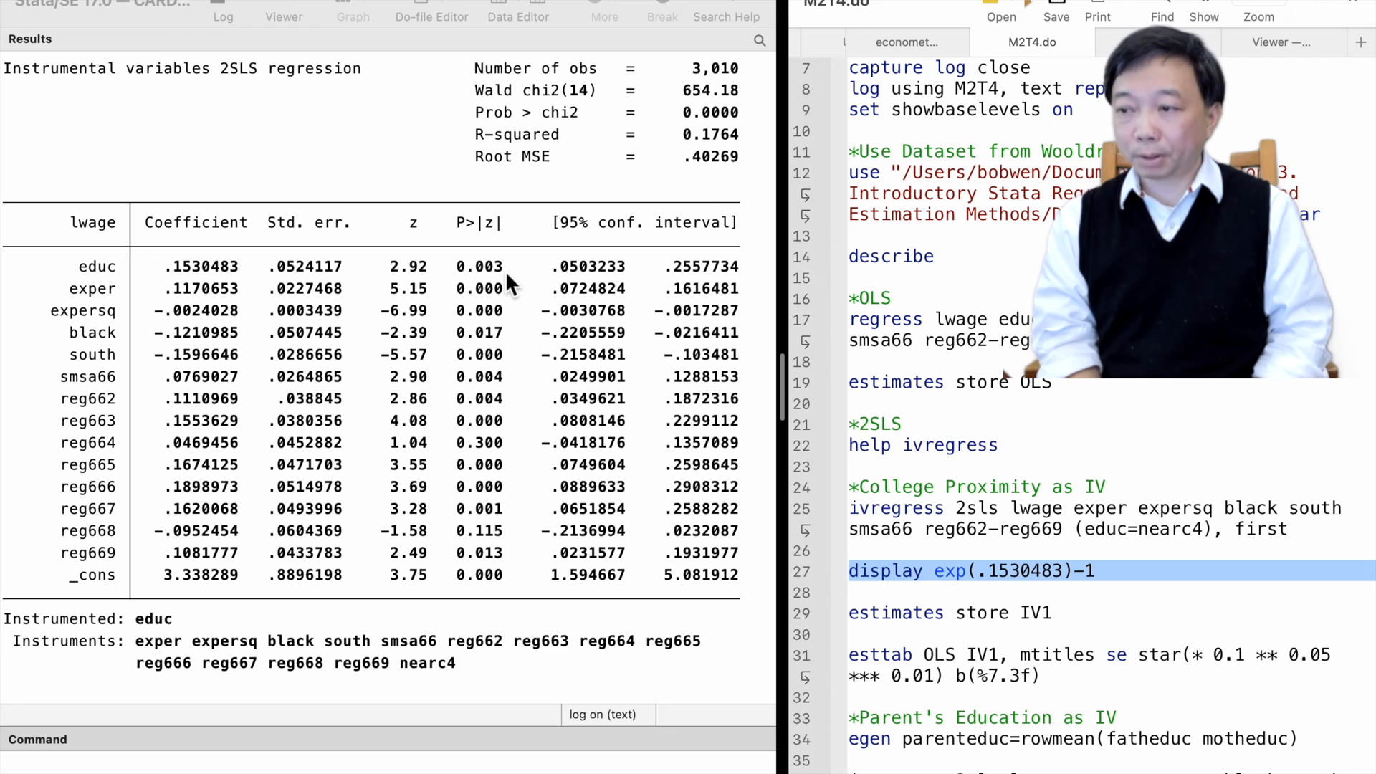
{"action": "mouse_move", "coordinate": [798, 587]}
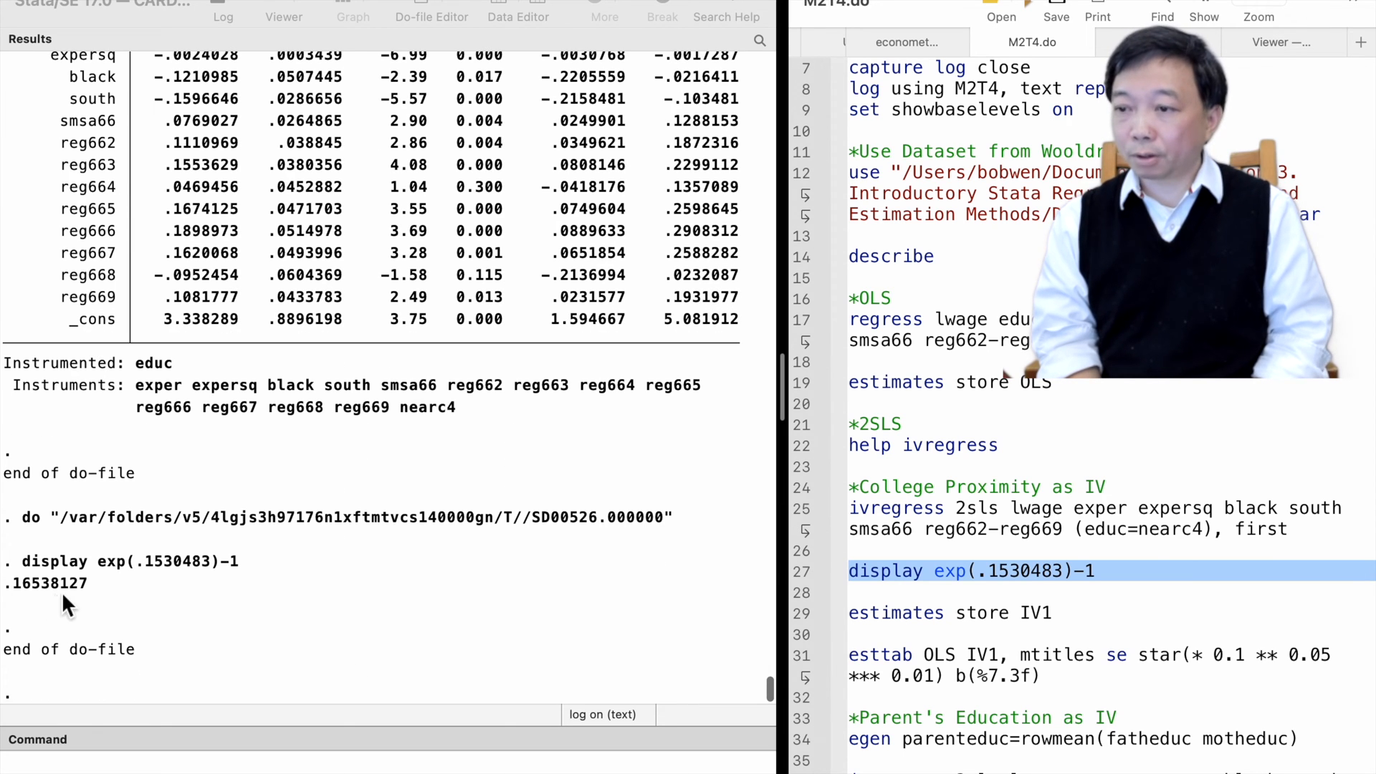
Review the exp(.1530483)-1 result of .16538127 and select the estimates store IV1 line
{"action": "scroll", "scroll_direction": "up", "scroll_amount": 3}
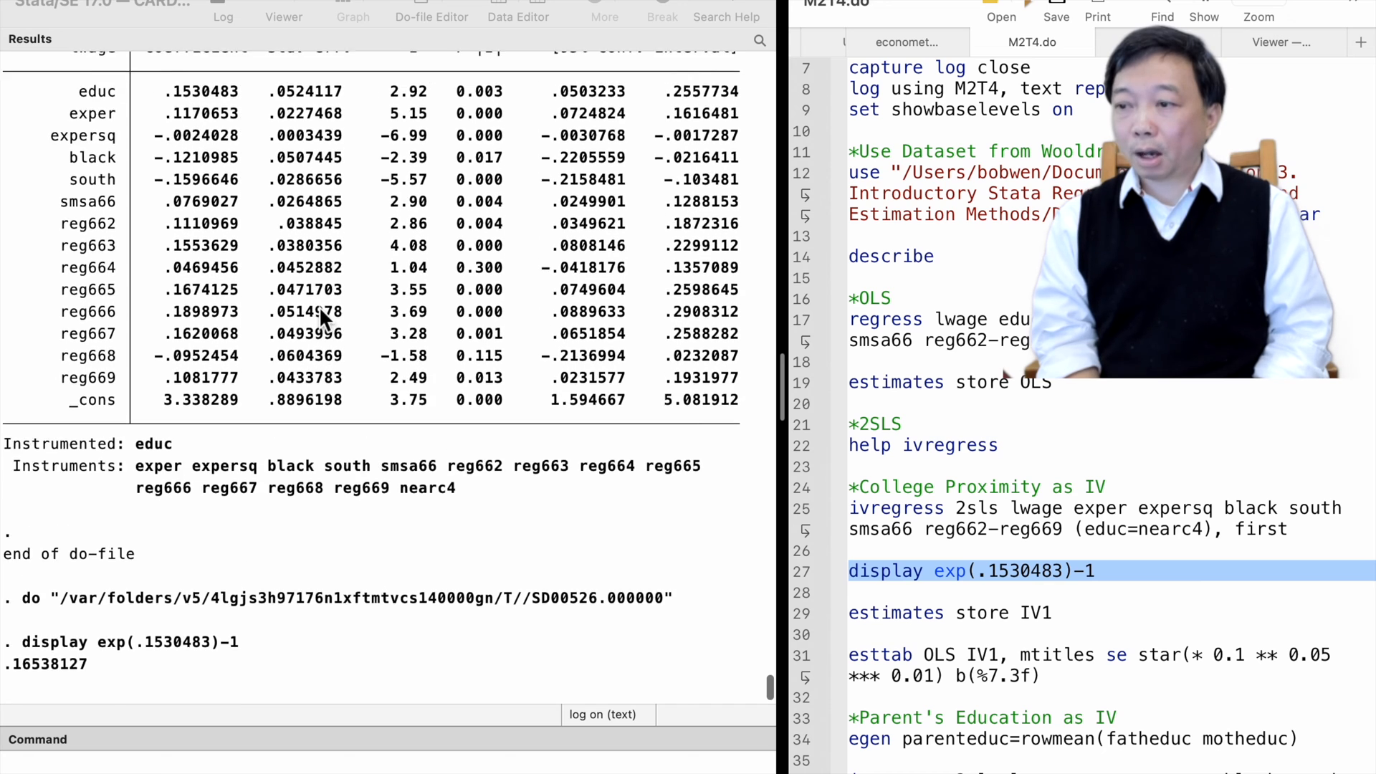
{"action": "scroll", "scroll_direction": "up", "scroll_amount": 3}
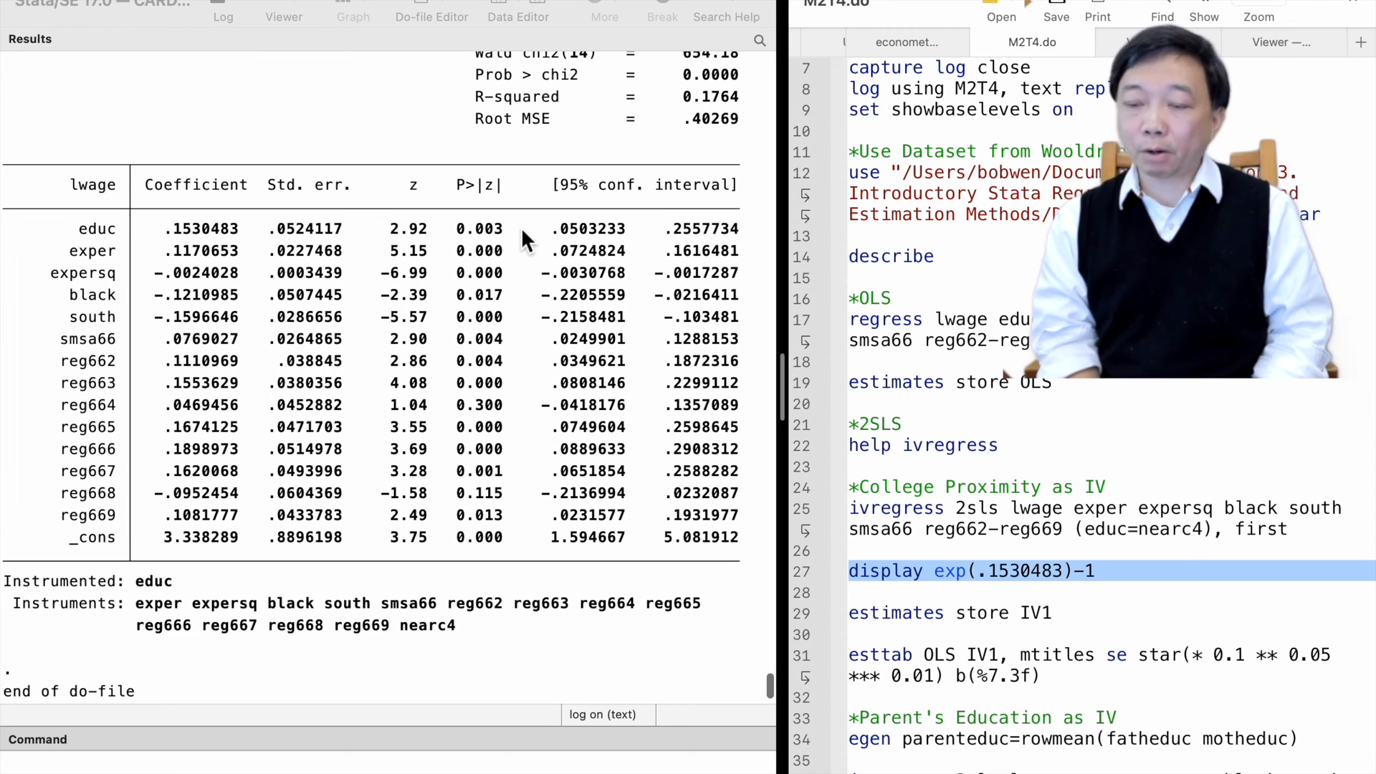
{"action": "mouse_move", "coordinate": [765, 399]}
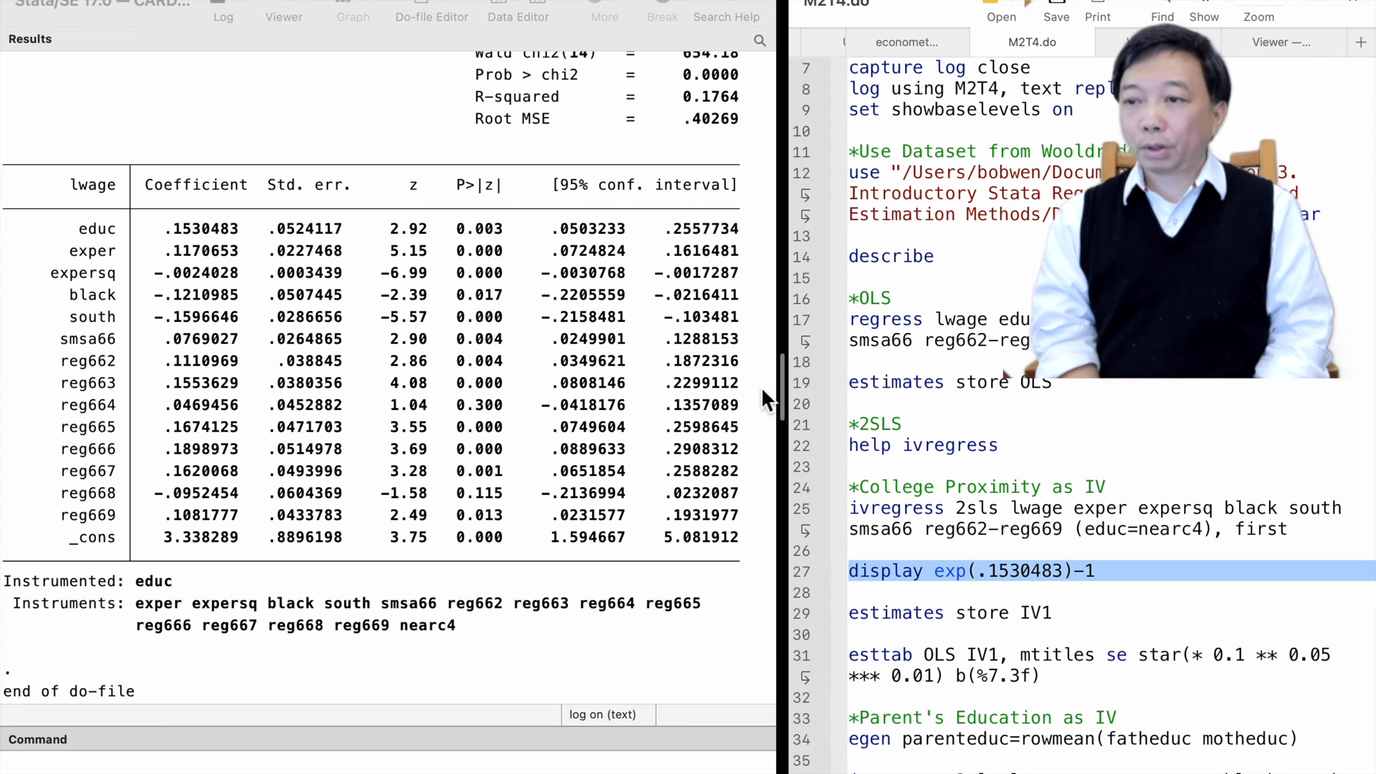
{"action": "left_click", "coordinate": [950, 613]}
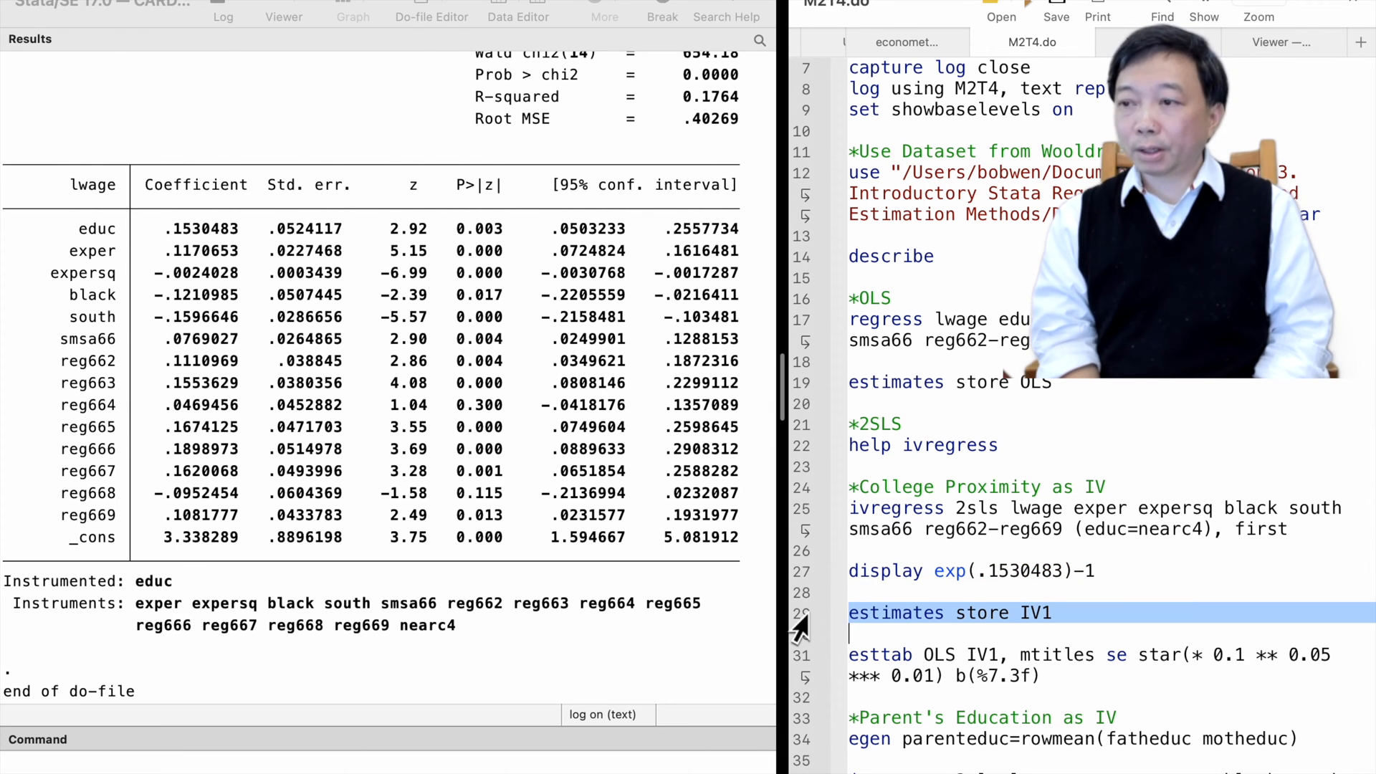
Scroll the Results window to the OLS versus IV1 table (educ 0.076 vs 0.153)
{"action": "scroll", "scroll_direction": "down", "scroll_amount": 3}
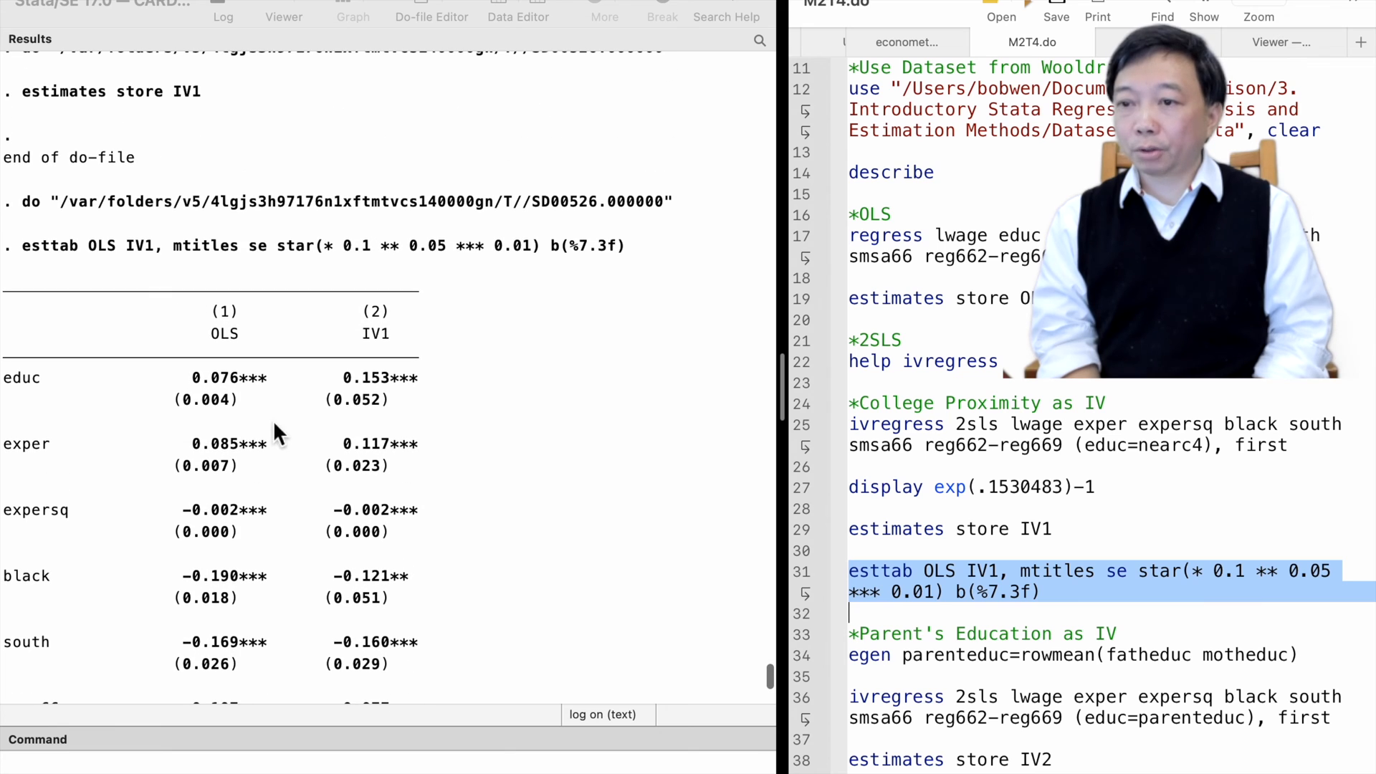
{"action": "mouse_move", "coordinate": [430, 404]}
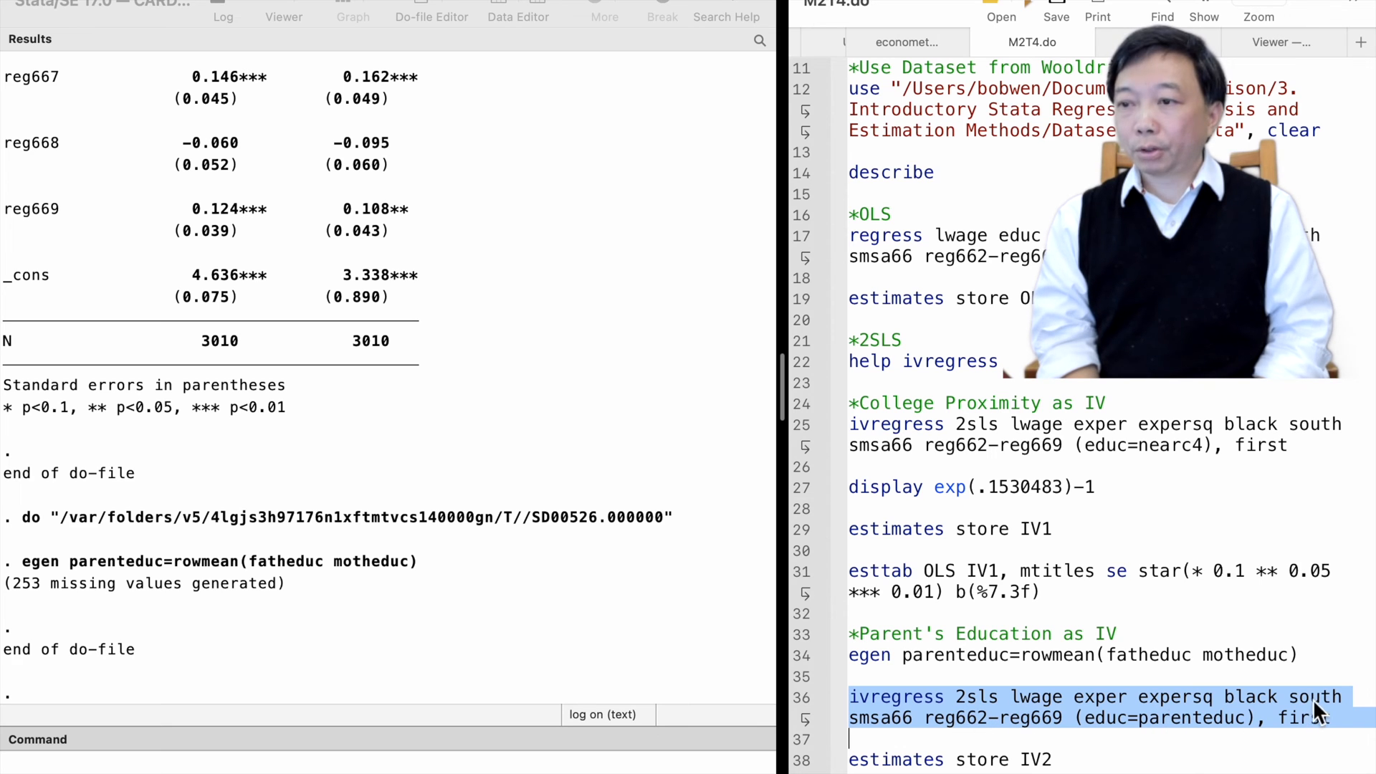
{"action": "mouse_move", "coordinate": [1180, 724]}
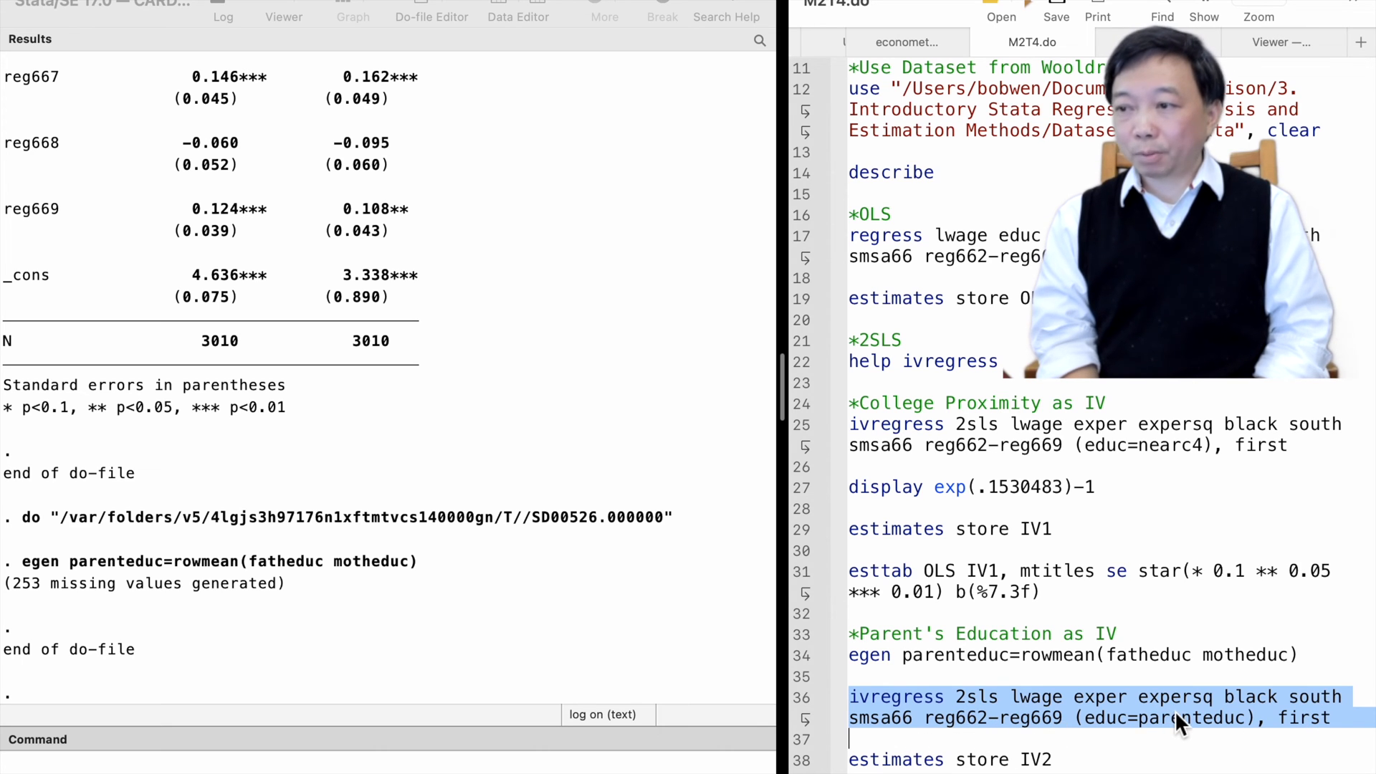
{"action": "mouse_move", "coordinate": [1320, 737]}
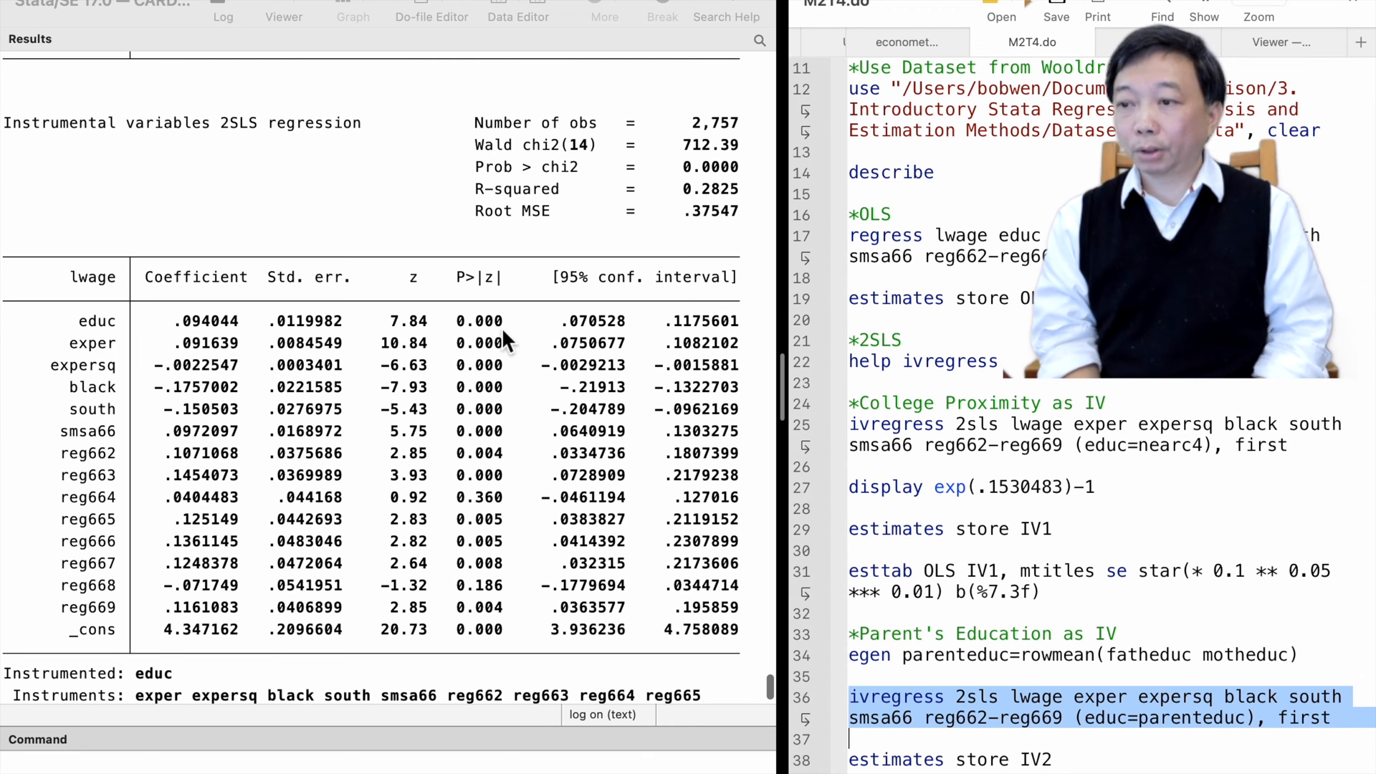
Scroll through the IV2 and nearc4-plus-parenteduc 2SLS results (educ 0.094 and 0.095)
{"action": "scroll", "scroll_direction": "down", "scroll_amount": 3}
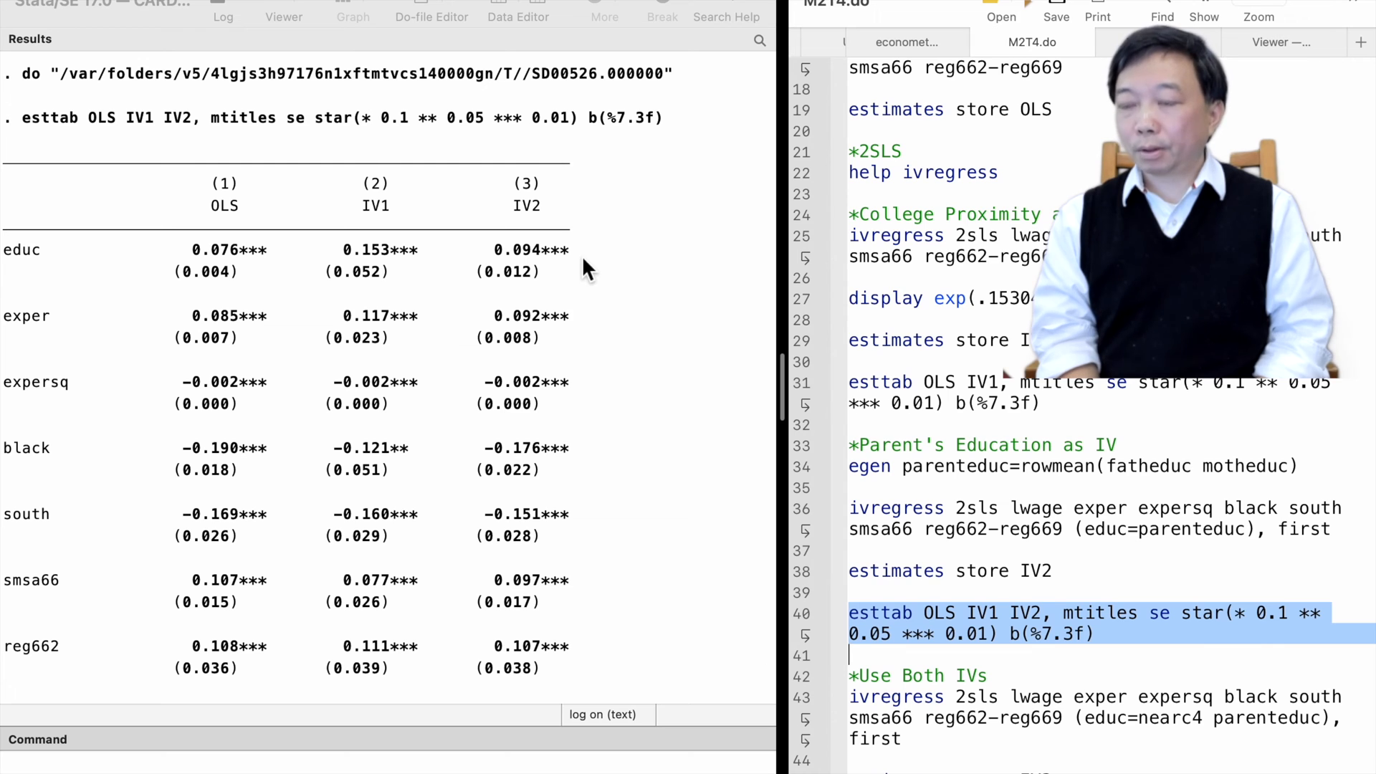
{"action": "scroll", "scroll_direction": "down", "scroll_amount": 3}
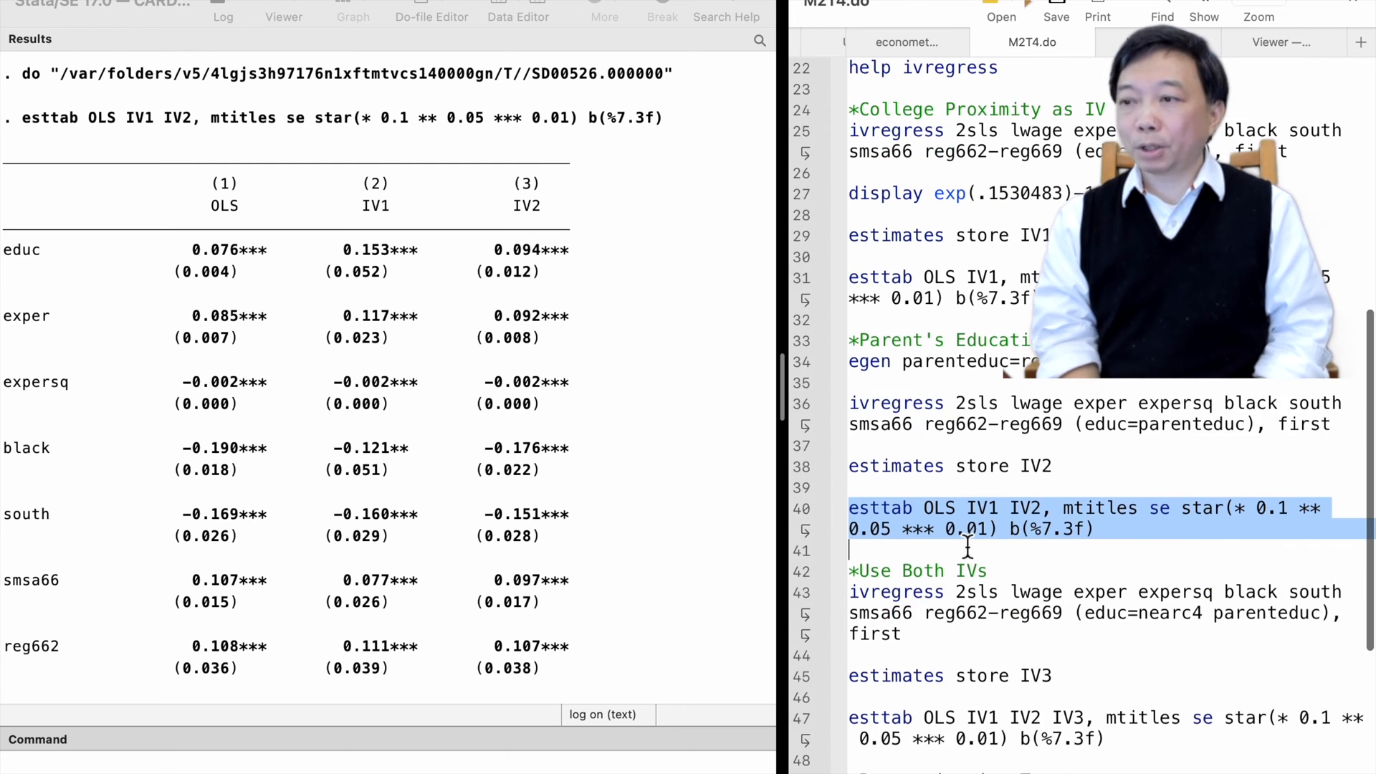
{"action": "scroll", "scroll_direction": "down", "scroll_amount": 3}
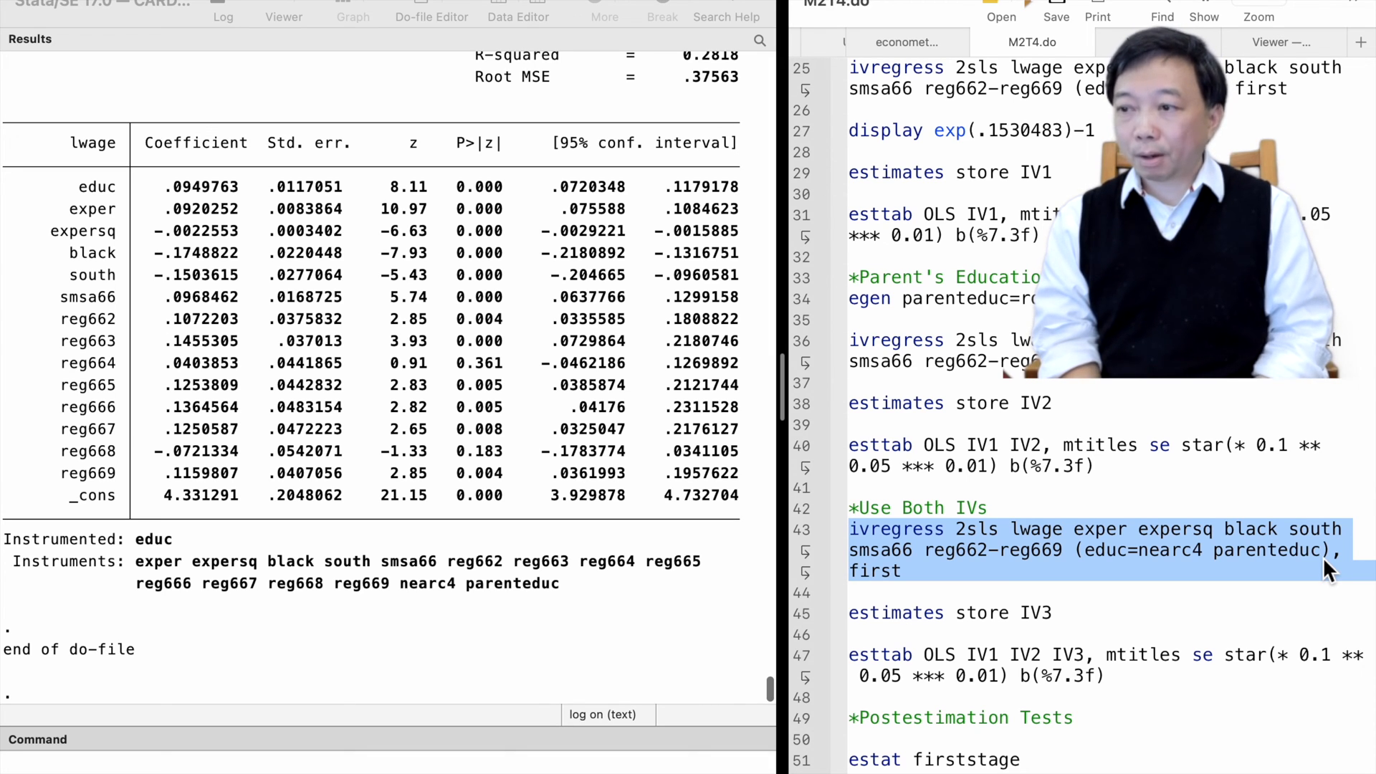
{"action": "mouse_move", "coordinate": [645, 456]}
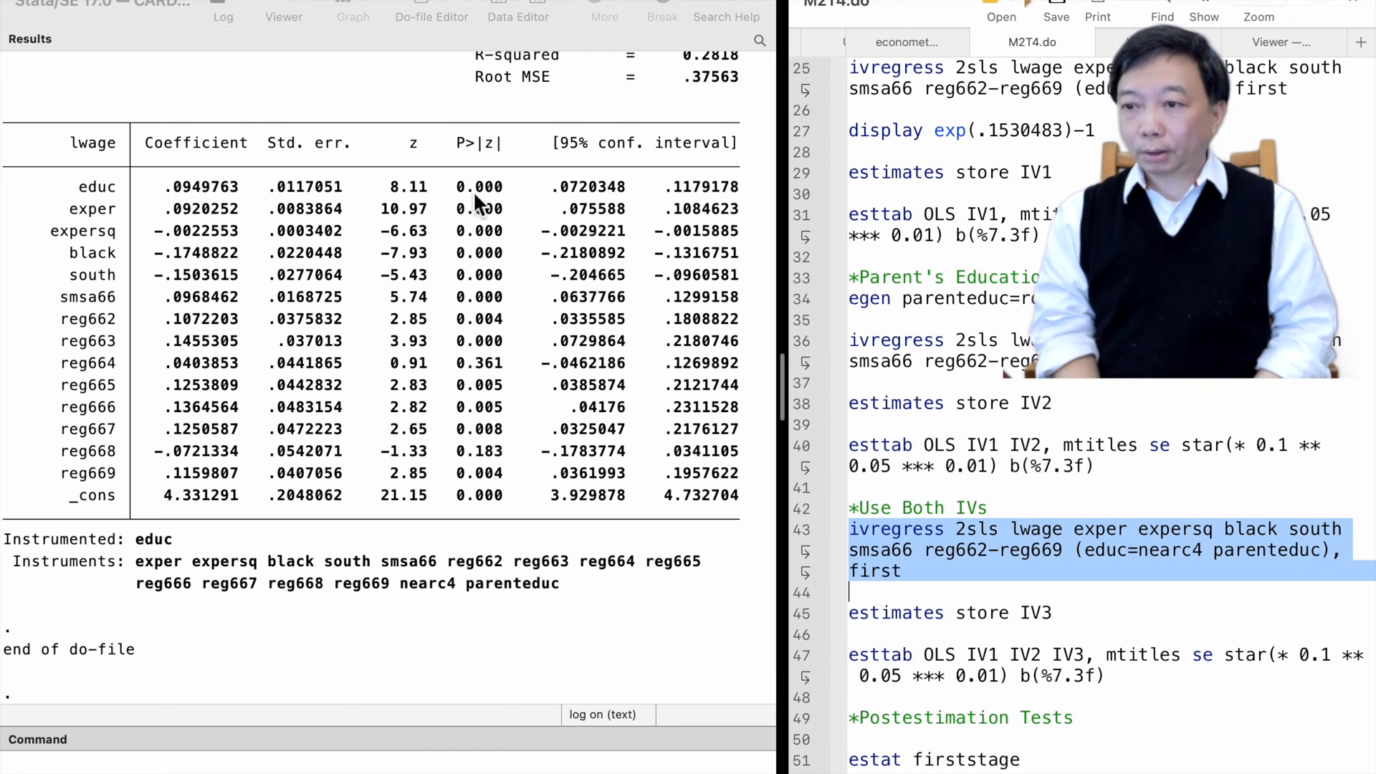
Scroll through the four-column OLS, IV1, IV2, IV3 table (educ 0.076, 0.153, 0.094, 0.095)
{"action": "scroll", "scroll_direction": "up", "scroll_amount": 3}
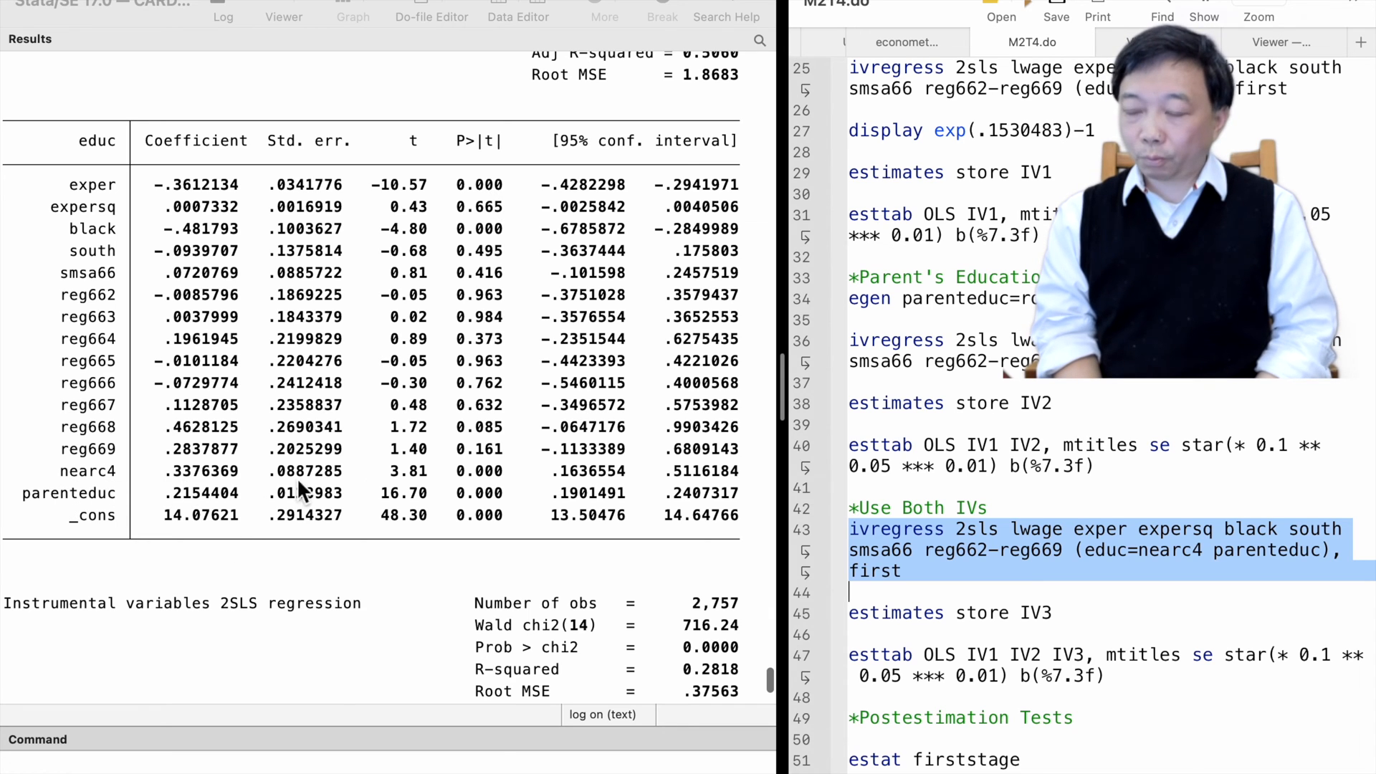
{"action": "mouse_move", "coordinate": [79, 513]}
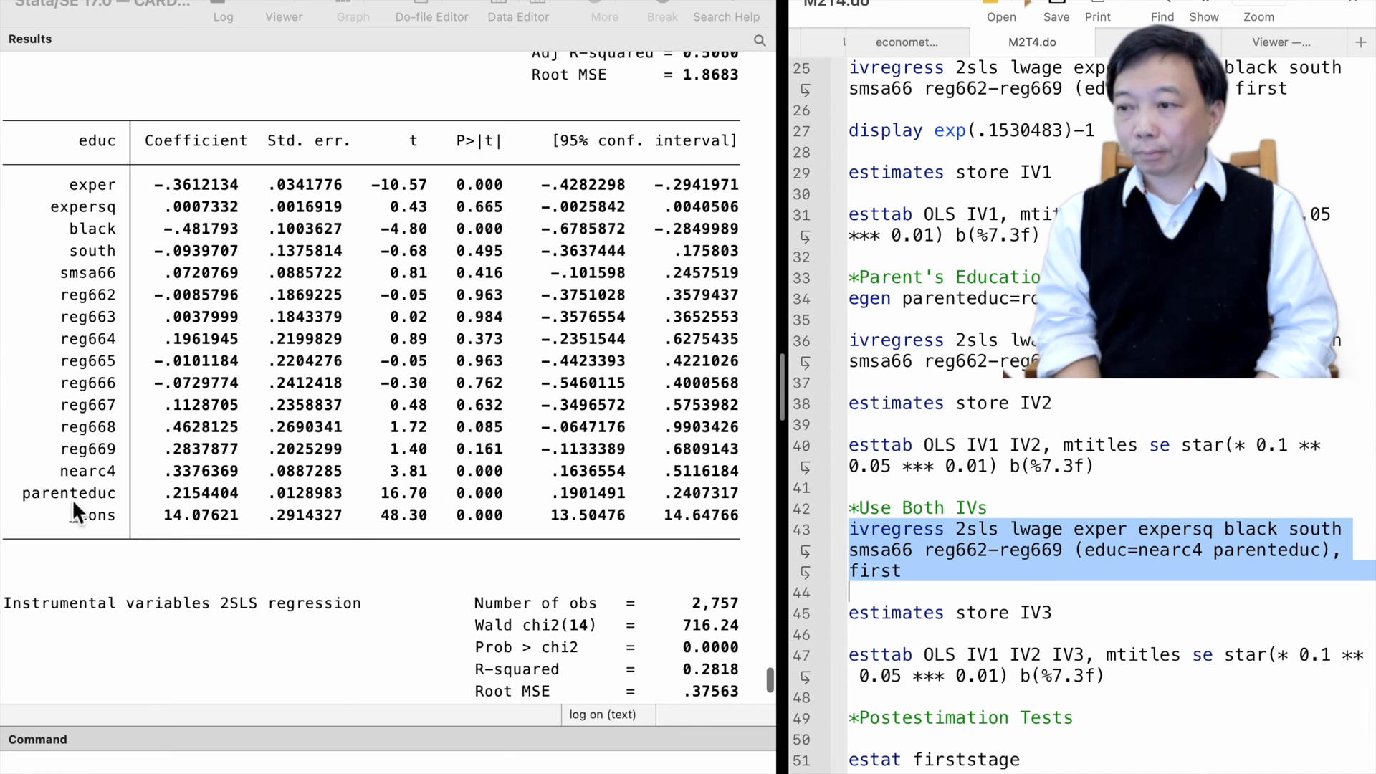
{"action": "mouse_move", "coordinate": [504, 513]}
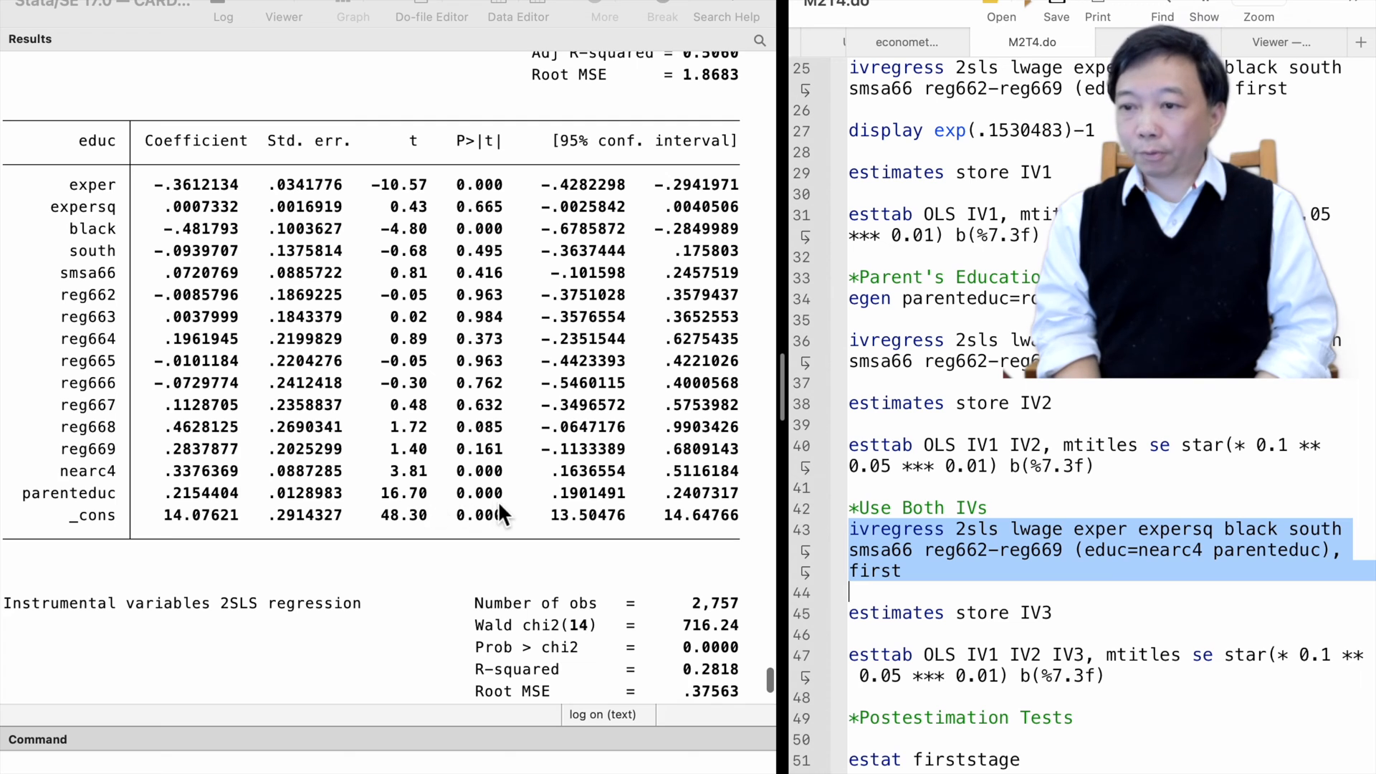
{"action": "scroll", "scroll_direction": "down", "scroll_amount": 3}
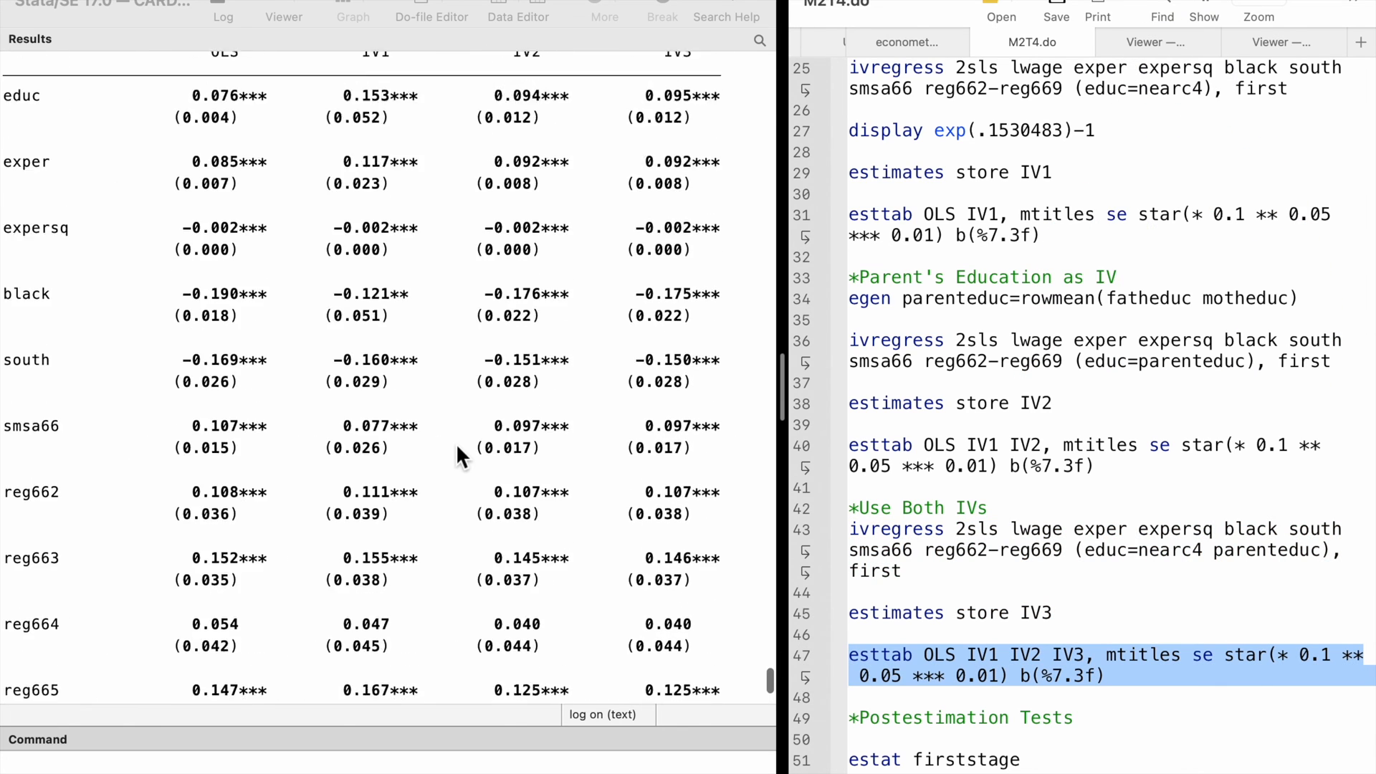
{"action": "scroll", "scroll_direction": "up", "scroll_amount": 3}
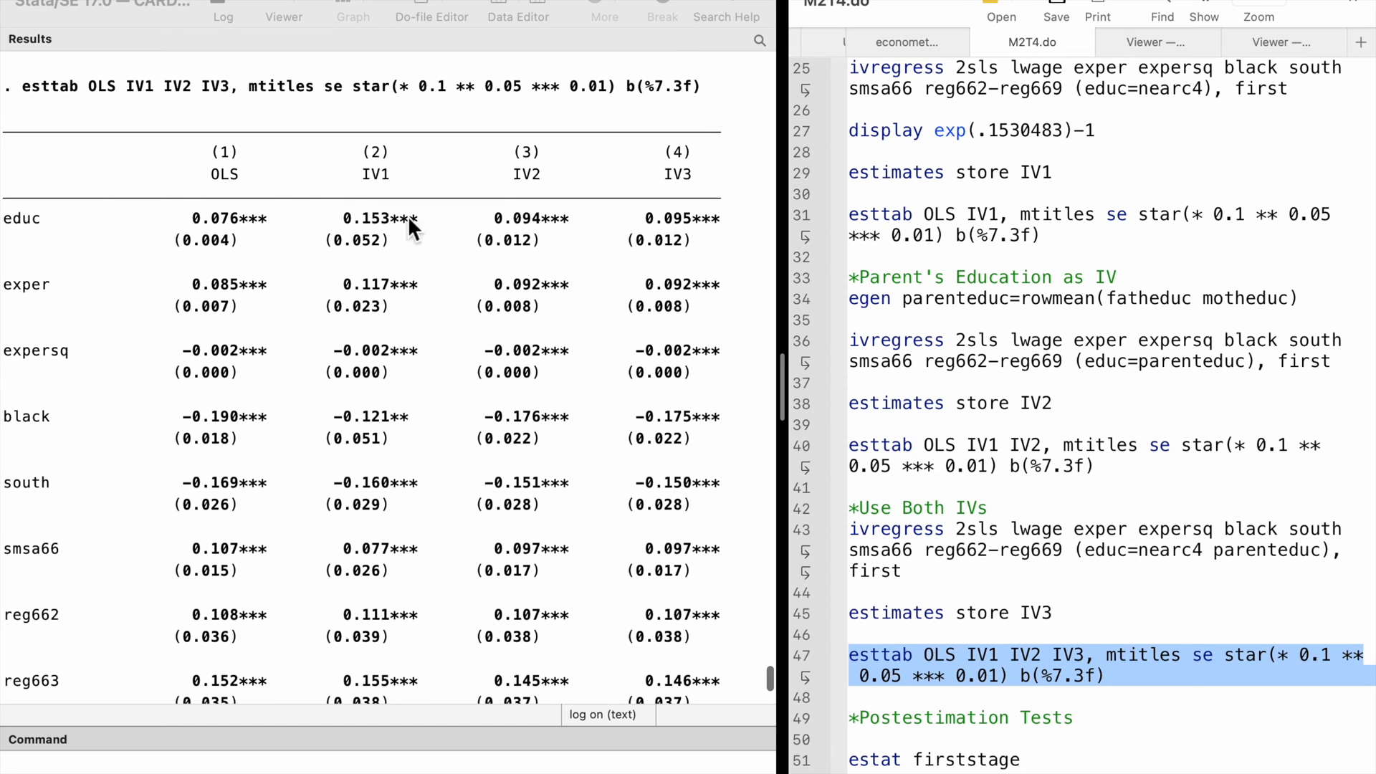
{"action": "mouse_move", "coordinate": [732, 230]}
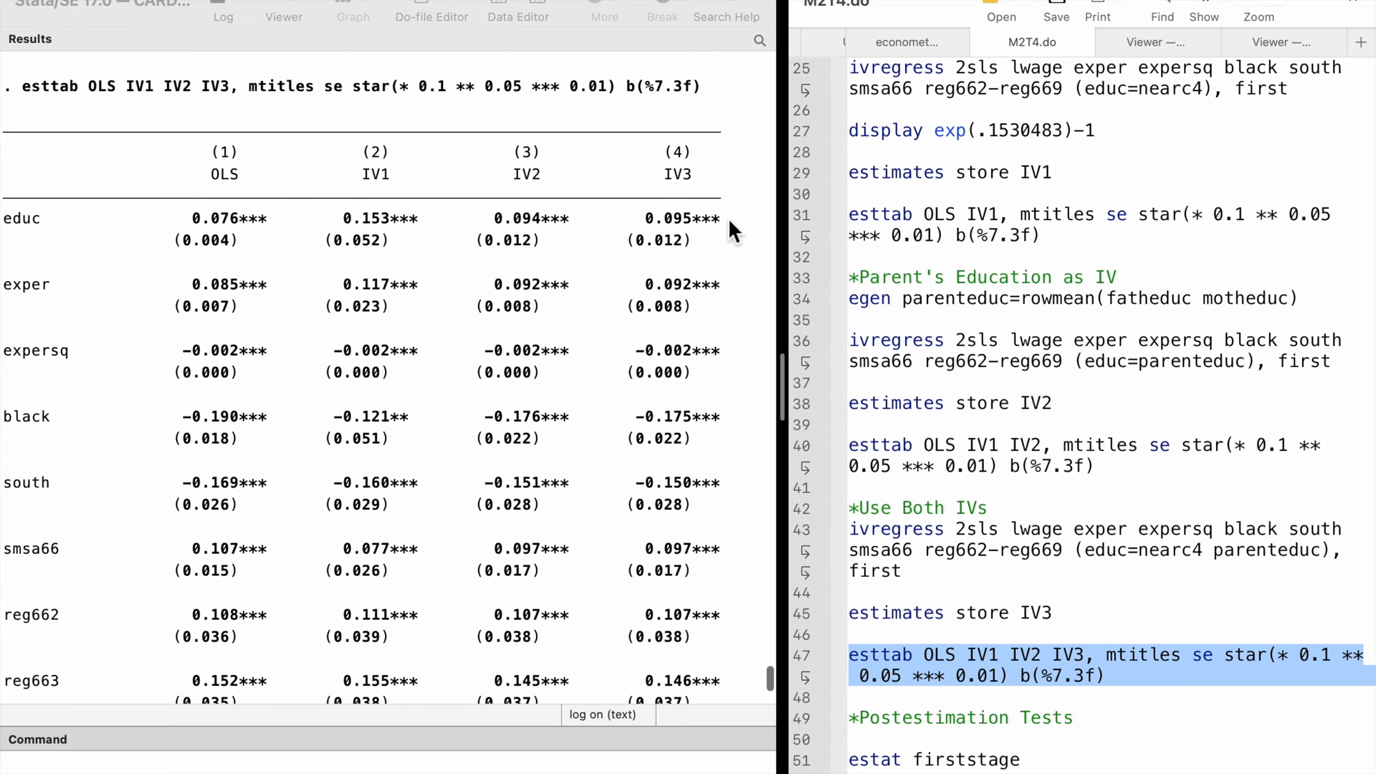
{"action": "mouse_move", "coordinate": [728, 247]}
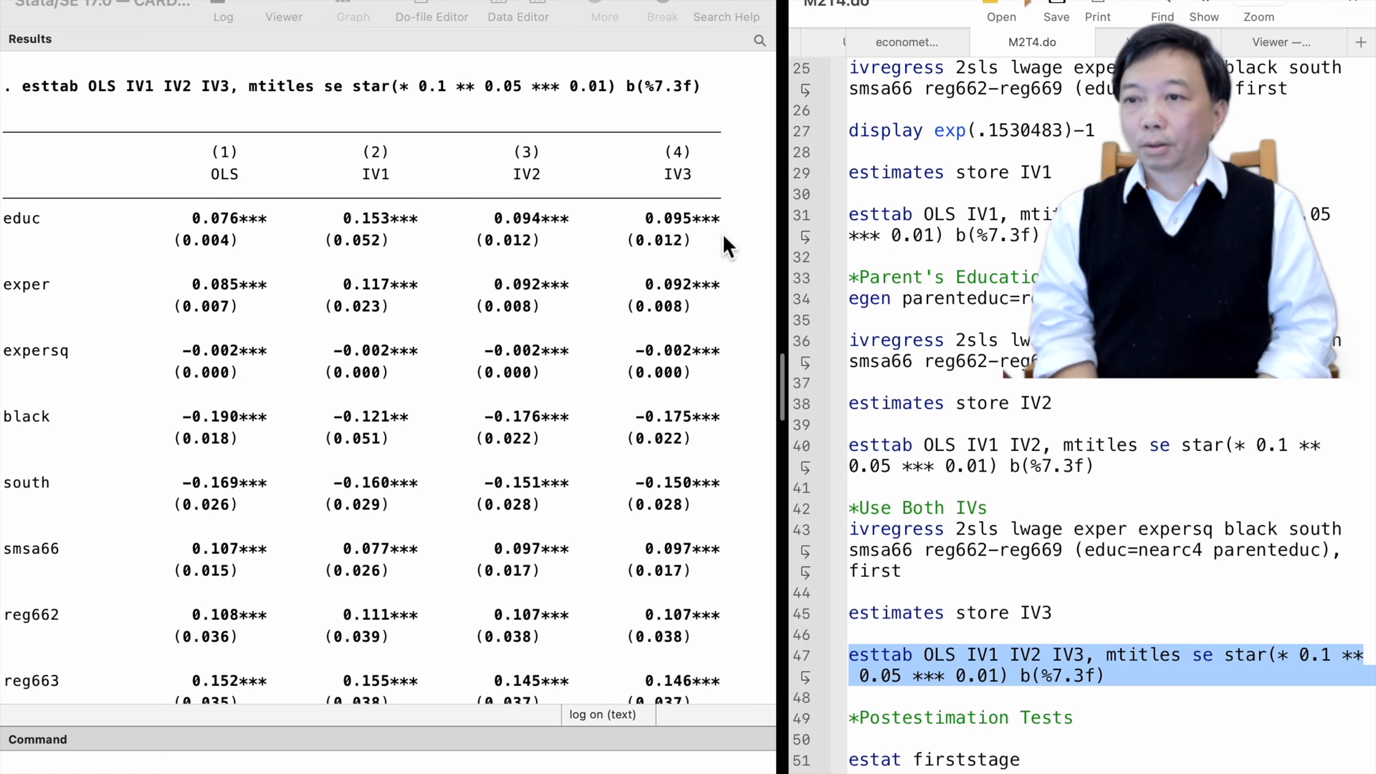
{"action": "scroll", "scroll_direction": "down", "scroll_amount": 3}
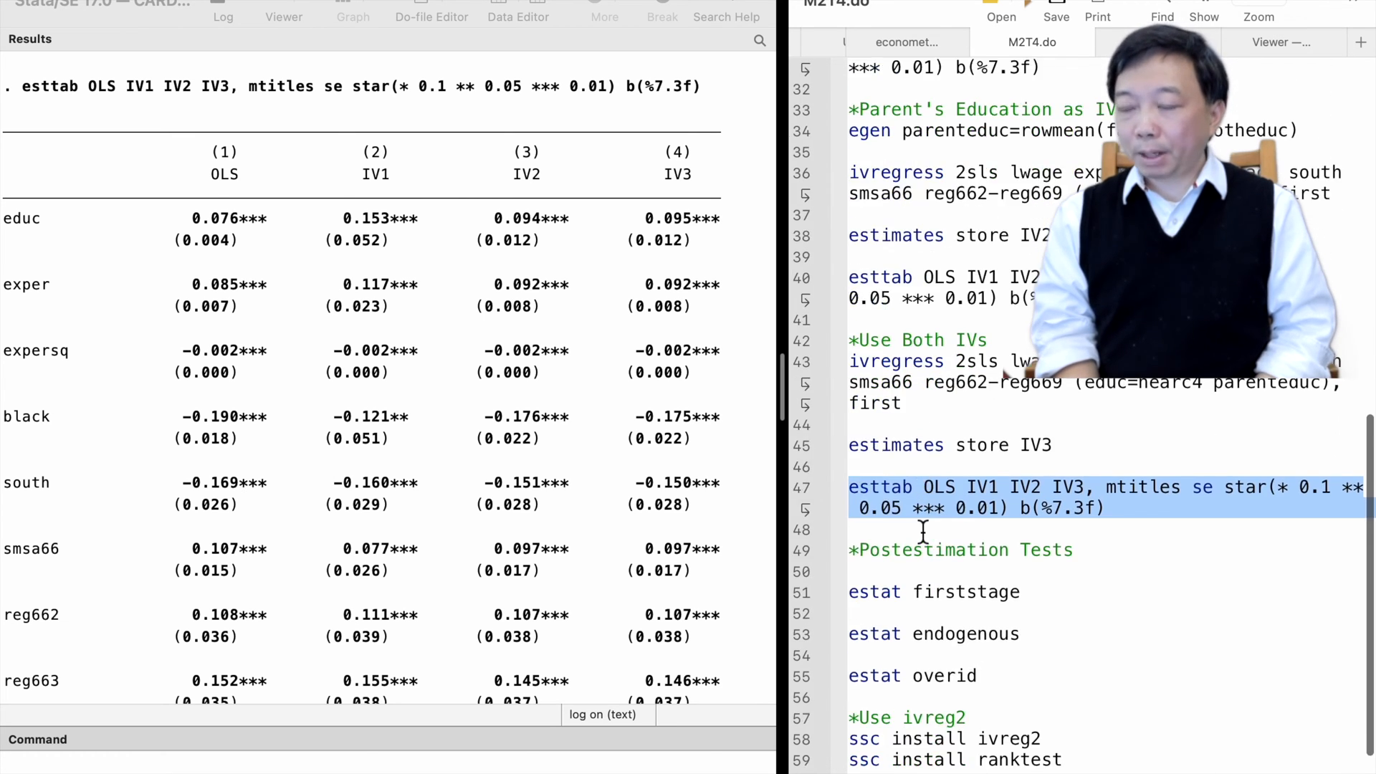
{"action": "scroll", "scroll_direction": "down", "scroll_amount": 3}
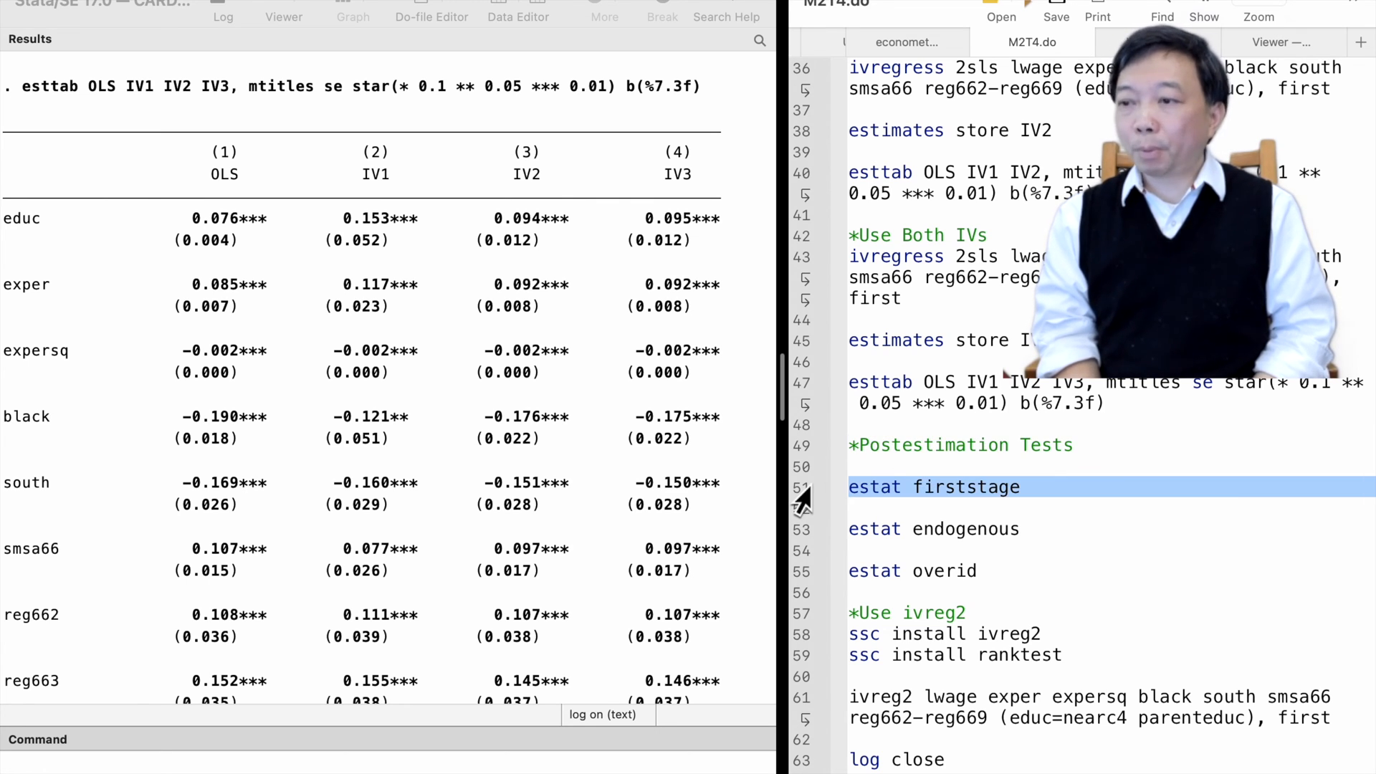
Scroll to the estat firststage output showing first-stage F of 147.522 for educ
{"action": "scroll", "scroll_direction": "down", "scroll_amount": 3}
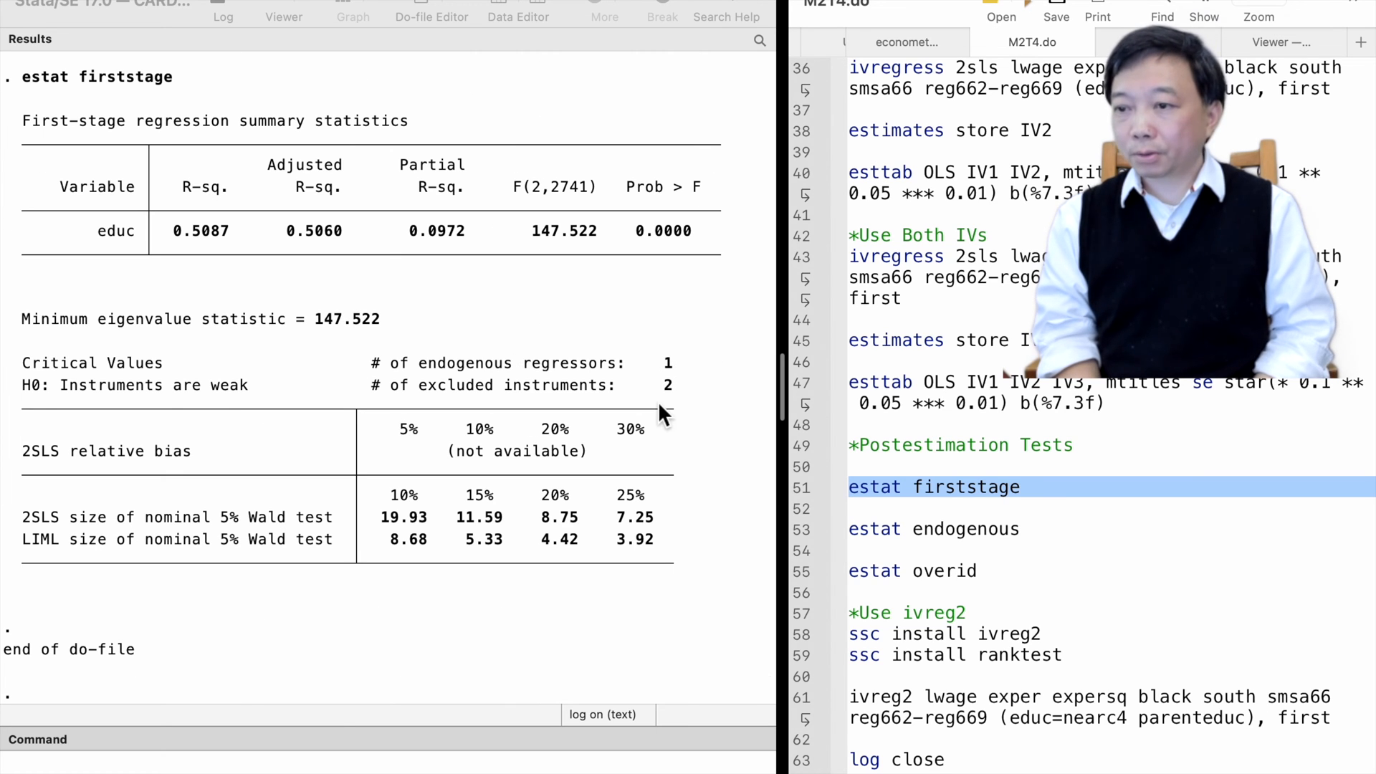
{"action": "mouse_move", "coordinate": [430, 329]}
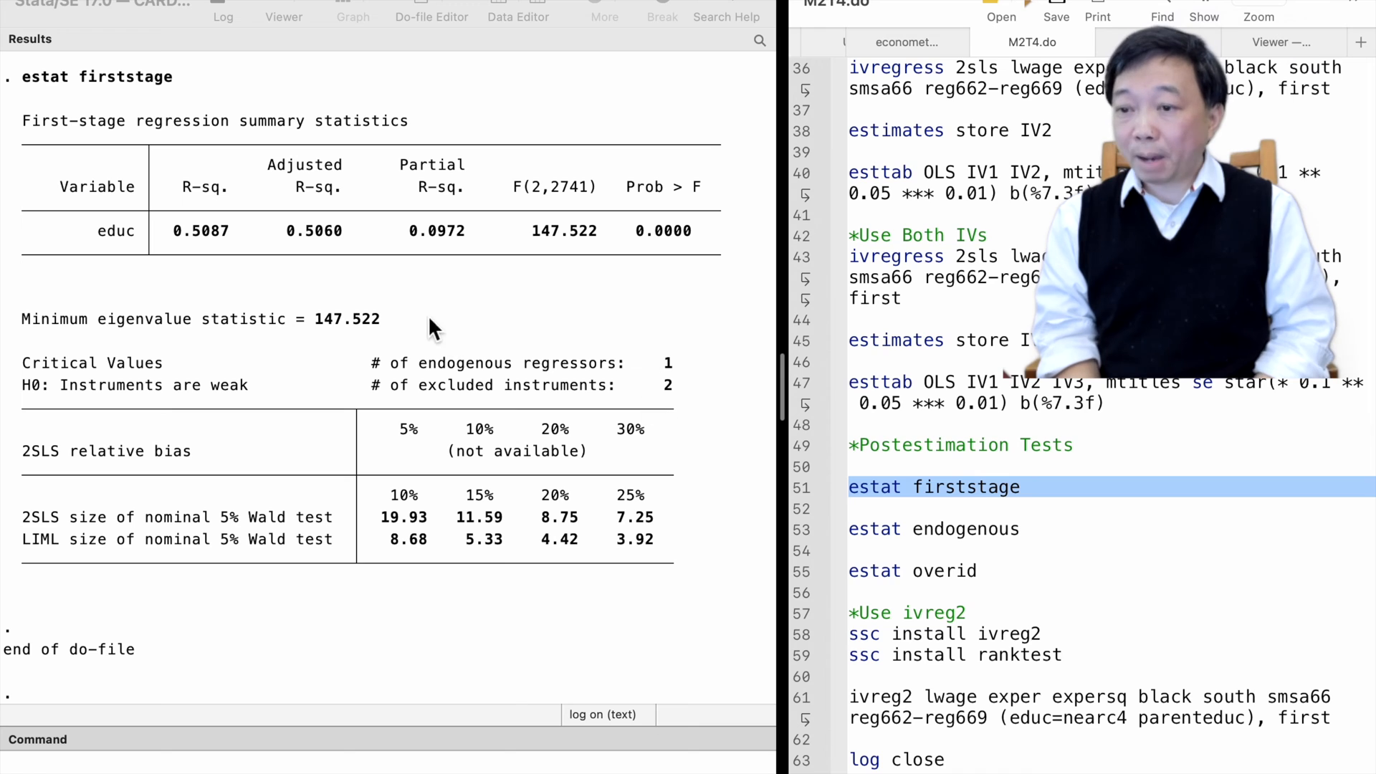
{"action": "mouse_move", "coordinate": [399, 171]}
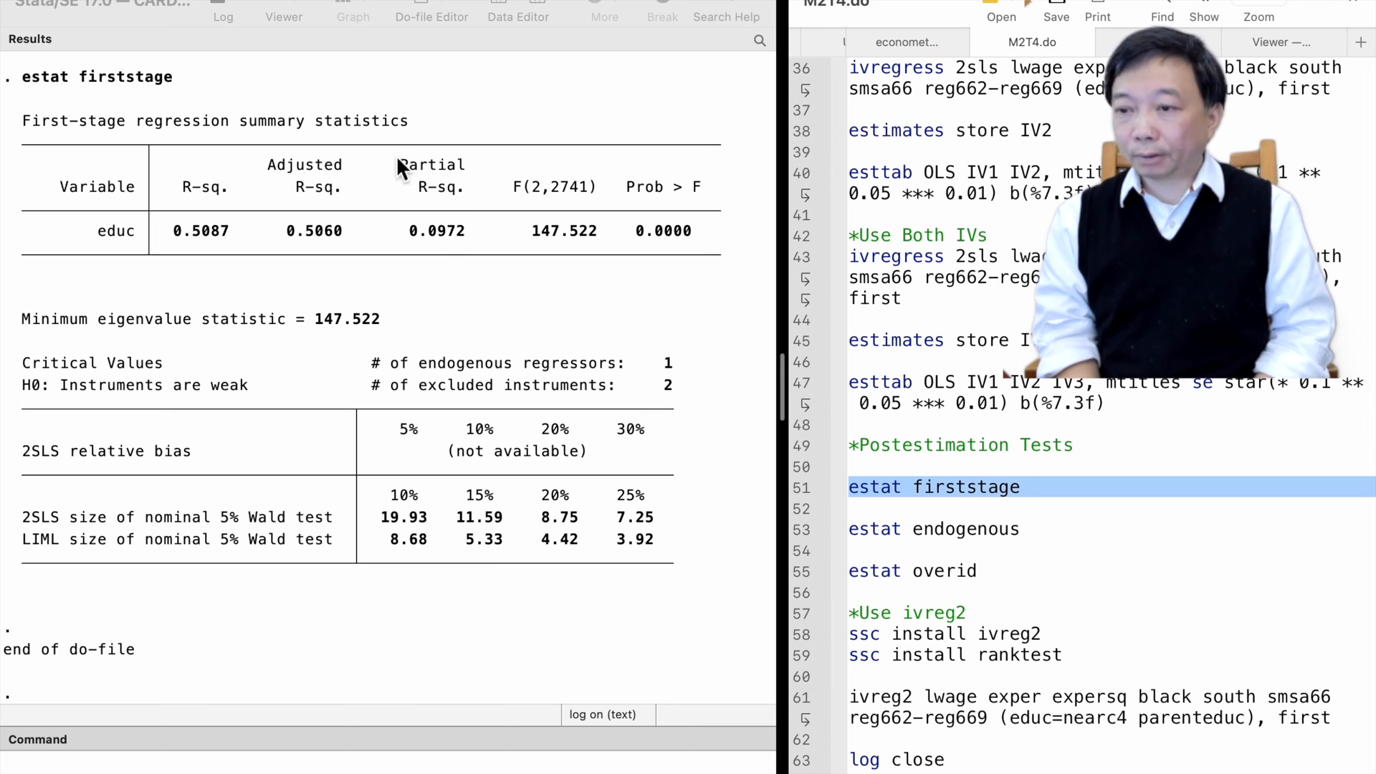
{"action": "mouse_move", "coordinate": [443, 267]}
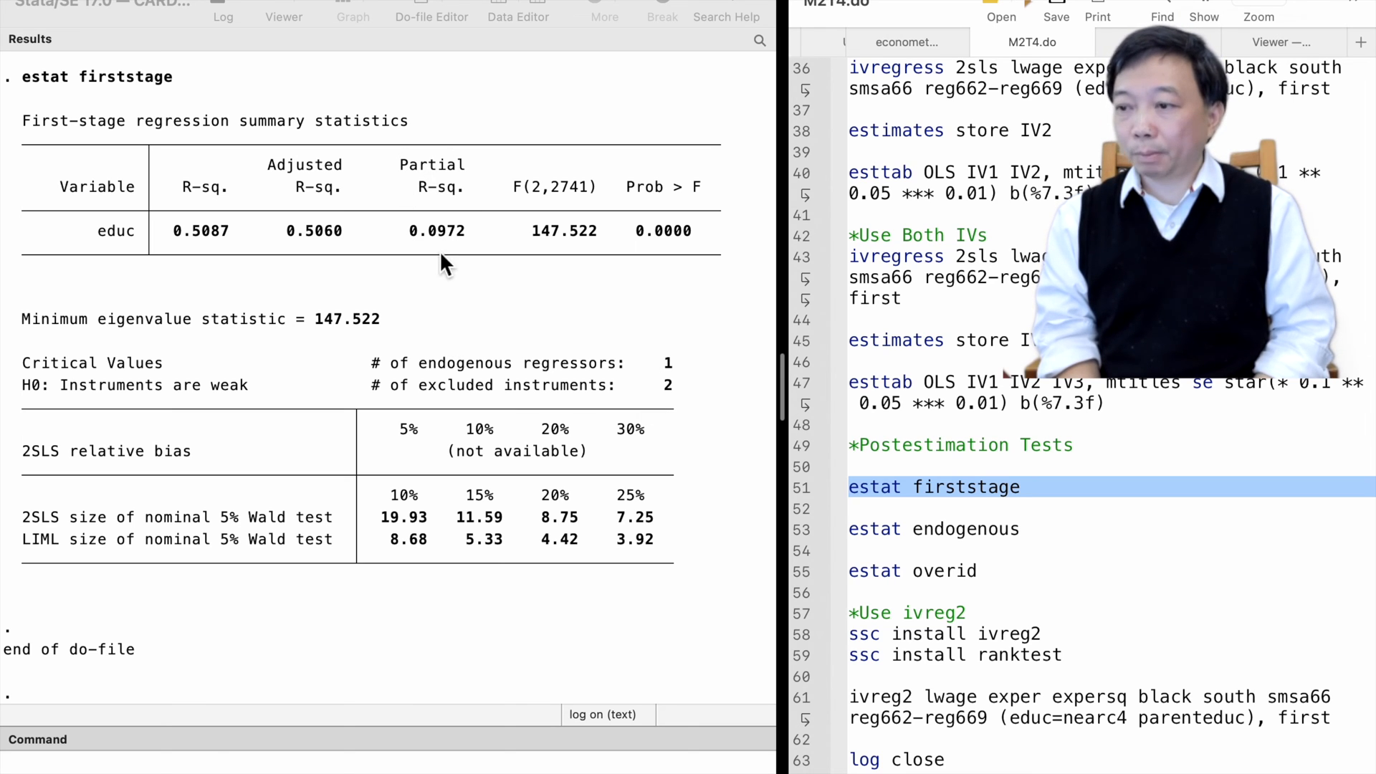
{"action": "mouse_move", "coordinate": [526, 255]}
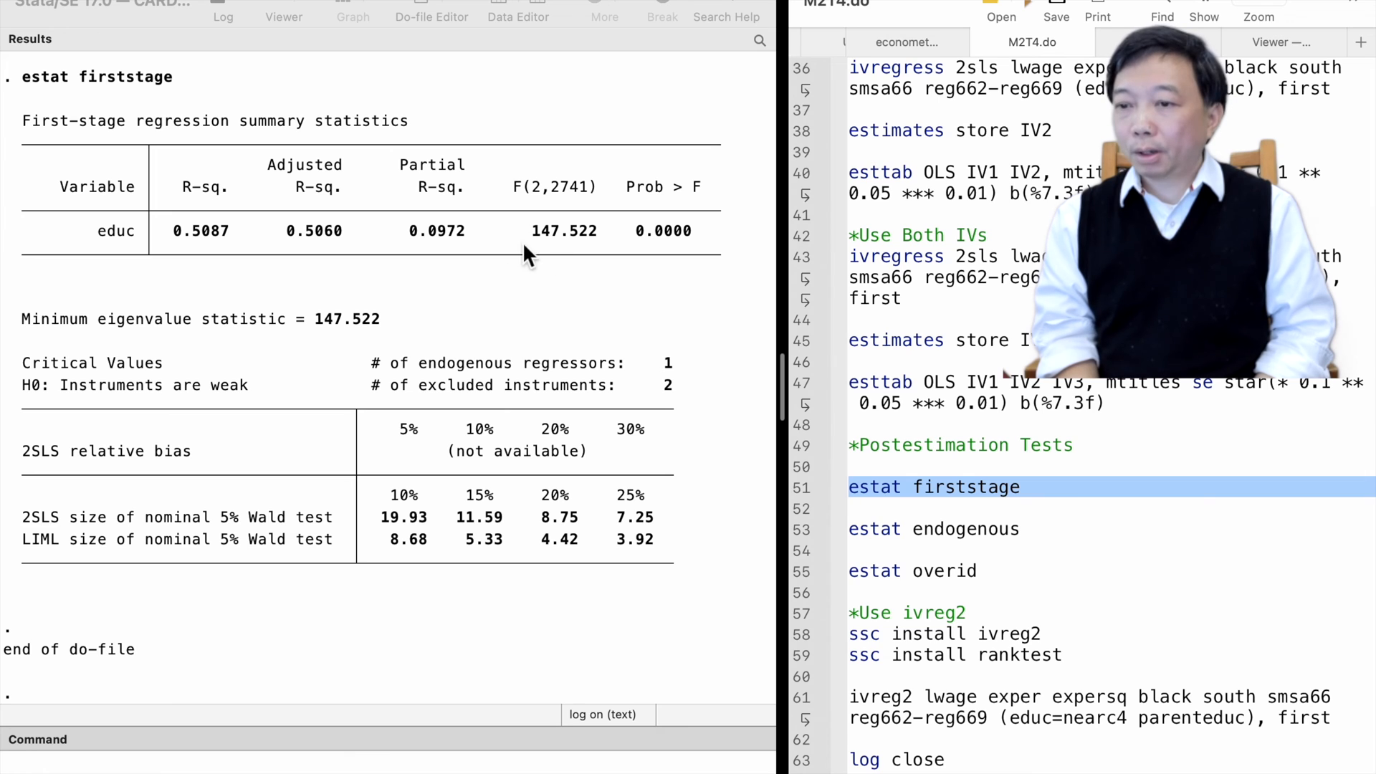
{"action": "mouse_move", "coordinate": [693, 254]}
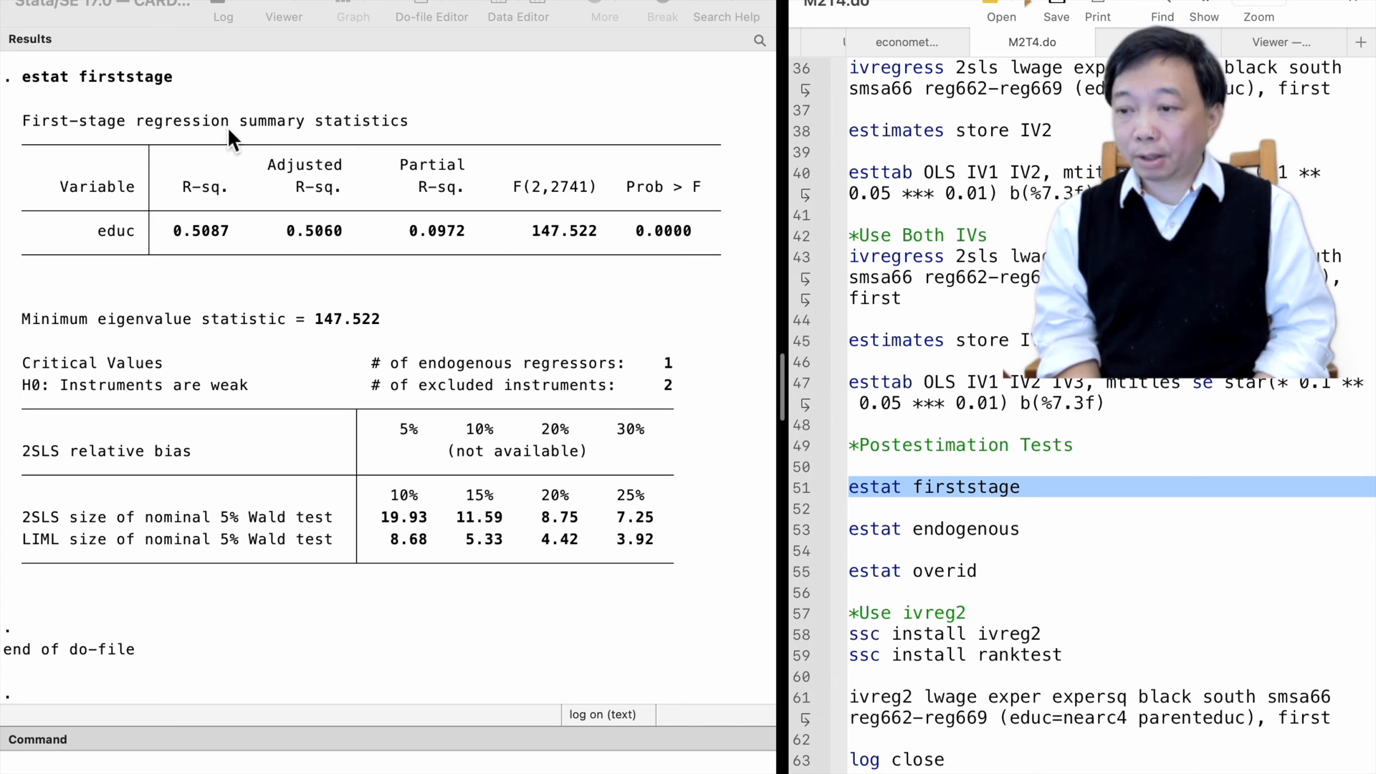
{"action": "mouse_move", "coordinate": [251, 379]}
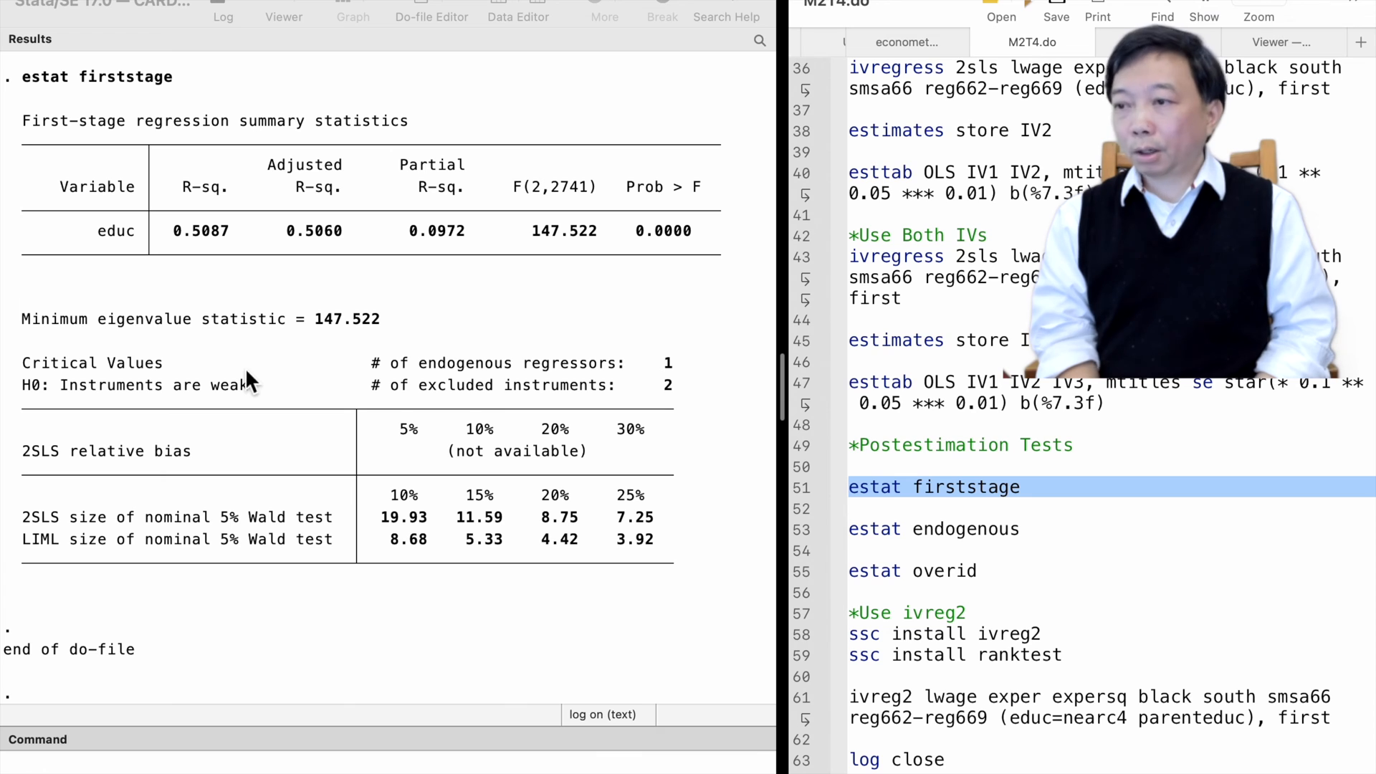
{"action": "mouse_move", "coordinate": [302, 389]}
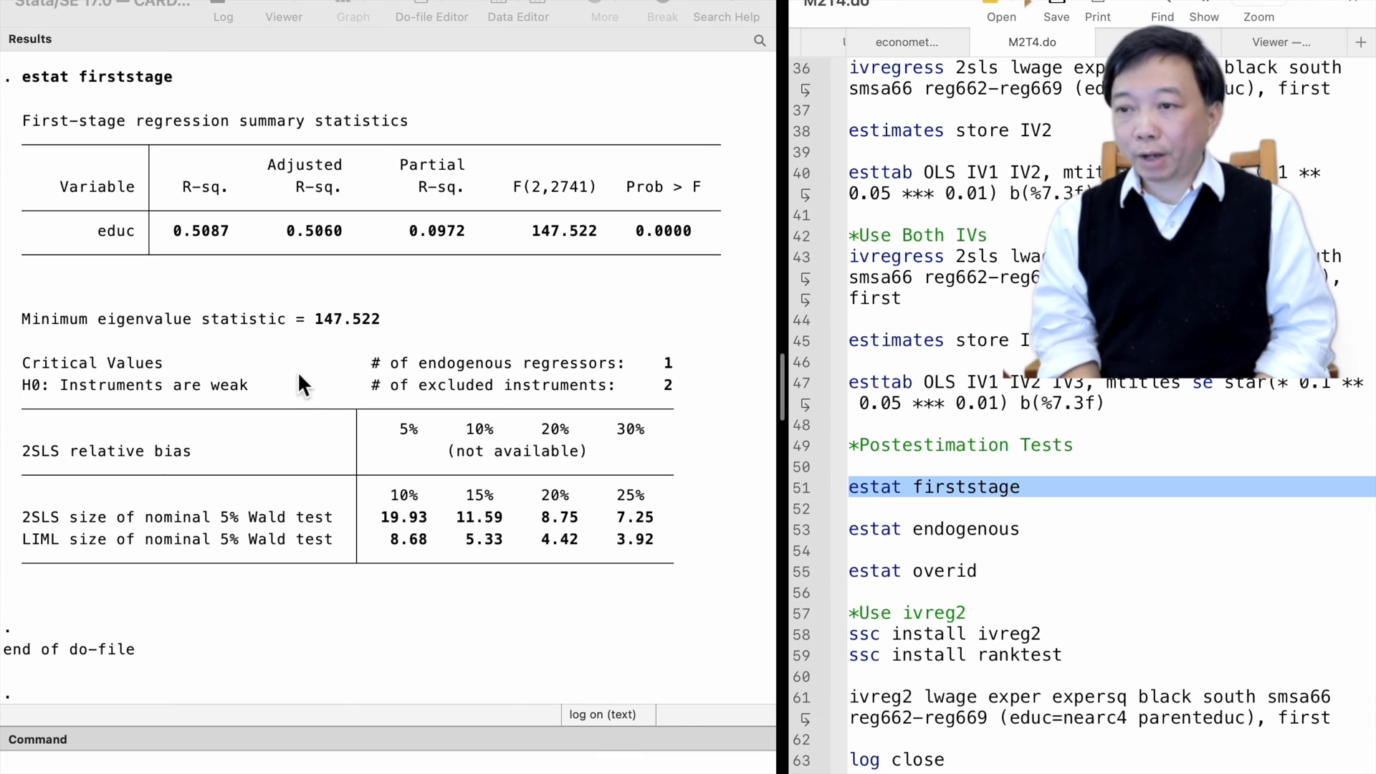
{"action": "mouse_move", "coordinate": [324, 622]}
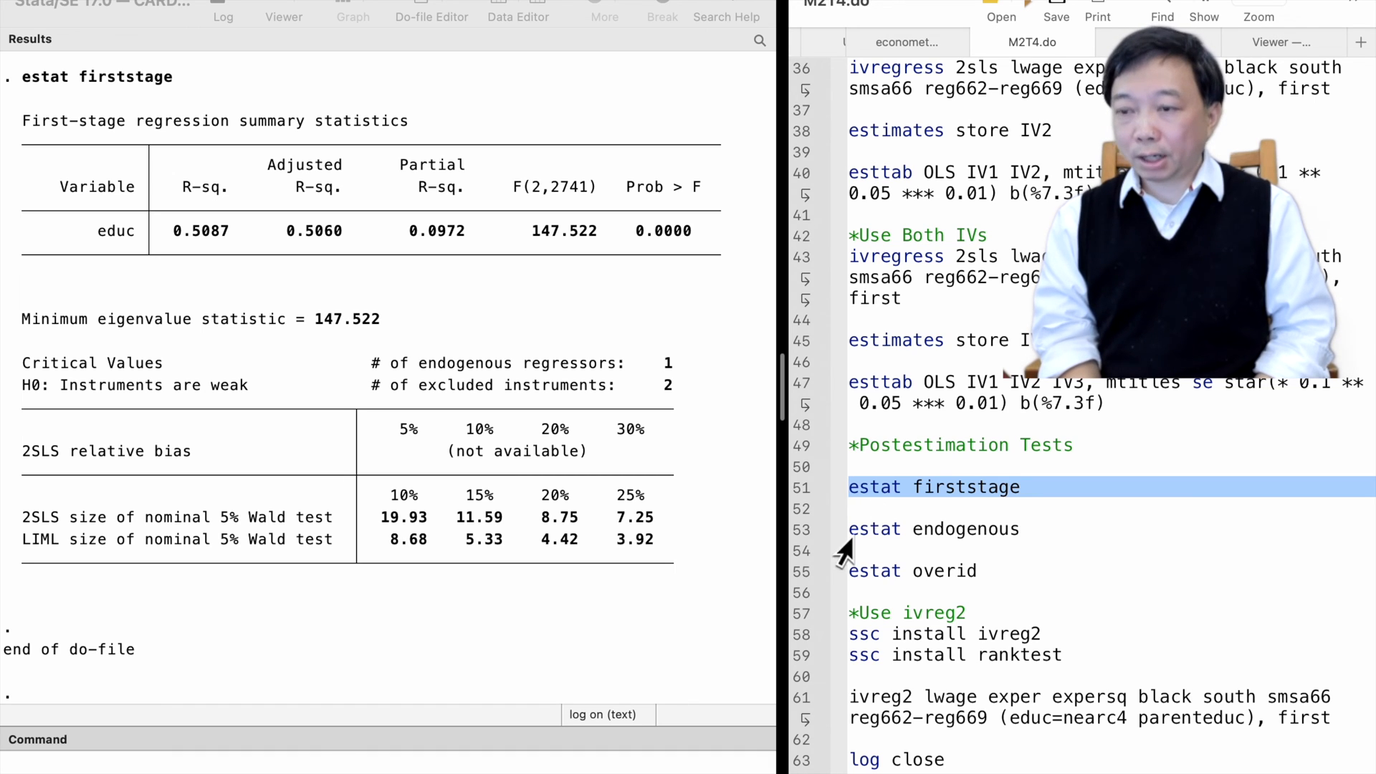
Select the estat endogenous line in the do-file to test educ's endogeneity
{"action": "left_click", "coordinate": [934, 528]}
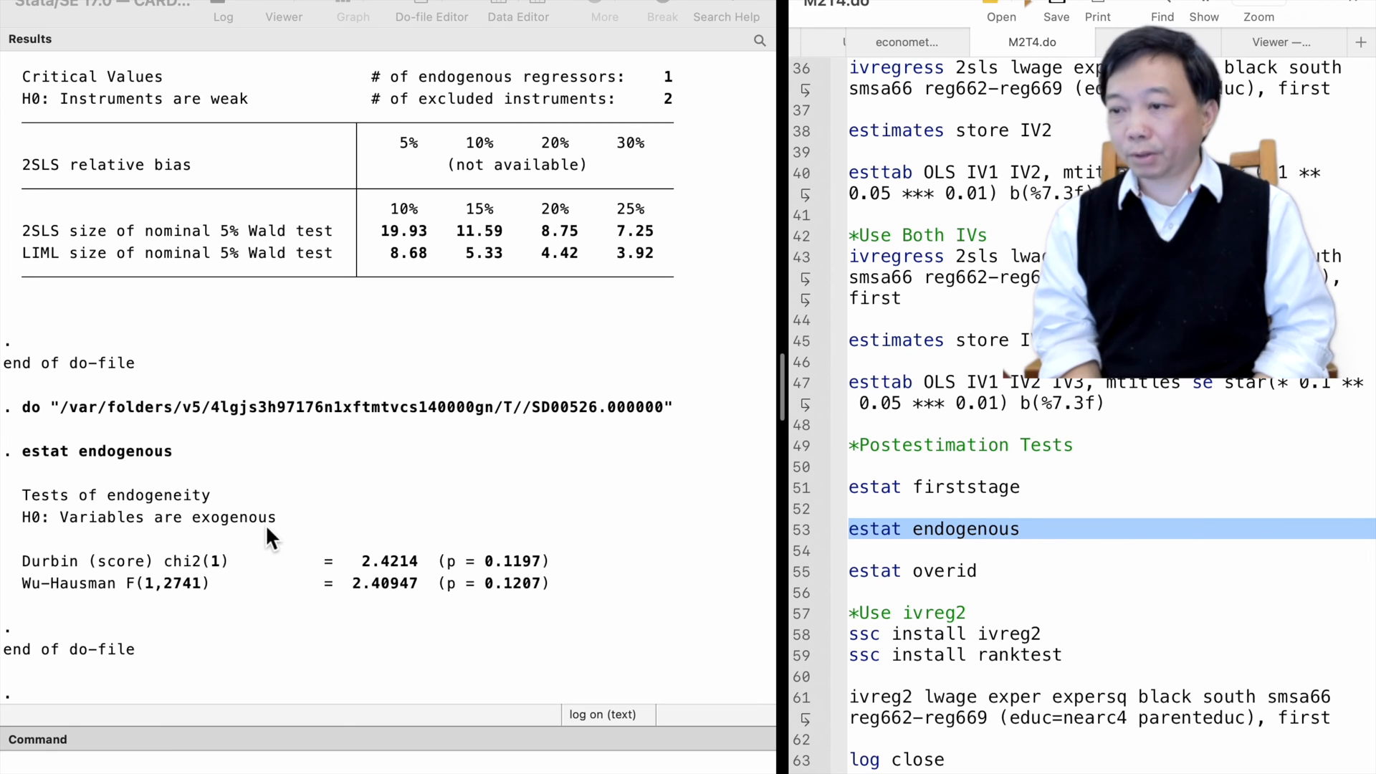
{"action": "mouse_move", "coordinate": [513, 628]}
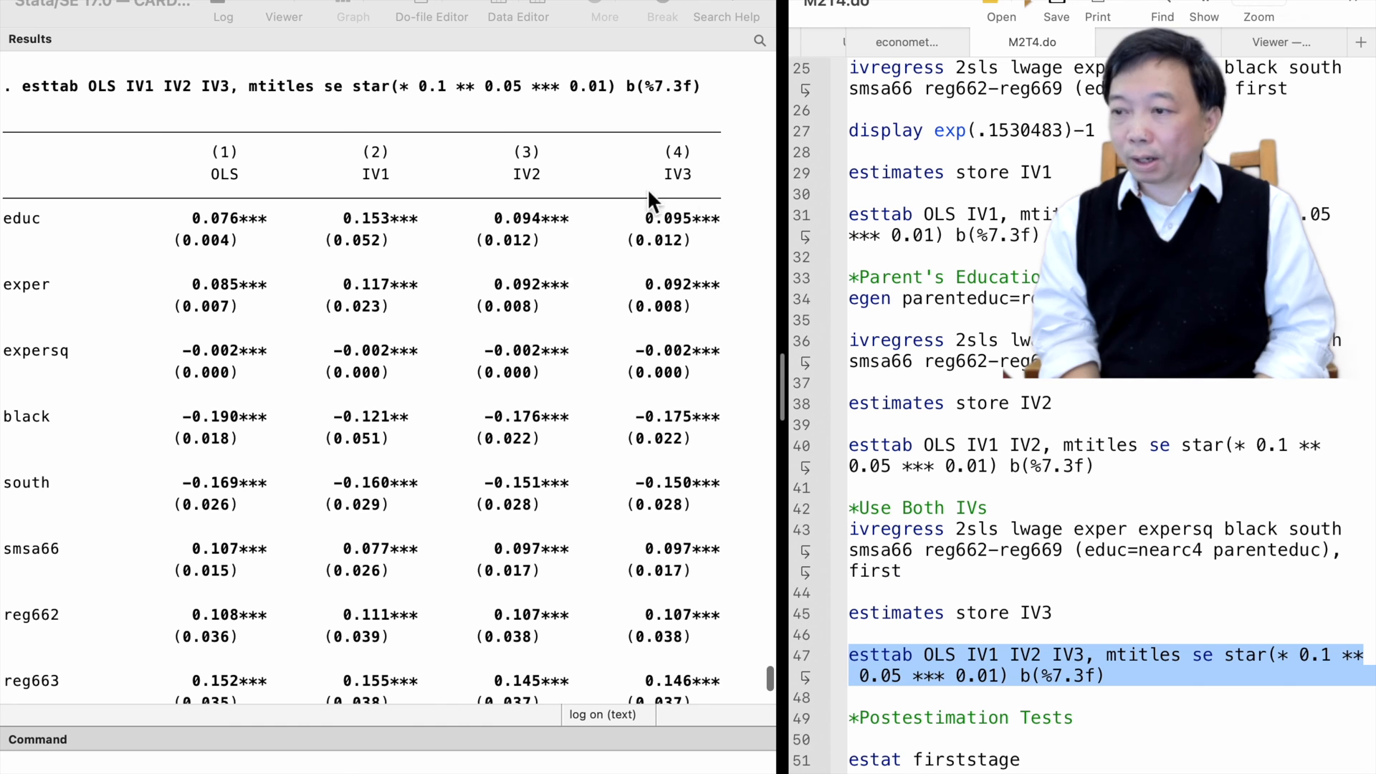
{"action": "mouse_move", "coordinate": [728, 246]}
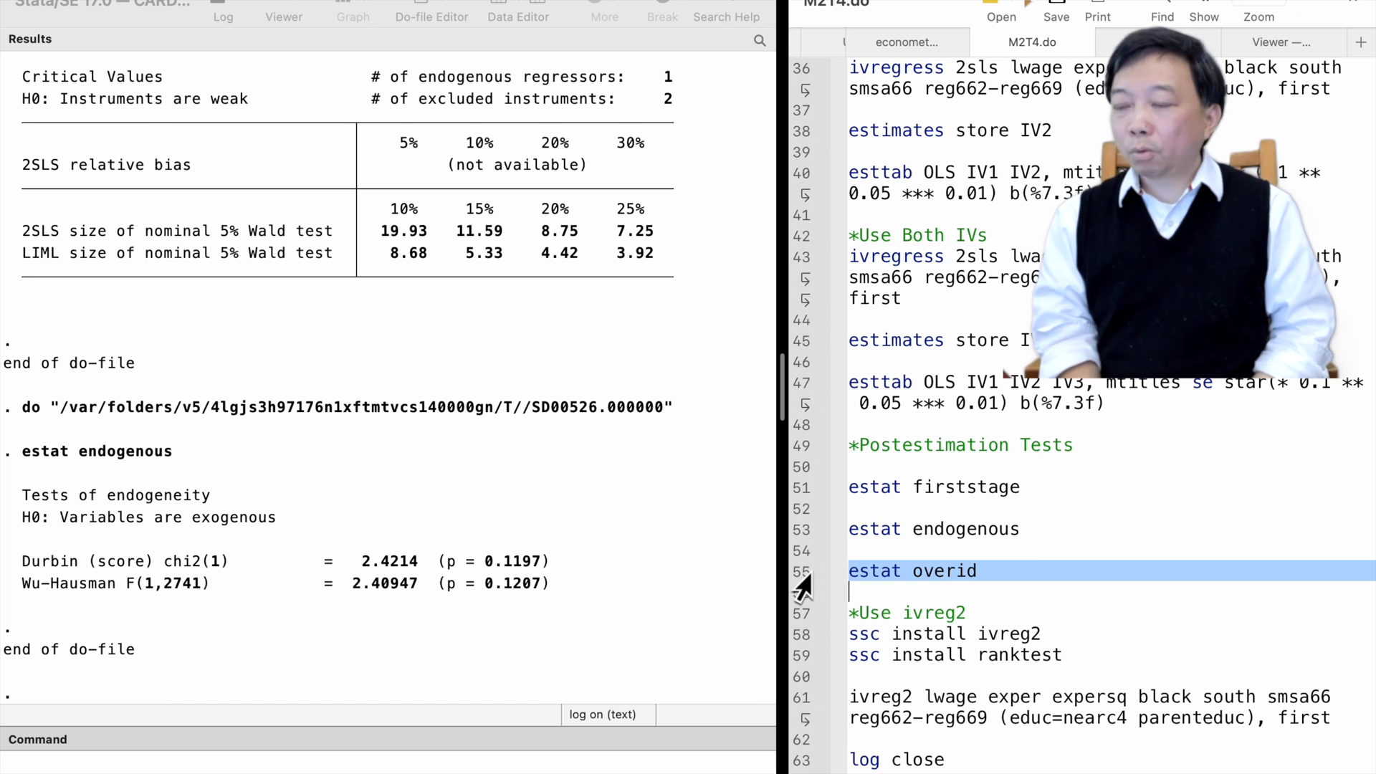
{"action": "mouse_move", "coordinate": [1027, 592]}
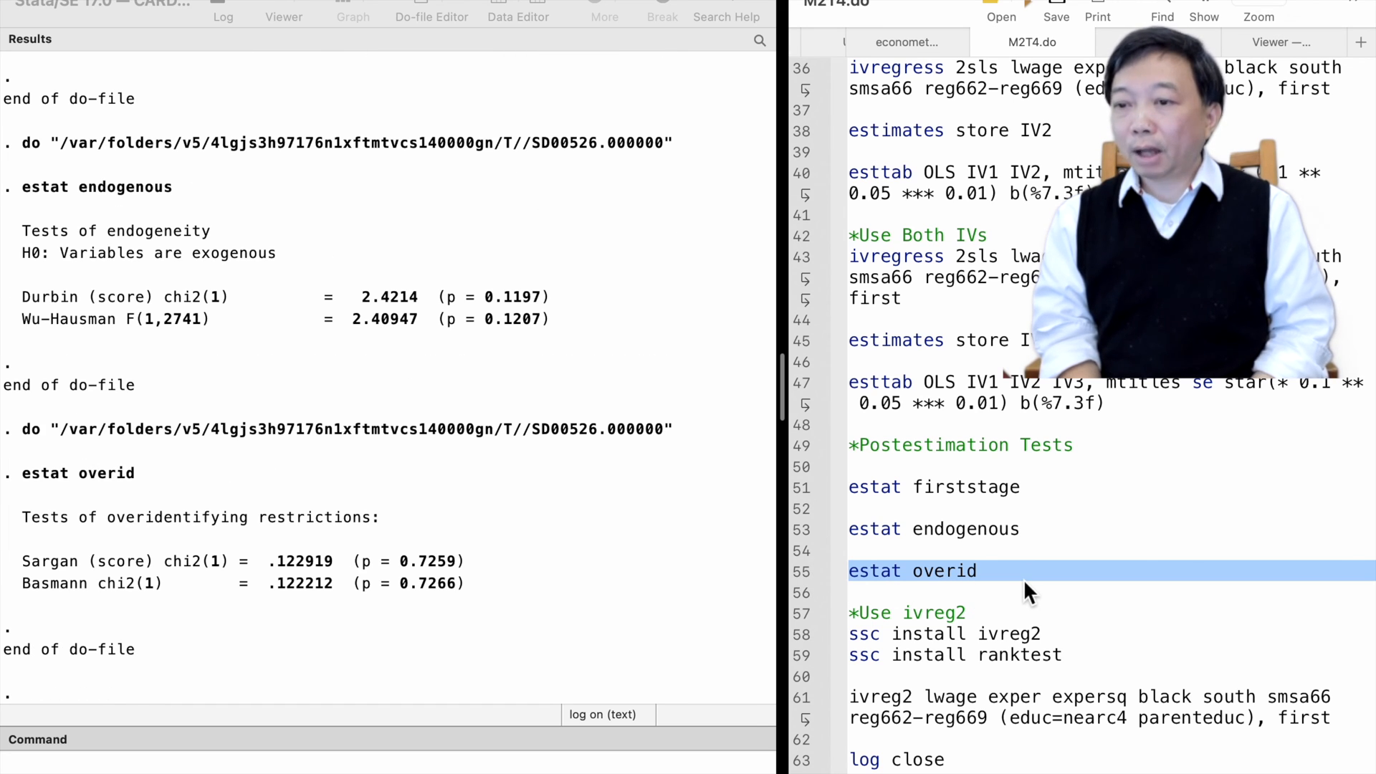
{"action": "mouse_move", "coordinate": [369, 618]}
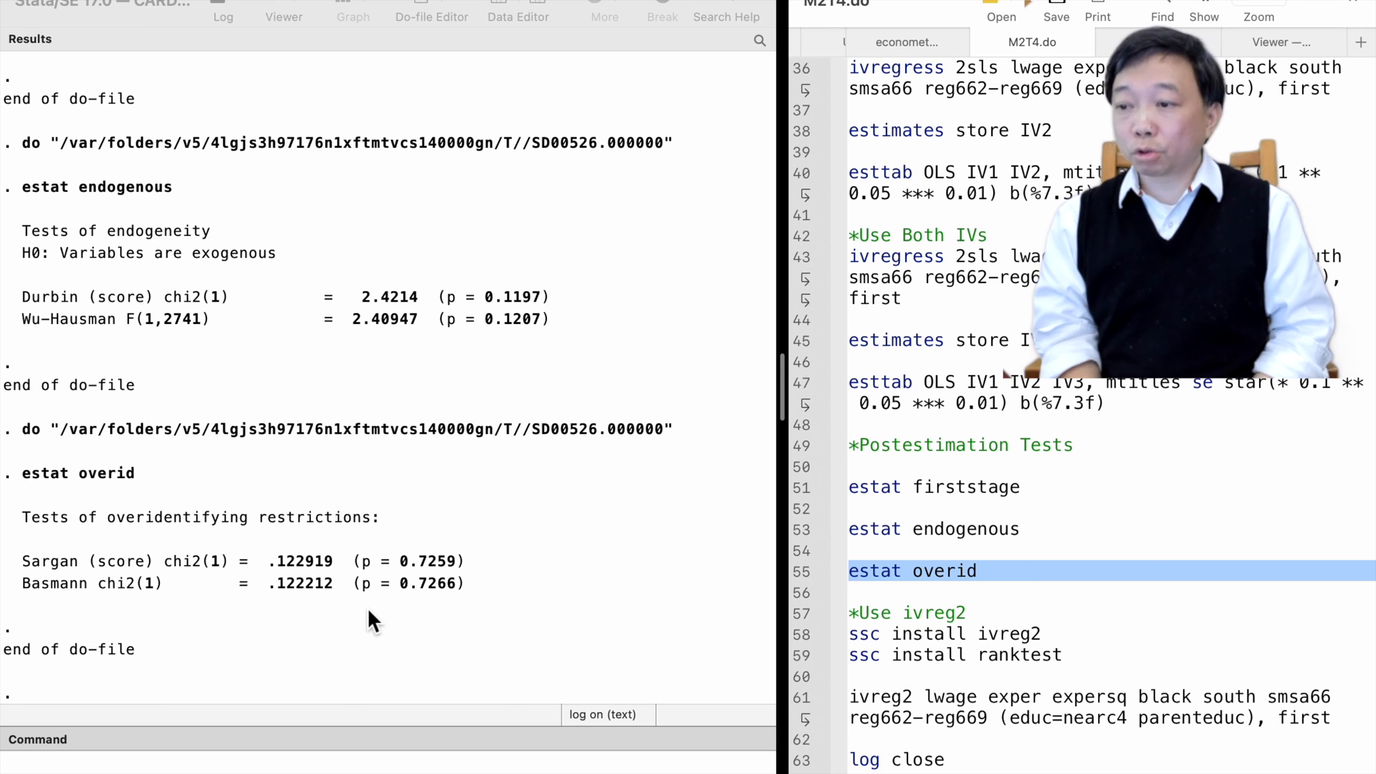
{"action": "mouse_move", "coordinate": [456, 614]}
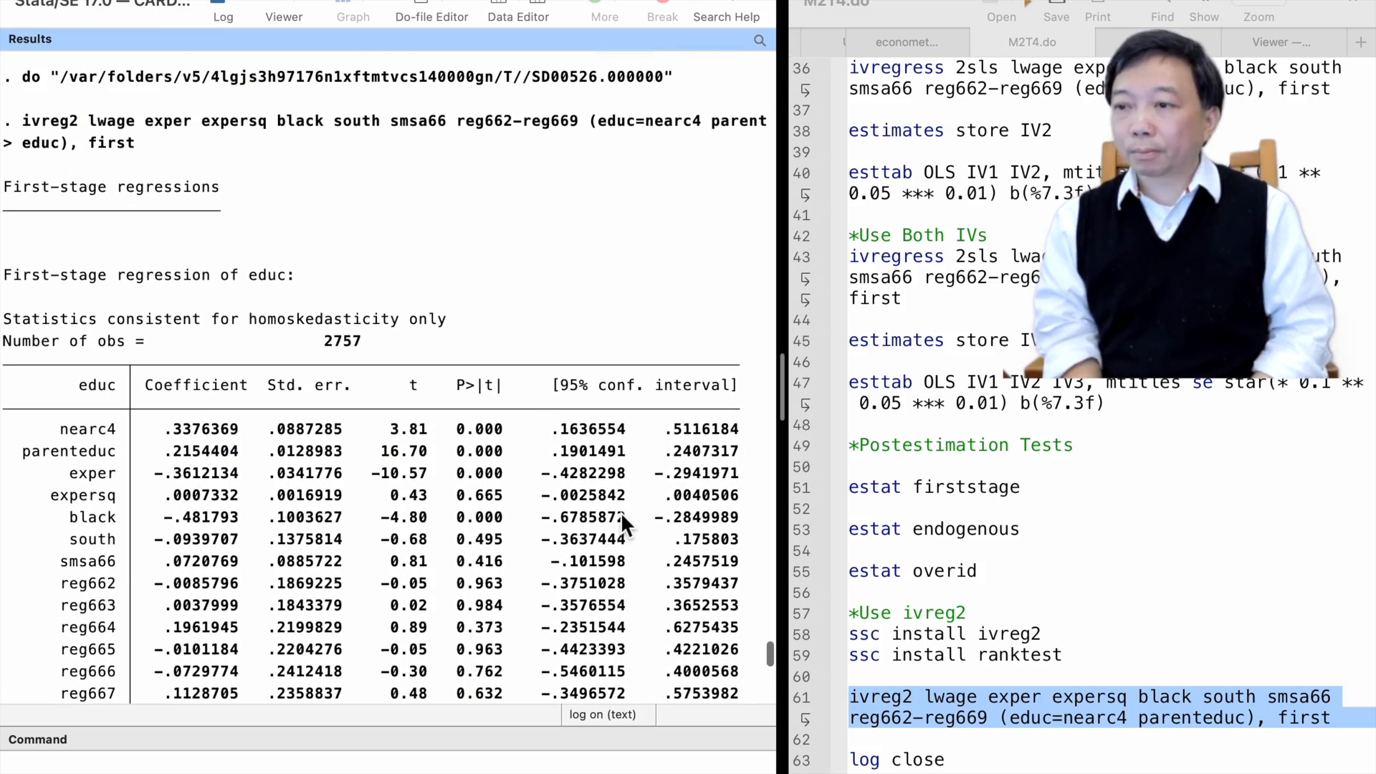
{"action": "scroll", "scroll_direction": "down", "scroll_amount": 3}
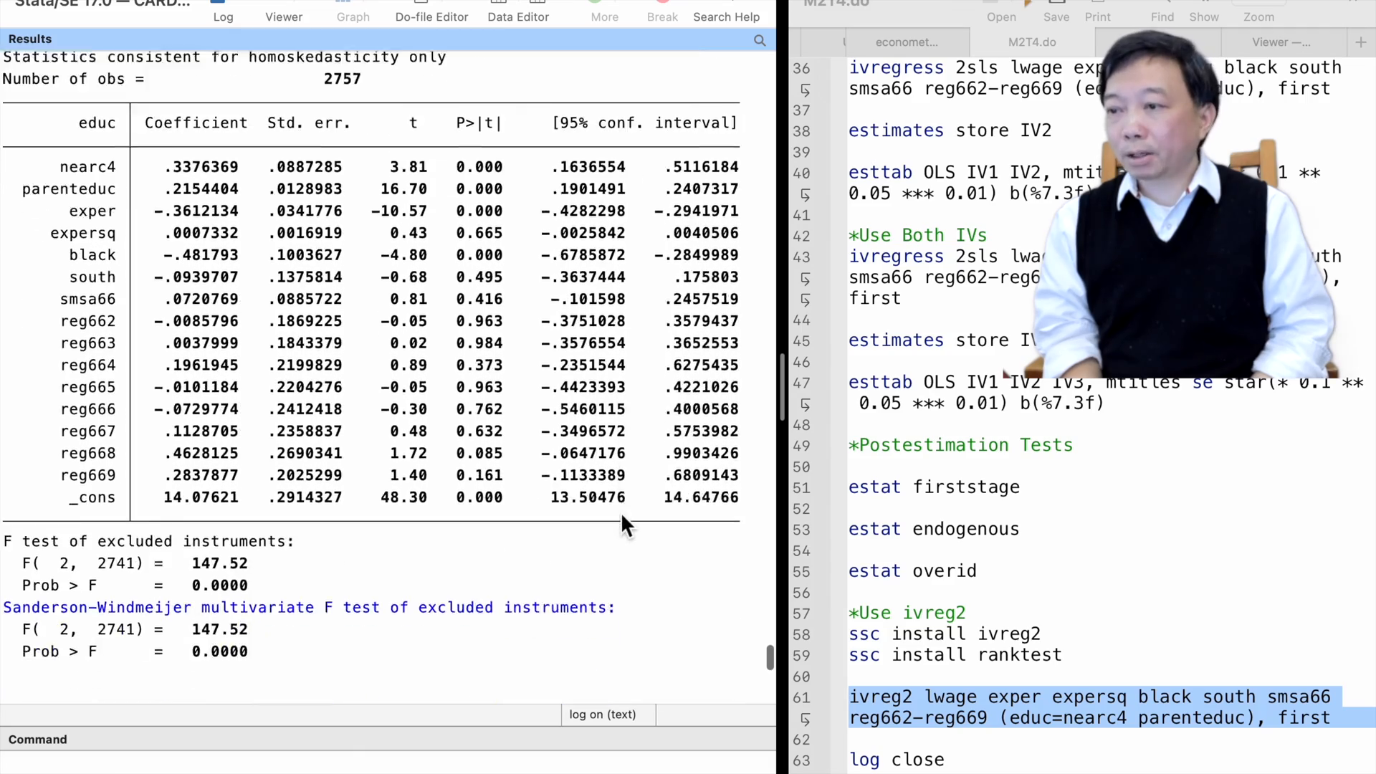
{"action": "scroll", "scroll_direction": "down", "scroll_amount": 3}
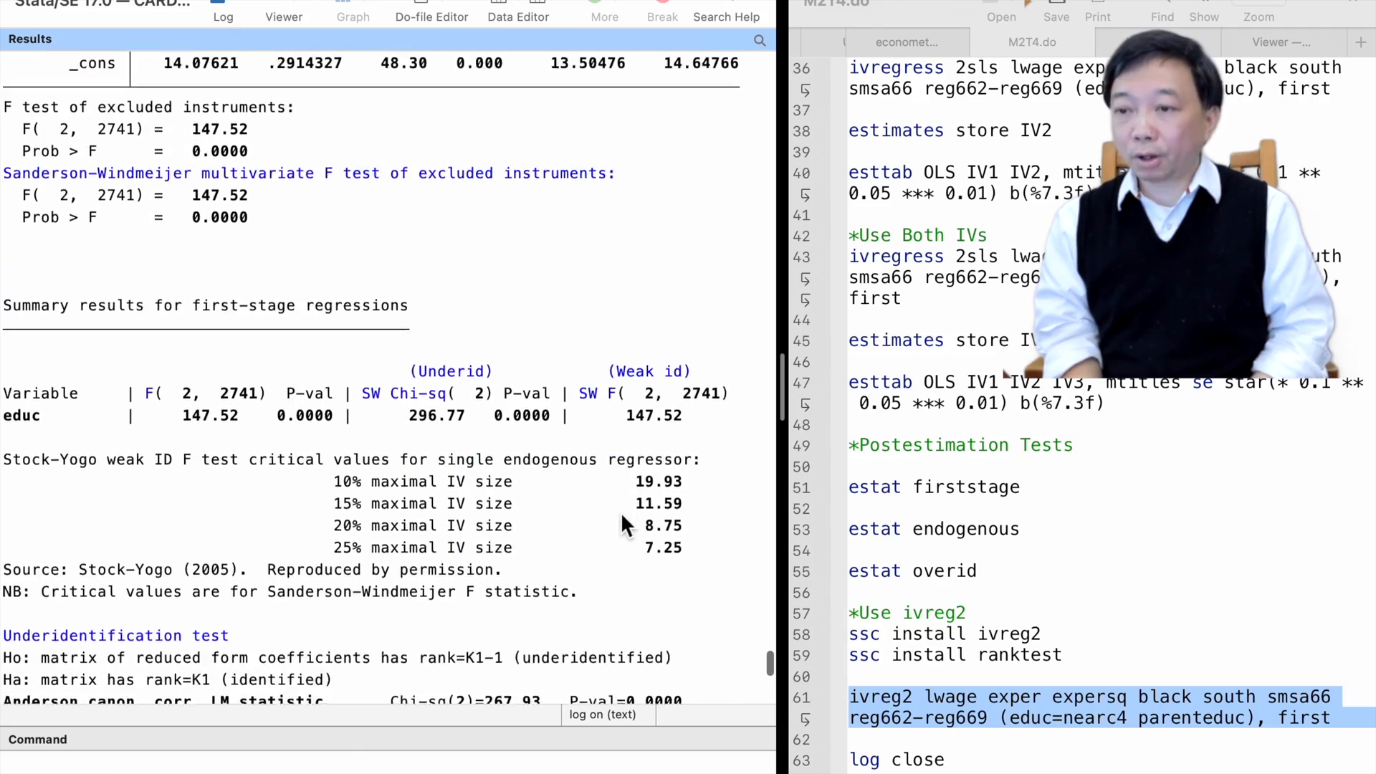
{"action": "scroll", "scroll_direction": "down", "scroll_amount": 3}
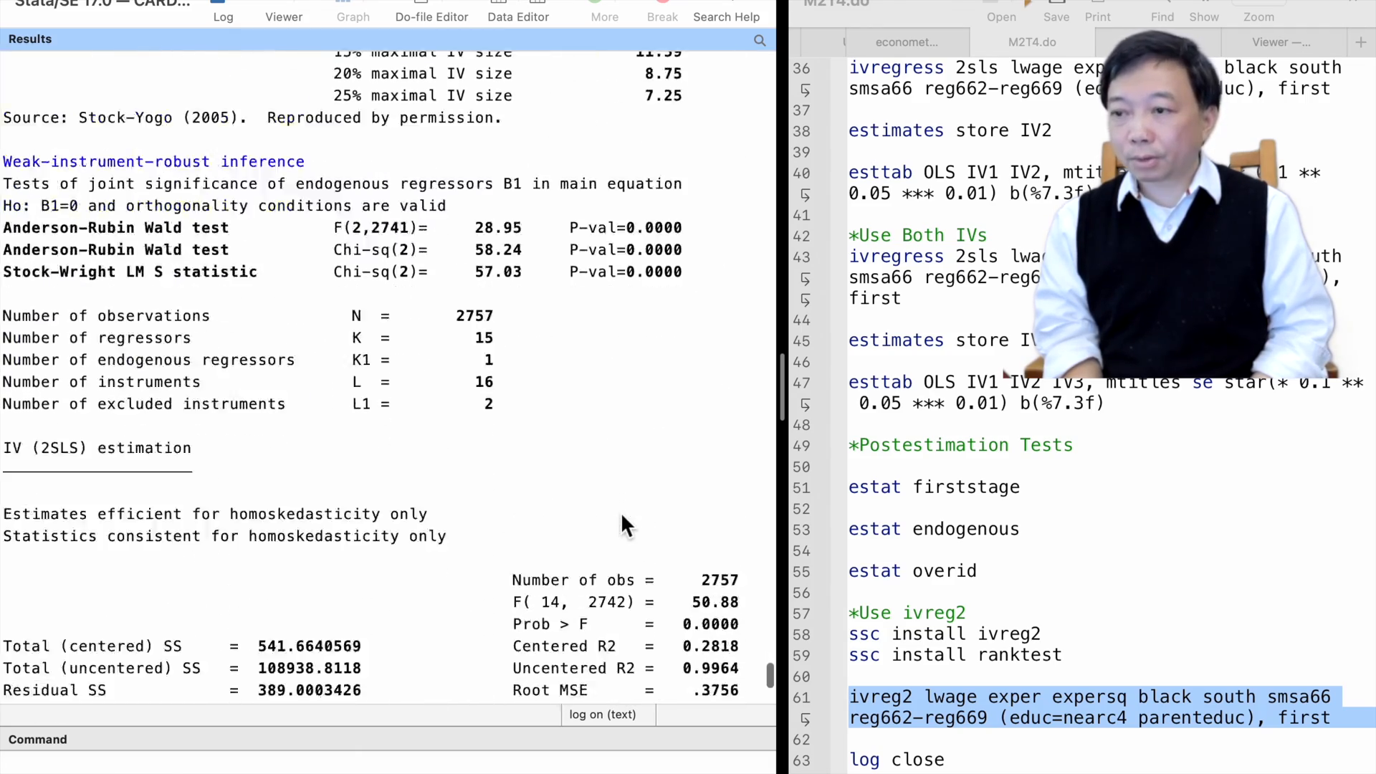
{"action": "scroll", "scroll_direction": "down", "scroll_amount": 3}
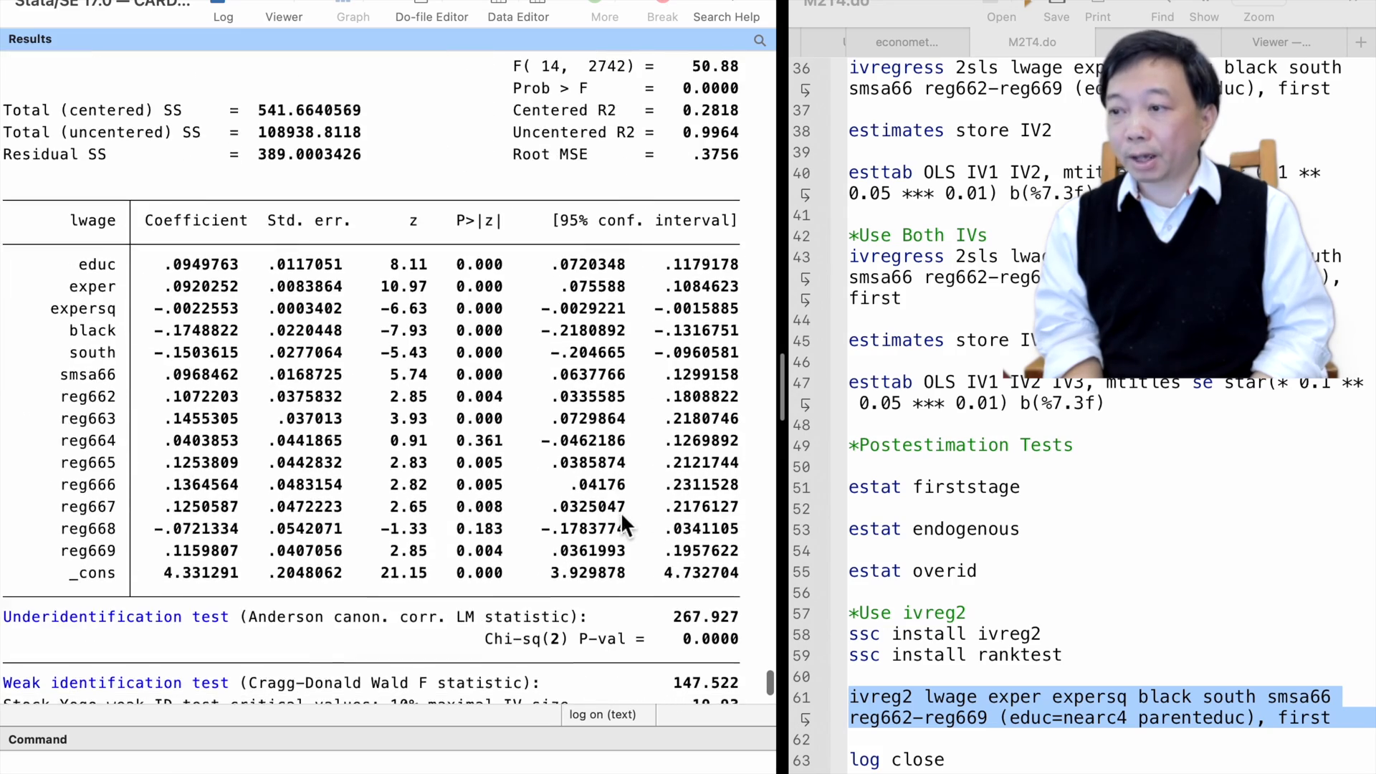
{"action": "scroll", "scroll_direction": "down", "scroll_amount": 3}
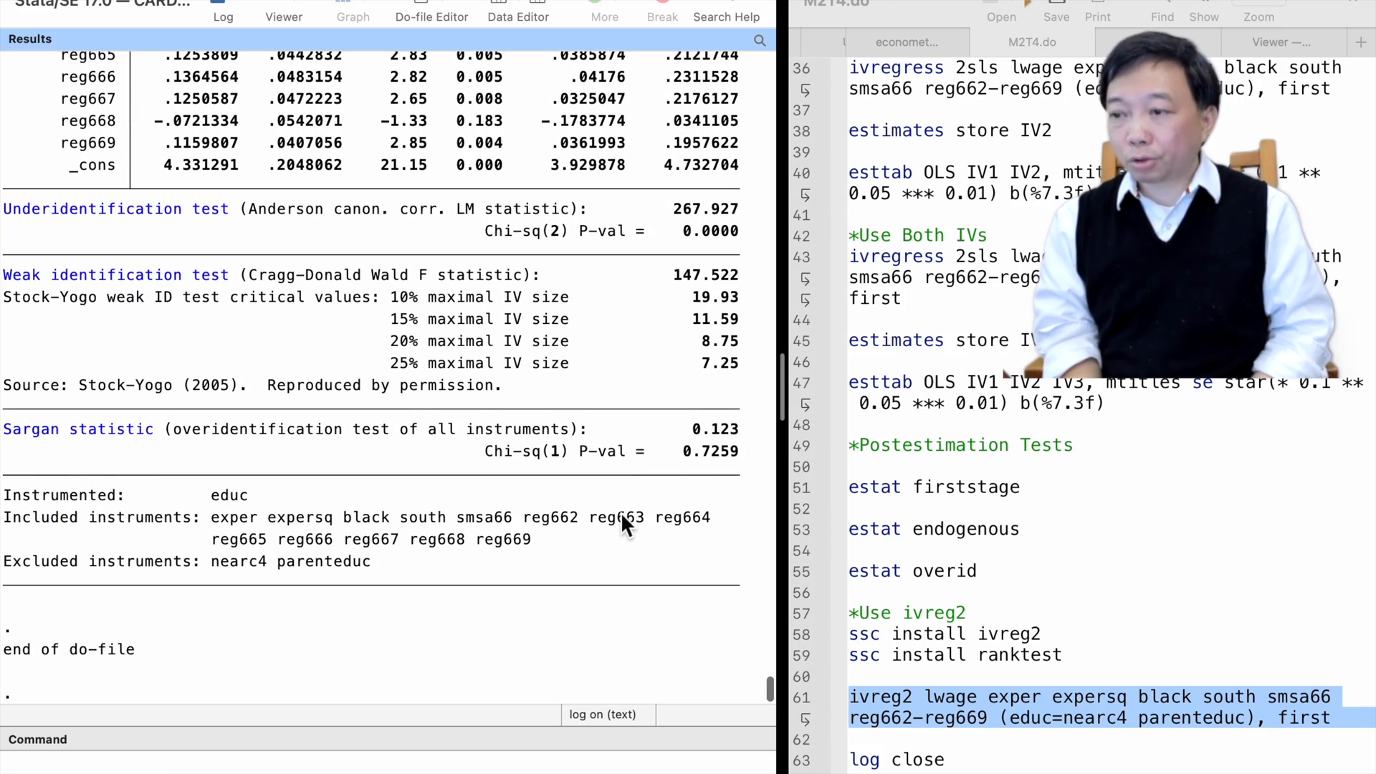